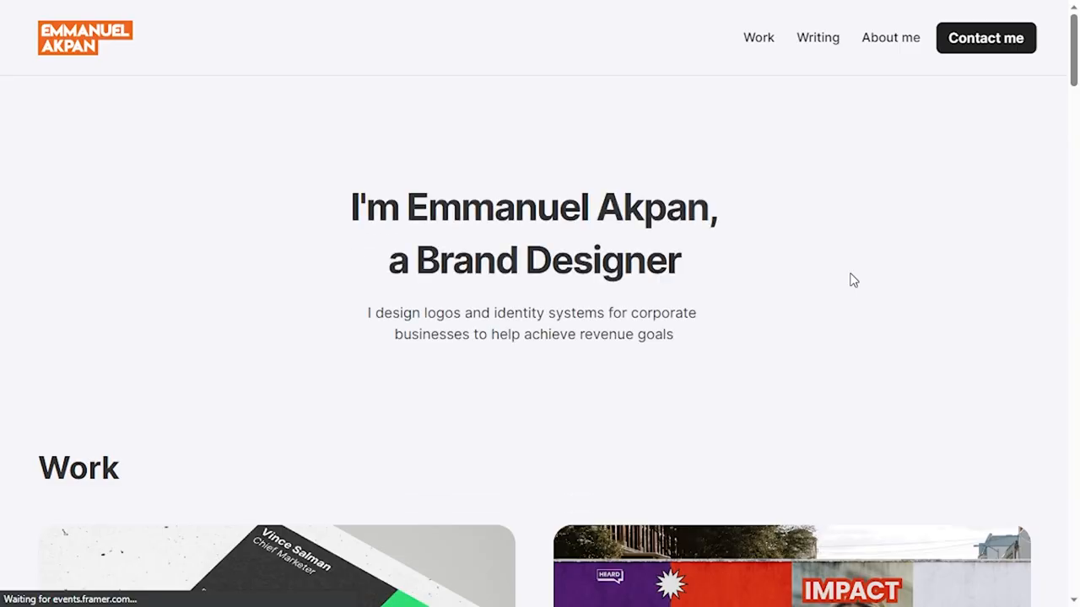
Scroll down the framer.com landing page about designing and publishing sites
scroll("down", 3)
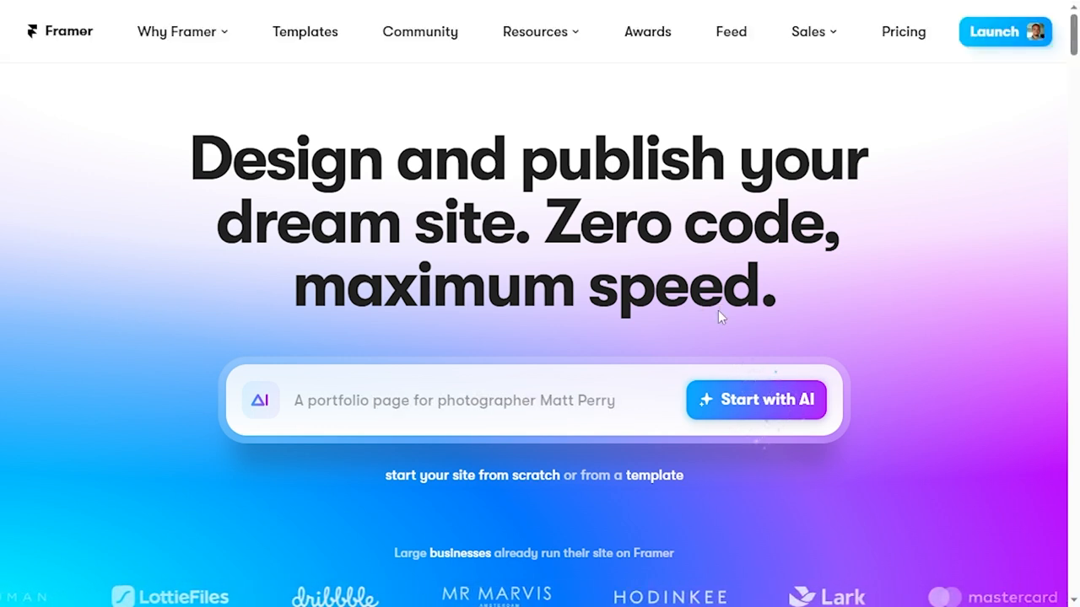
scroll("down", 3)
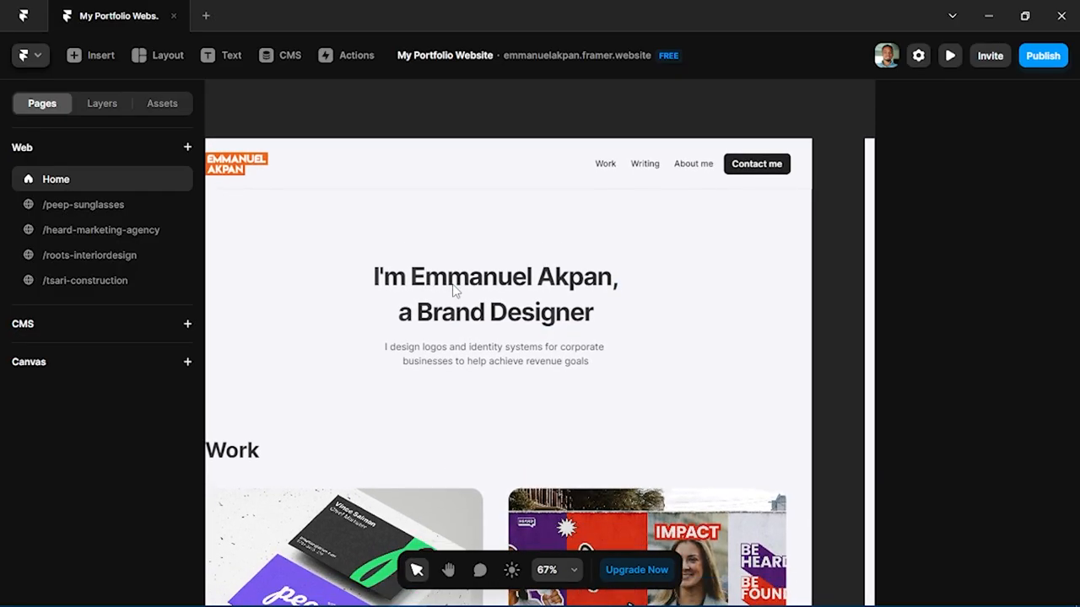
left_click(496, 293)
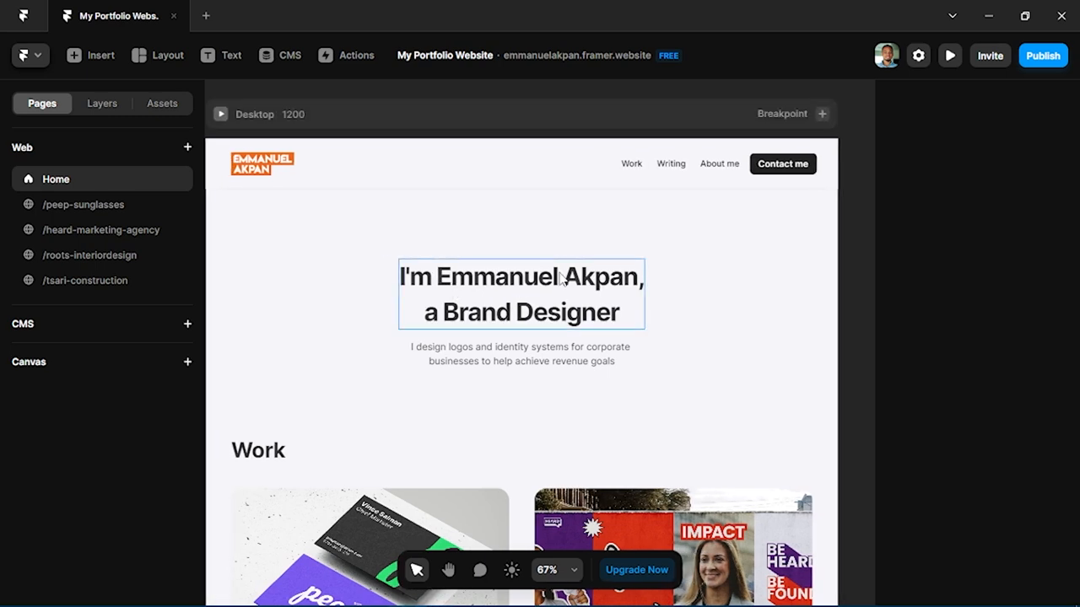
mouse_move(408, 290)
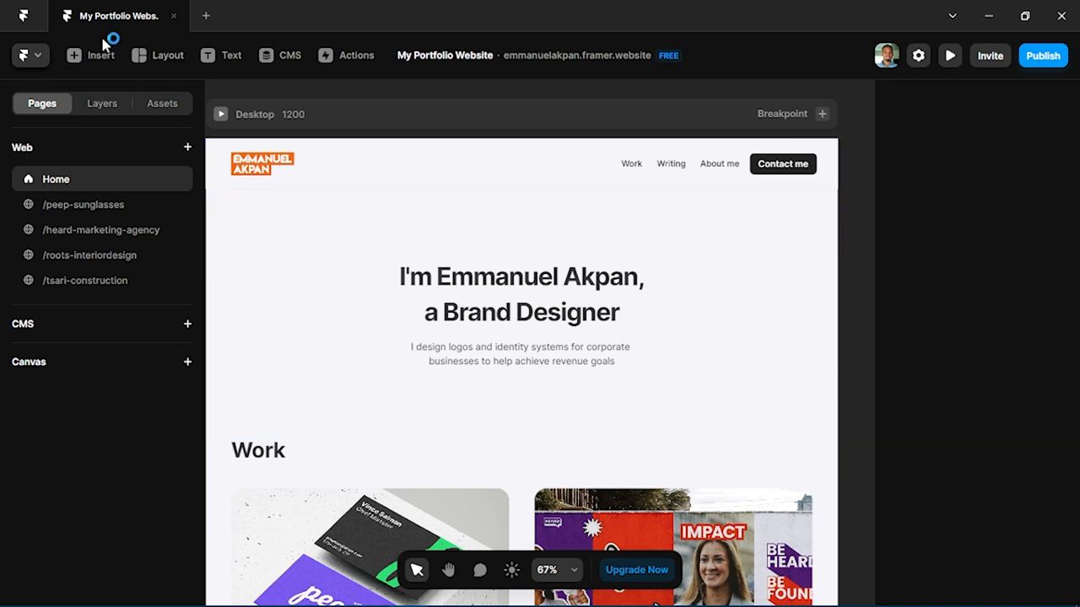
Browse the Insert panel's Sections library of ready-made templates
left_click(91, 54)
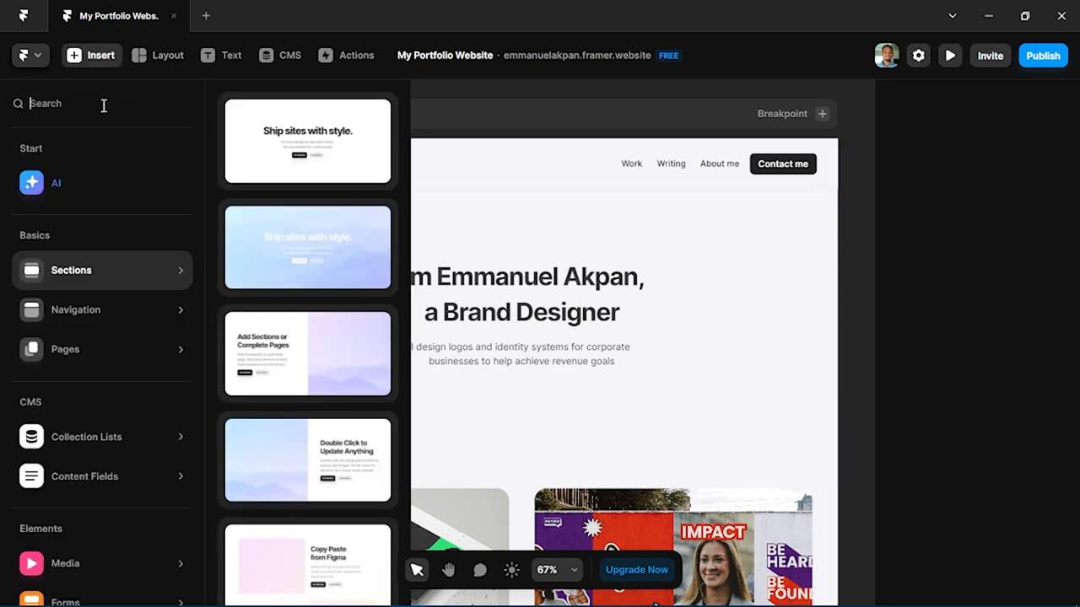
mouse_move(232, 278)
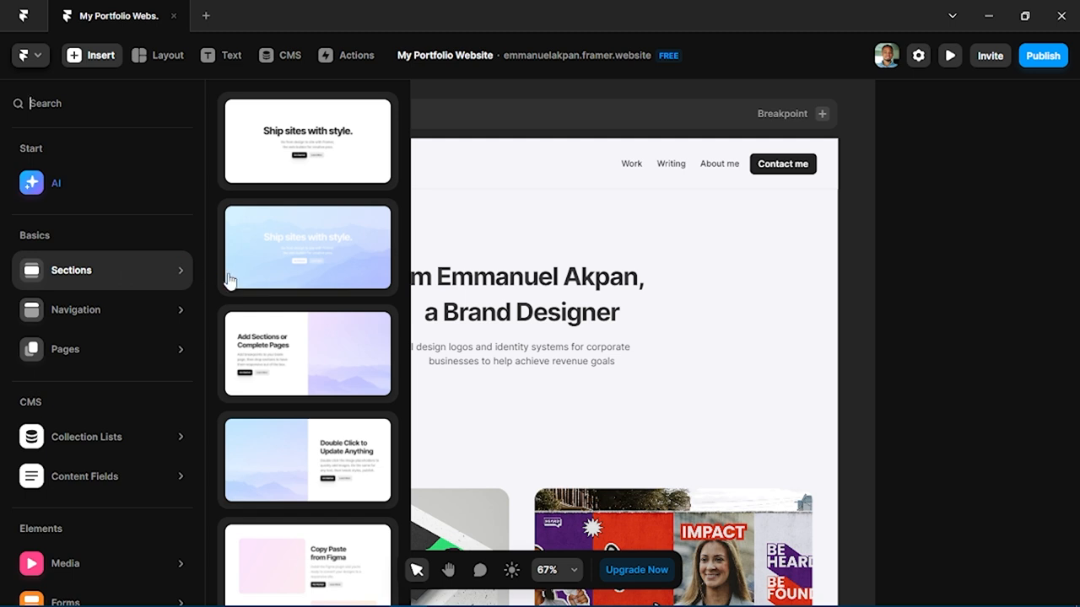
scroll("down", 3)
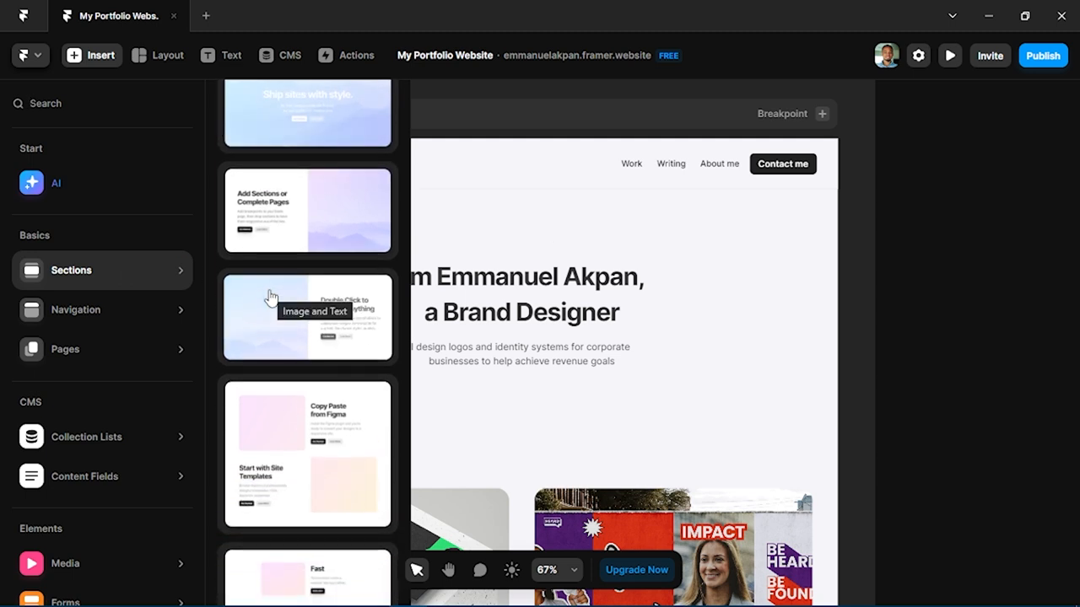
scroll("down", 3)
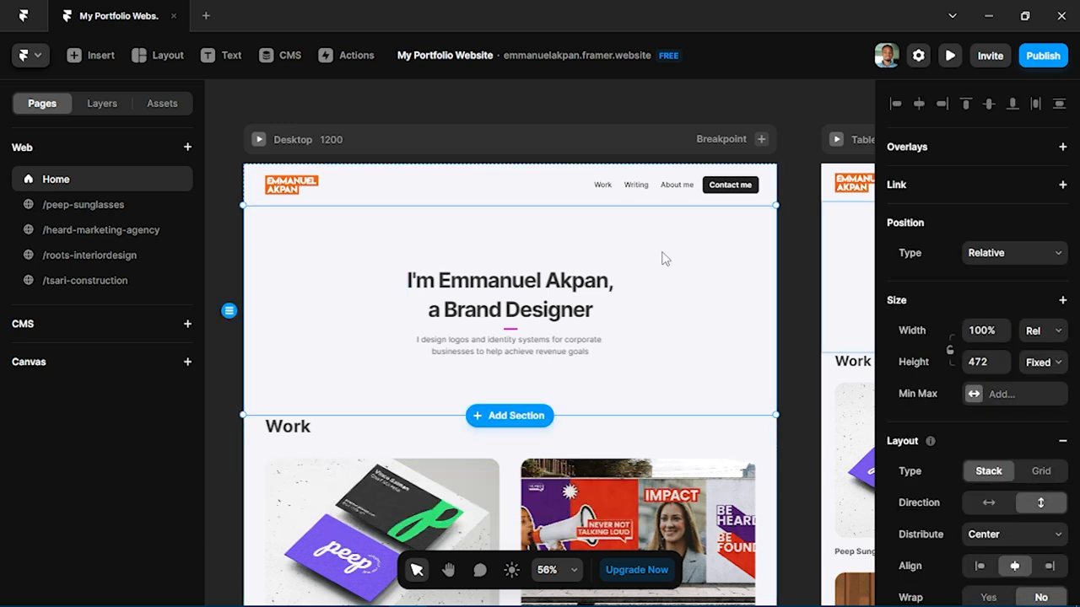
mouse_move(981, 167)
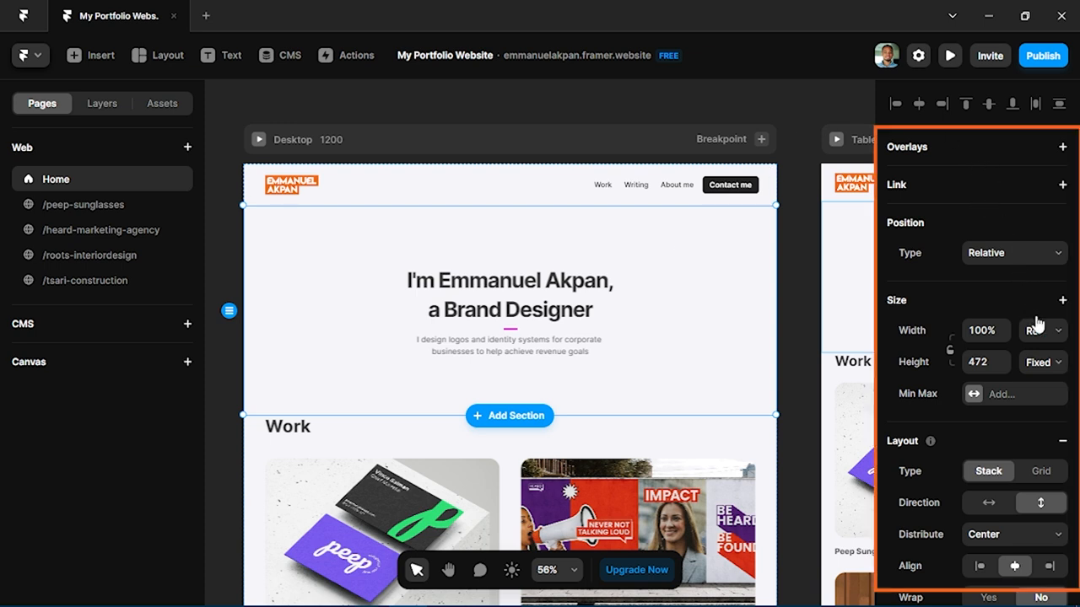
left_click(1043, 329)
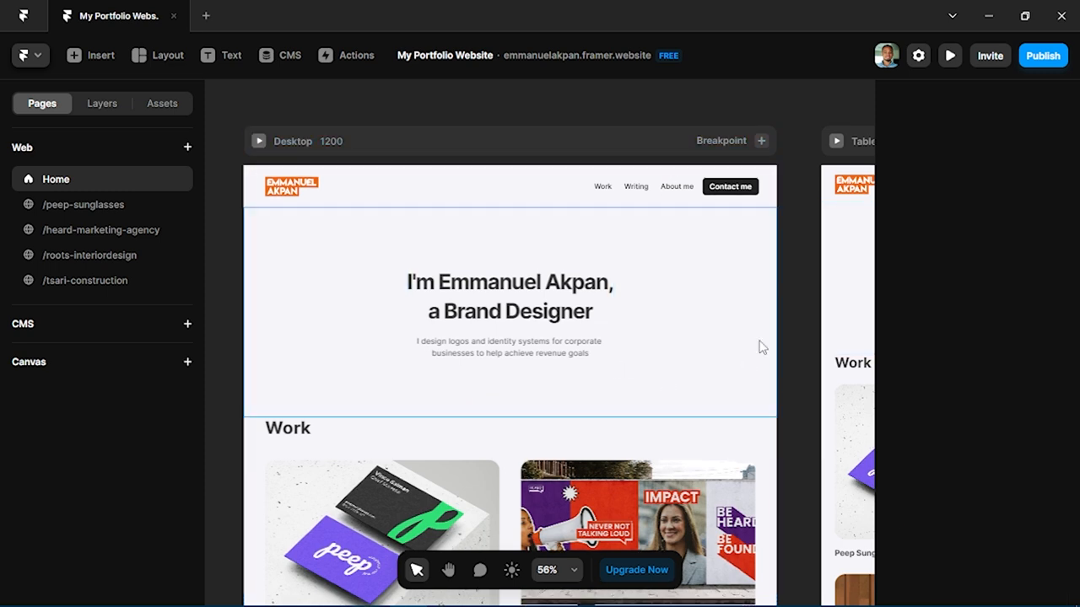
mouse_move(711, 390)
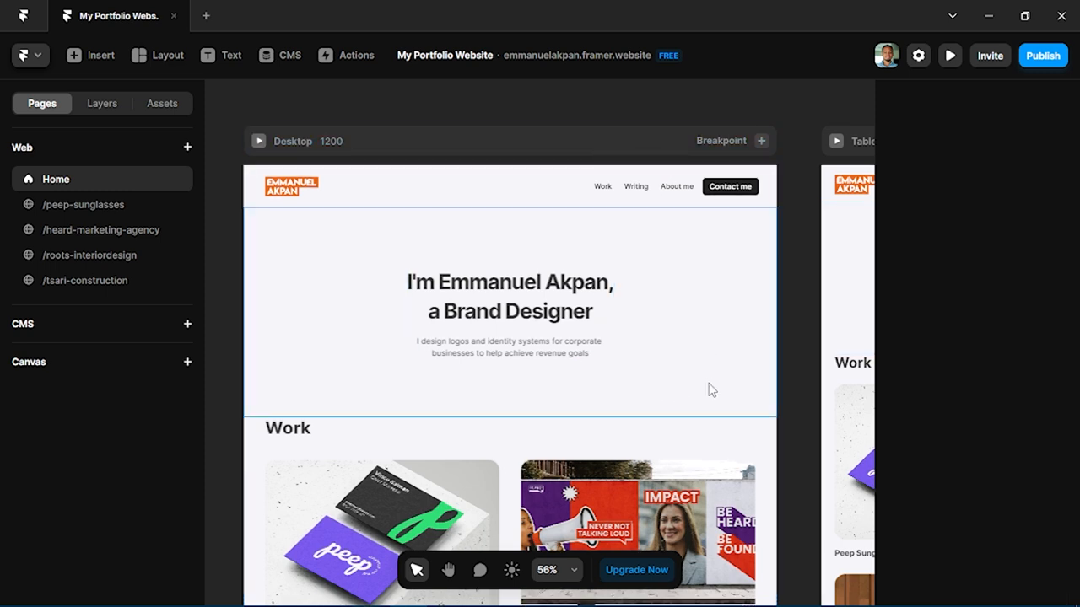
mouse_move(594, 337)
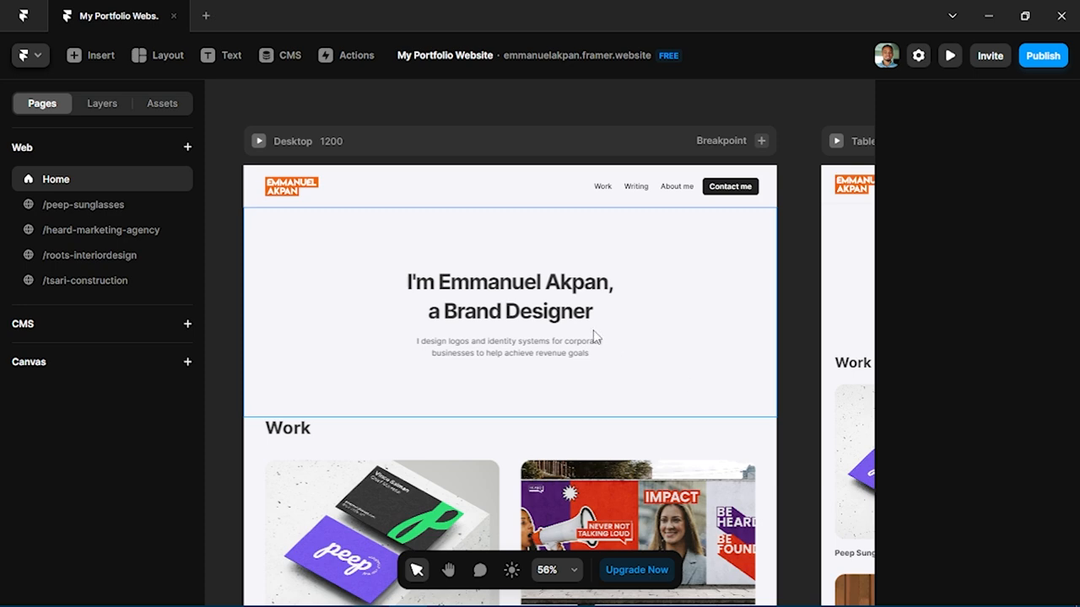
scroll("down", 3)
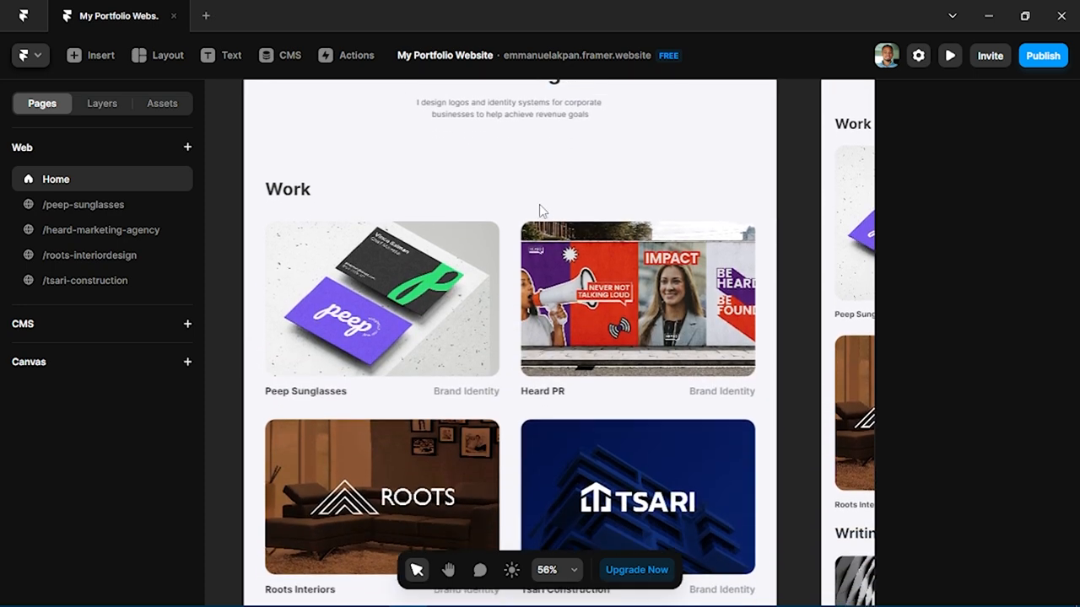
left_click(556, 570)
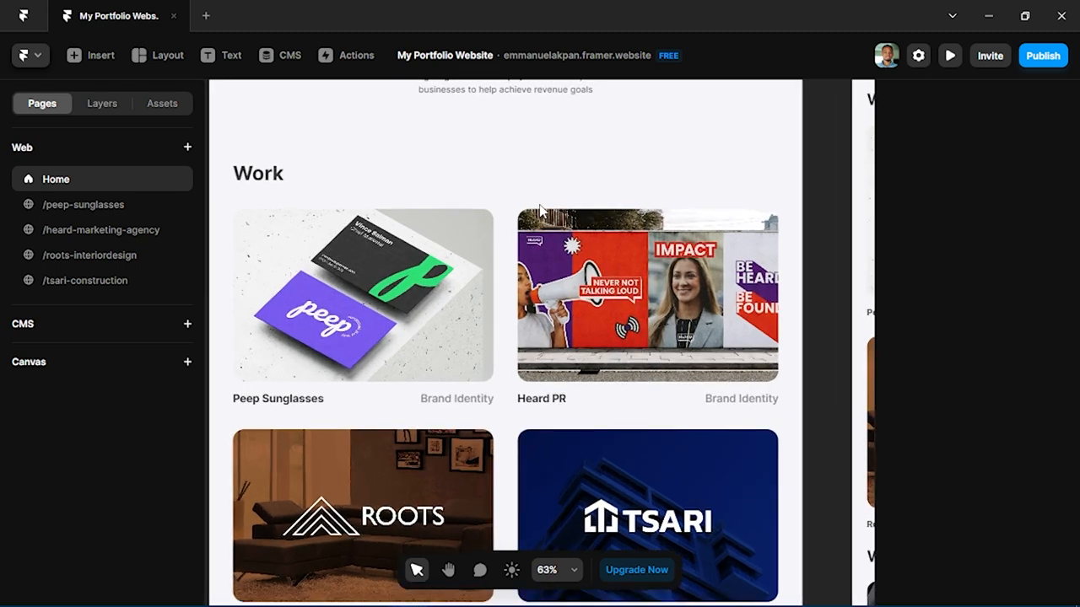
scroll("down", 3)
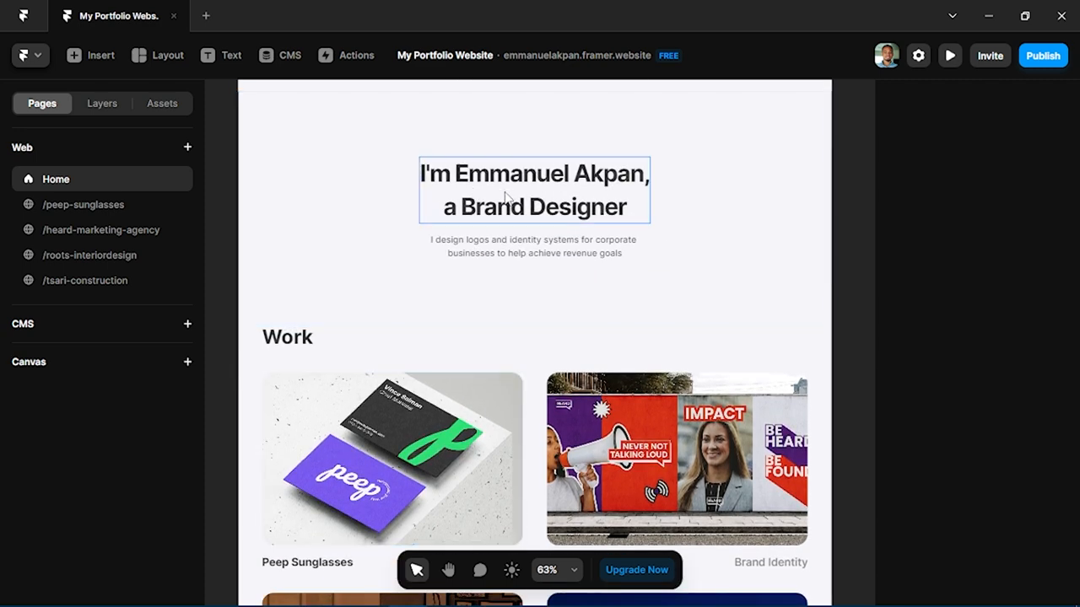
scroll("down", 3)
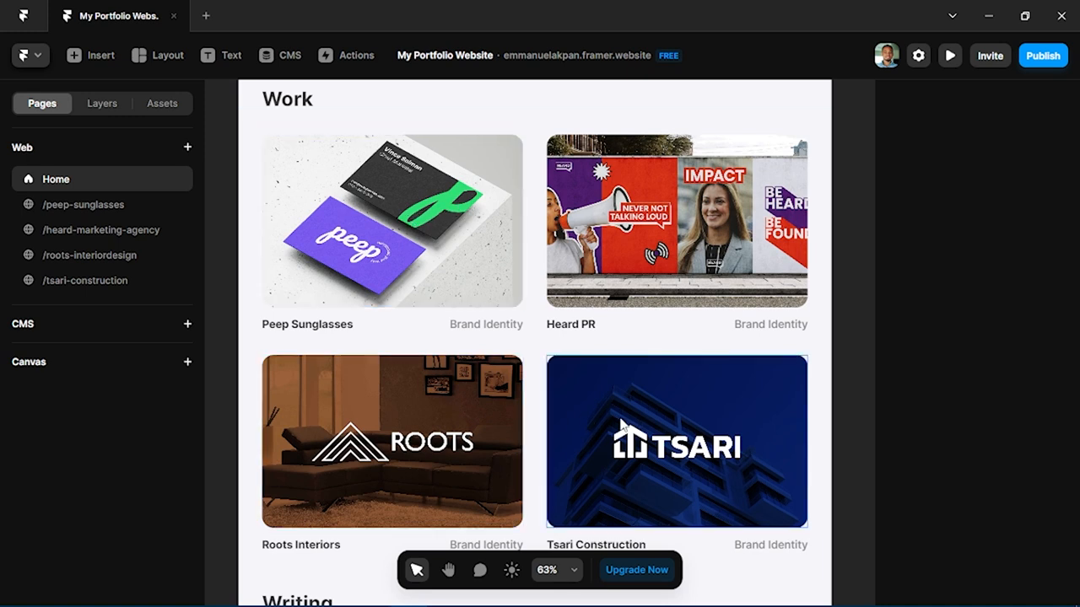
mouse_move(635, 398)
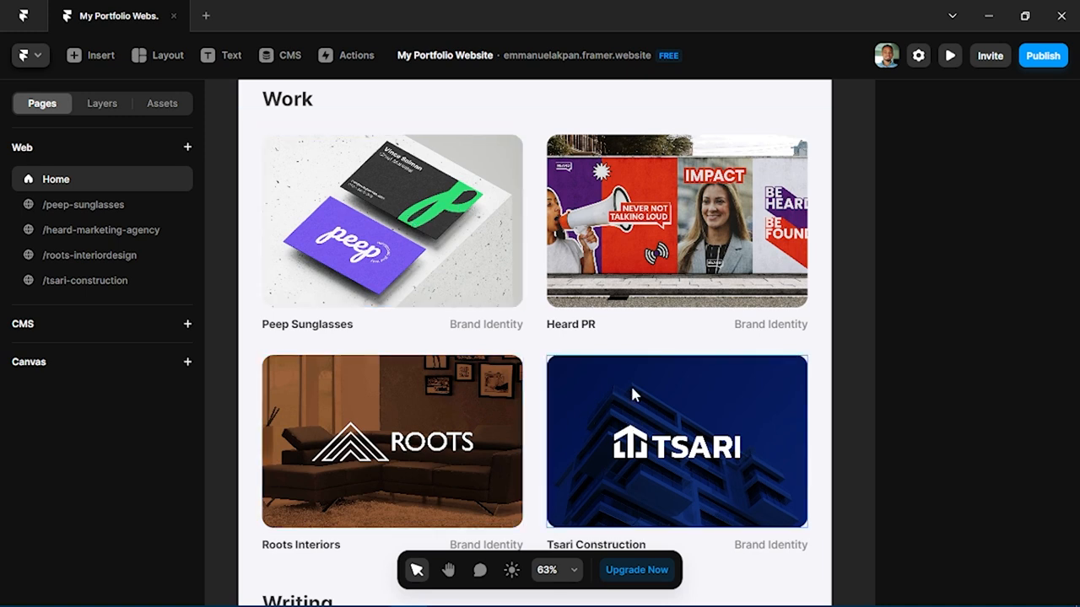
scroll("down", 3)
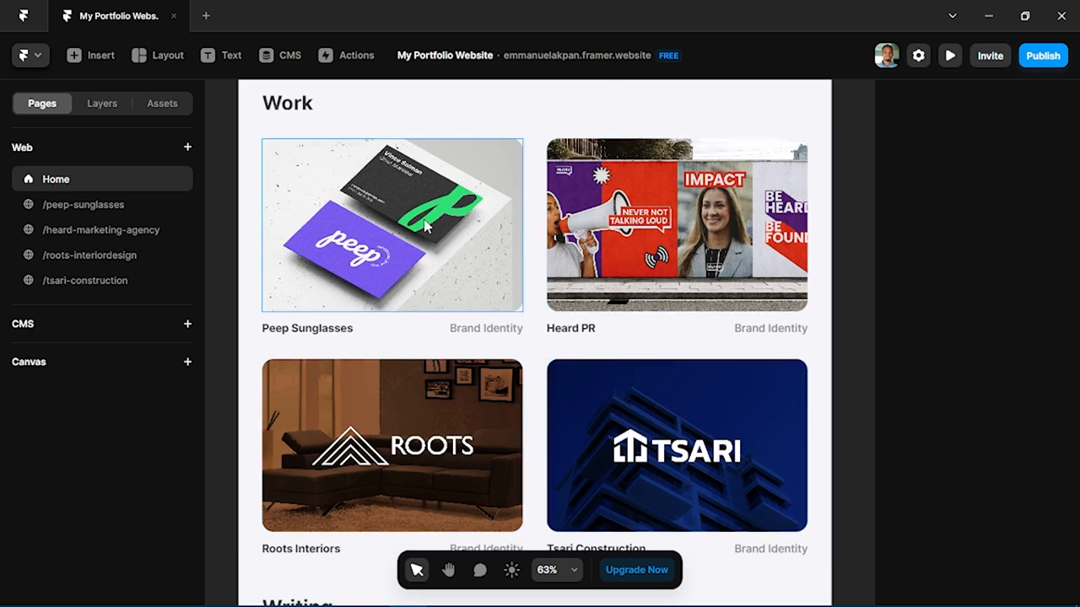
mouse_move(425, 280)
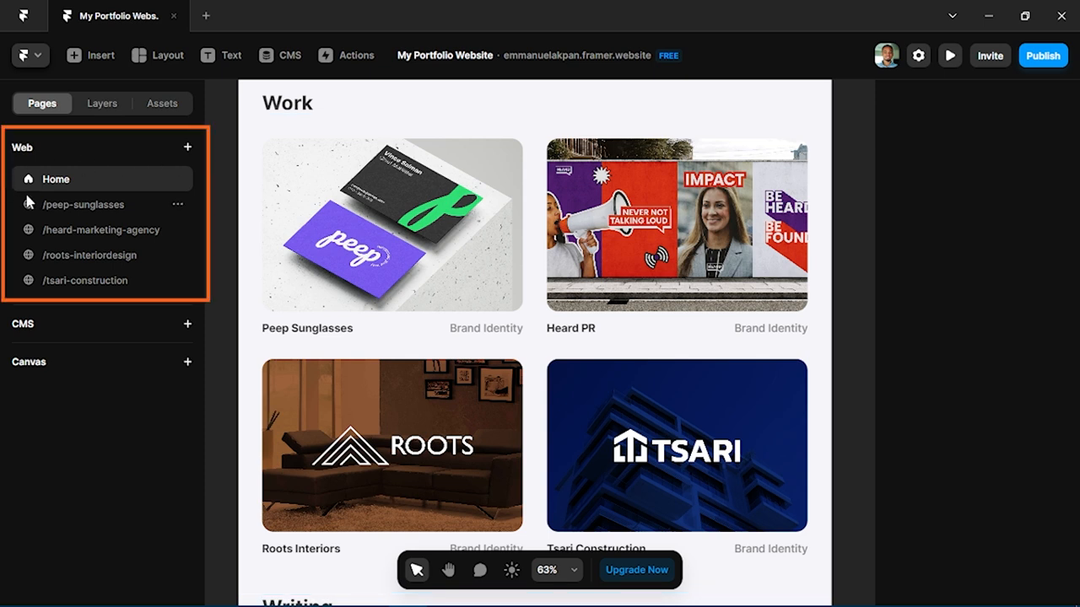
mouse_move(102, 280)
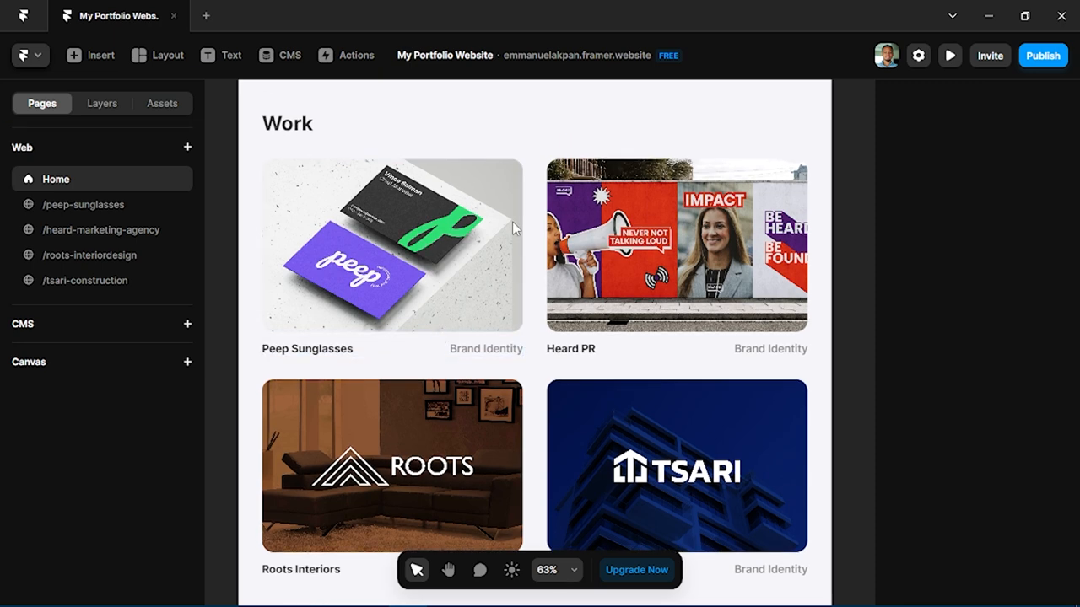
scroll("down", 3)
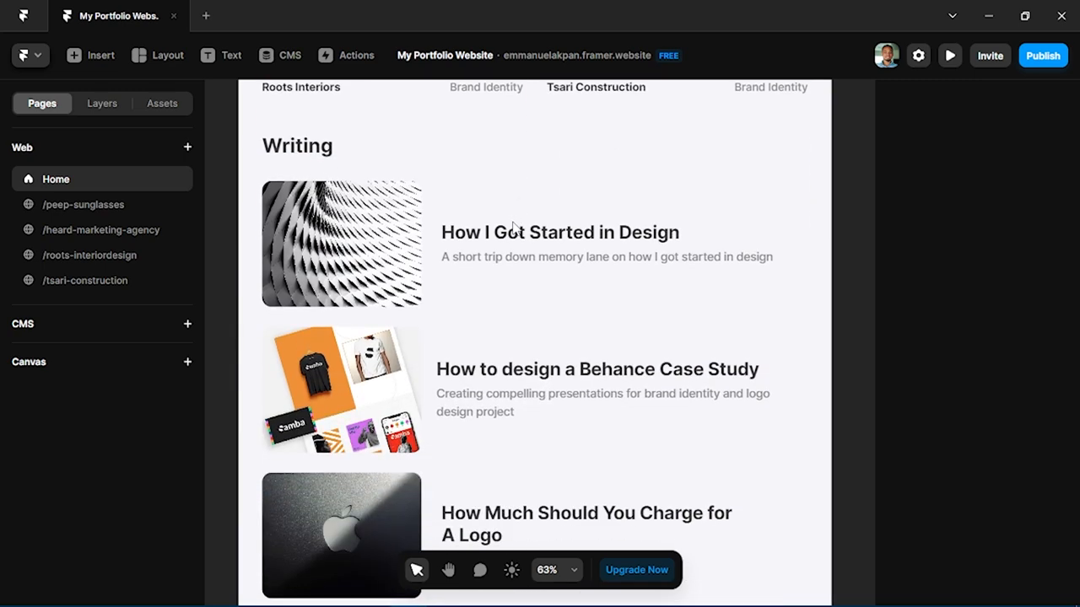
scroll("down", 3)
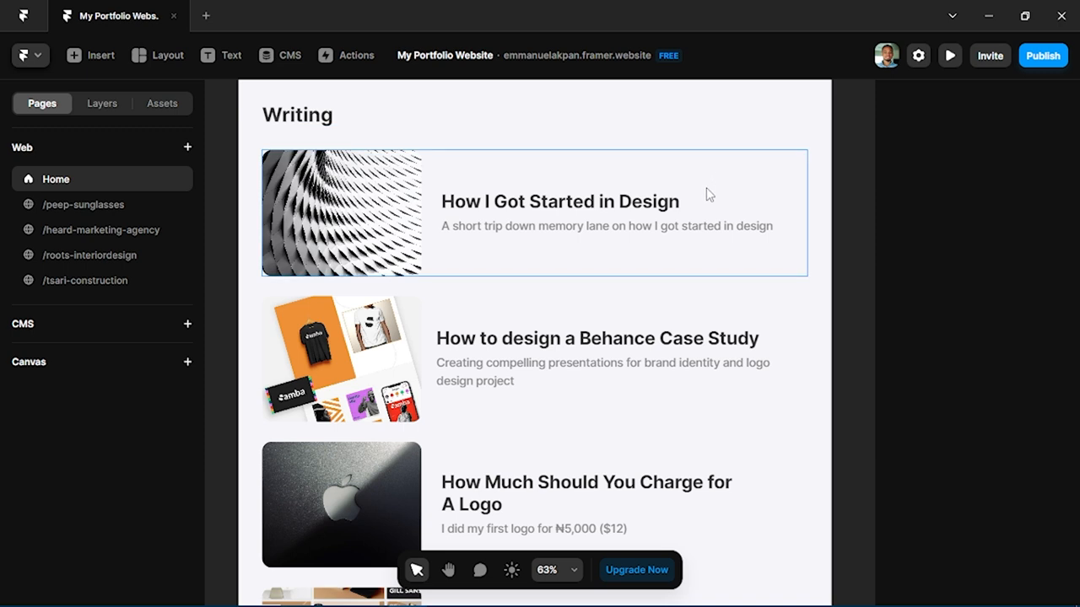
left_click(608, 338)
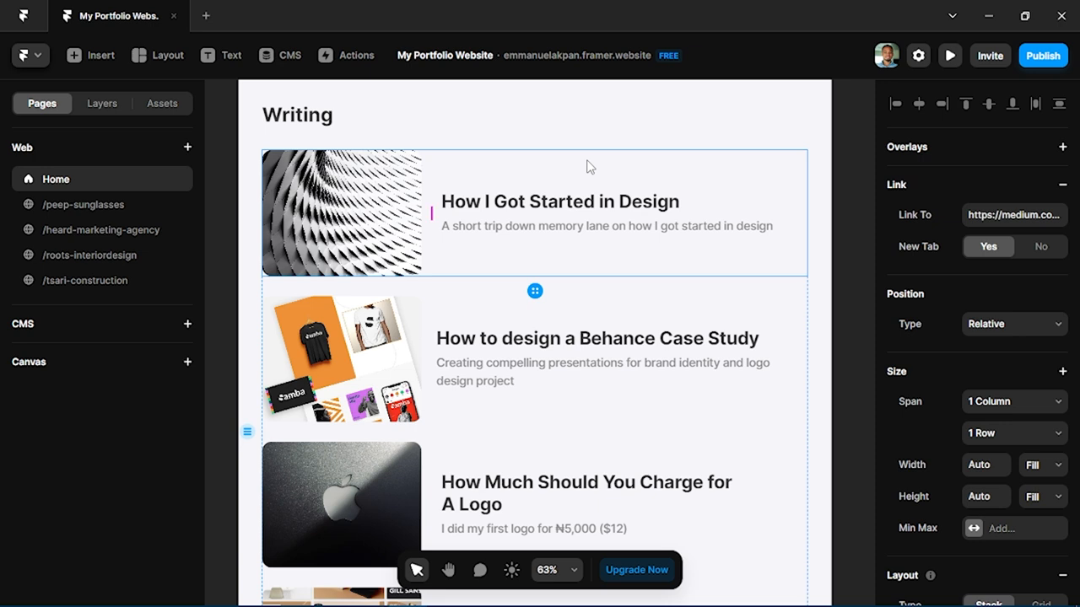
mouse_move(732, 173)
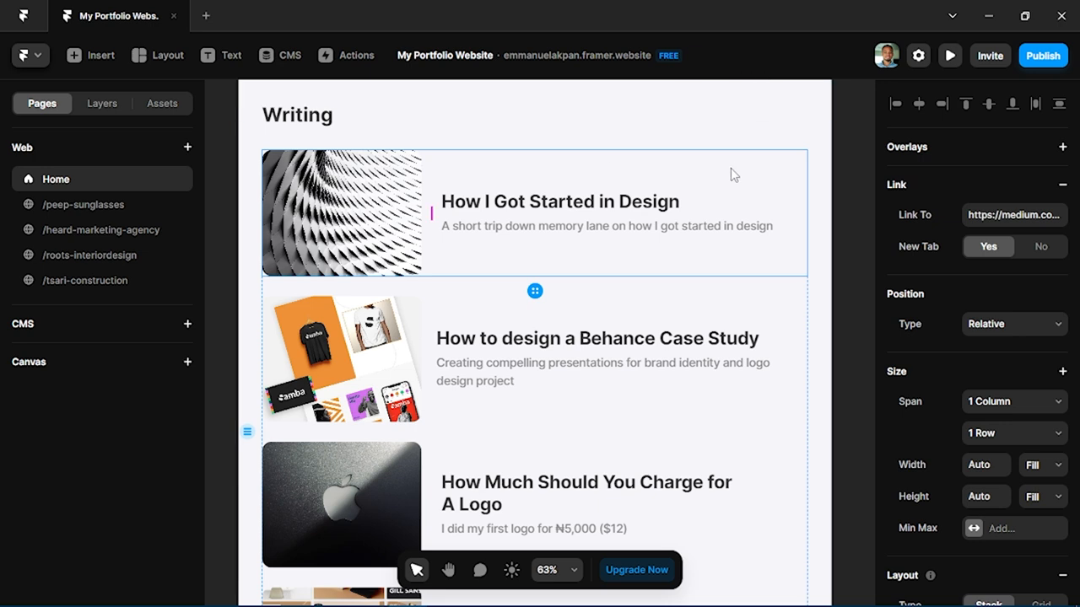
left_click(641, 216)
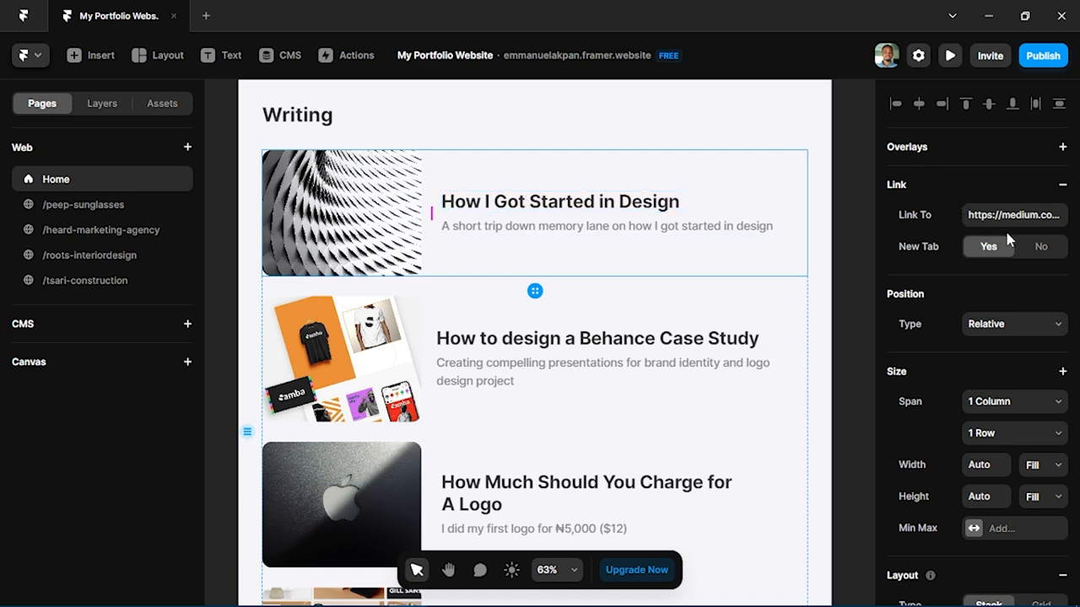
left_click(1014, 216)
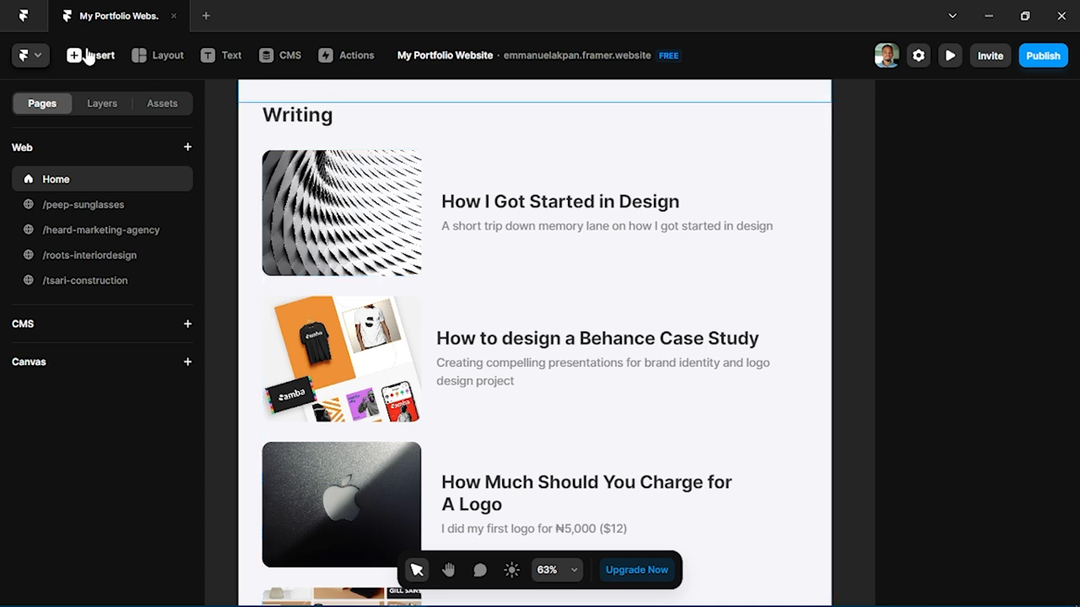
Briefly reopen the Insert panel's Sections templates and scroll them
left_click(88, 54)
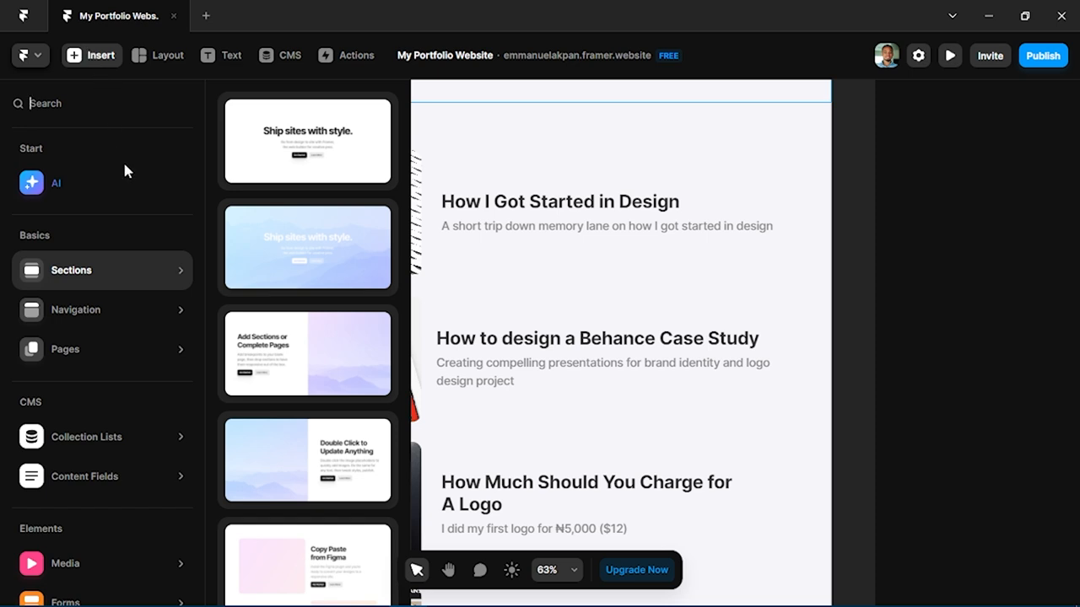
mouse_move(266, 290)
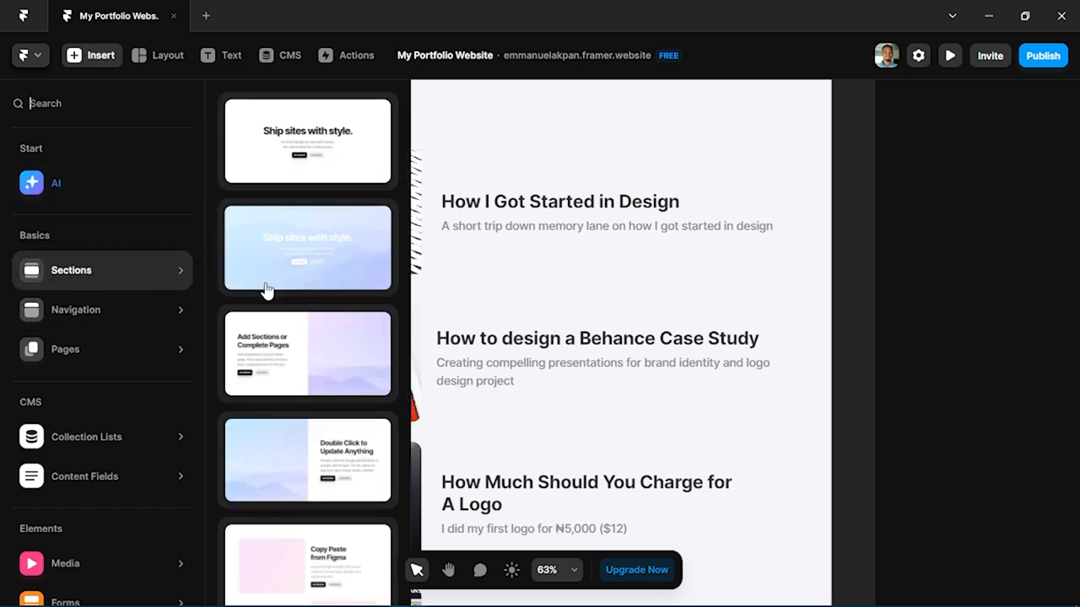
scroll("down", 3)
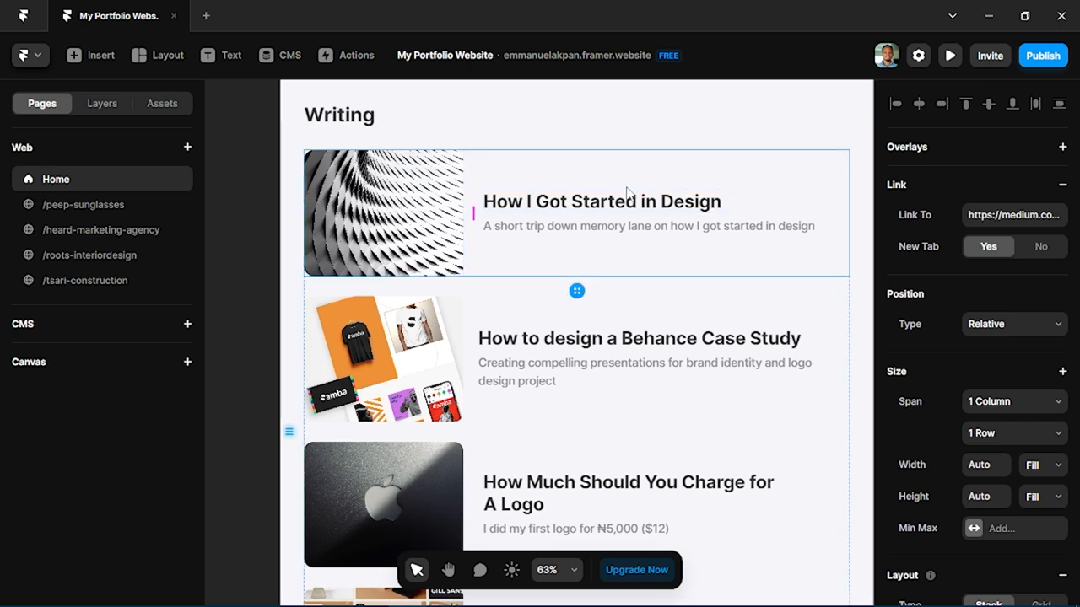
mouse_move(611, 263)
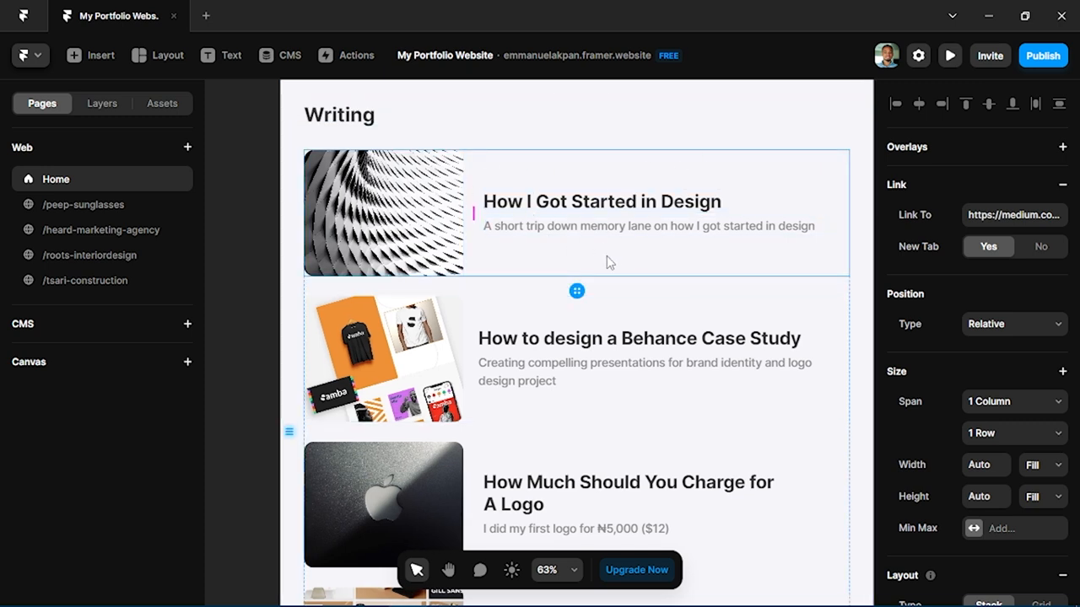
scroll("down", 3)
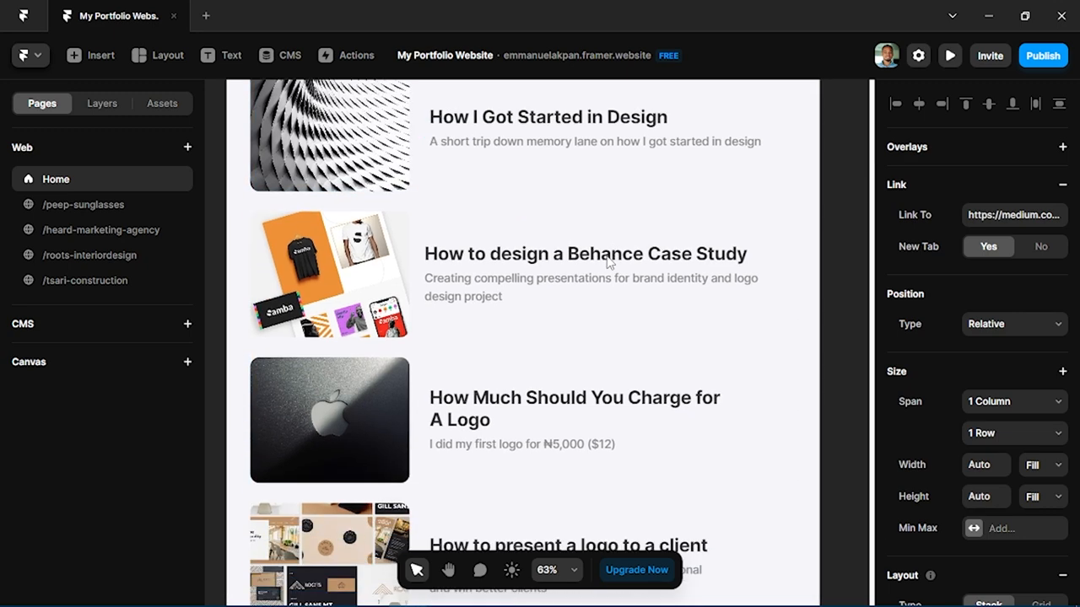
scroll("down", 3)
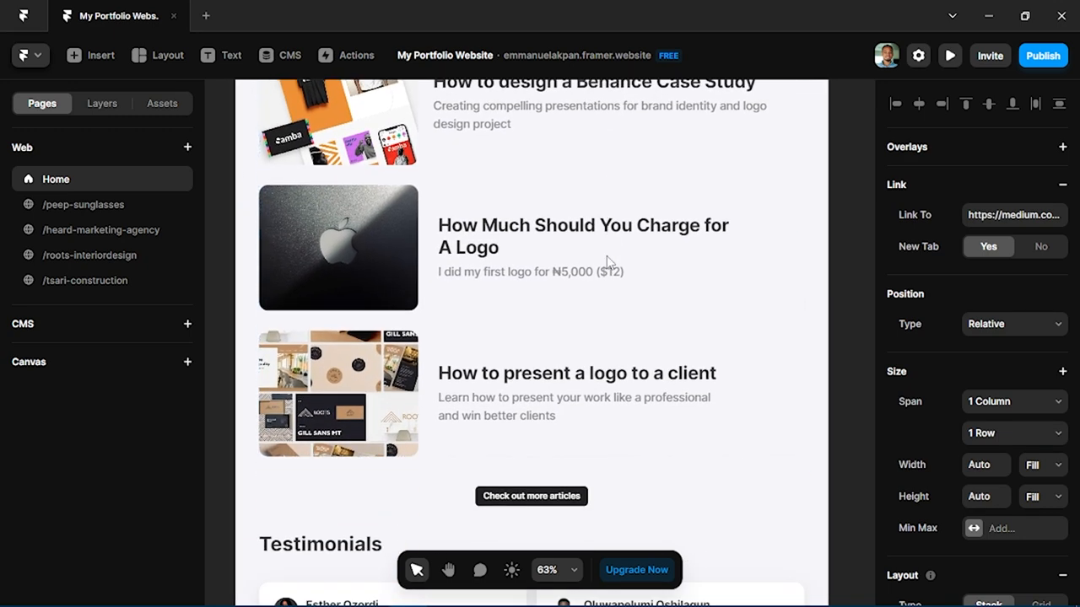
scroll("up", 3)
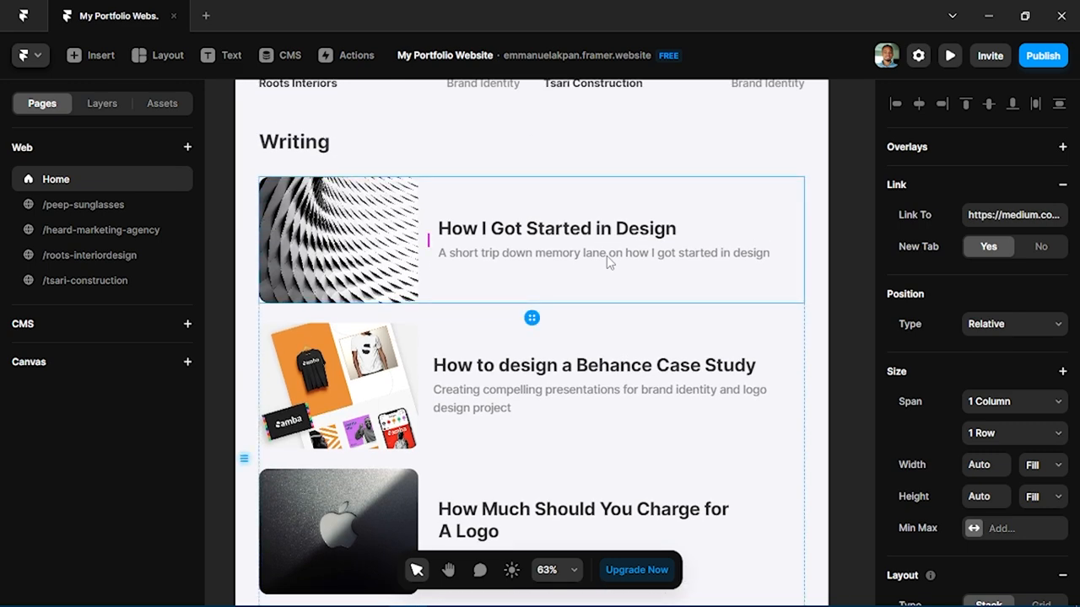
scroll("down", 3)
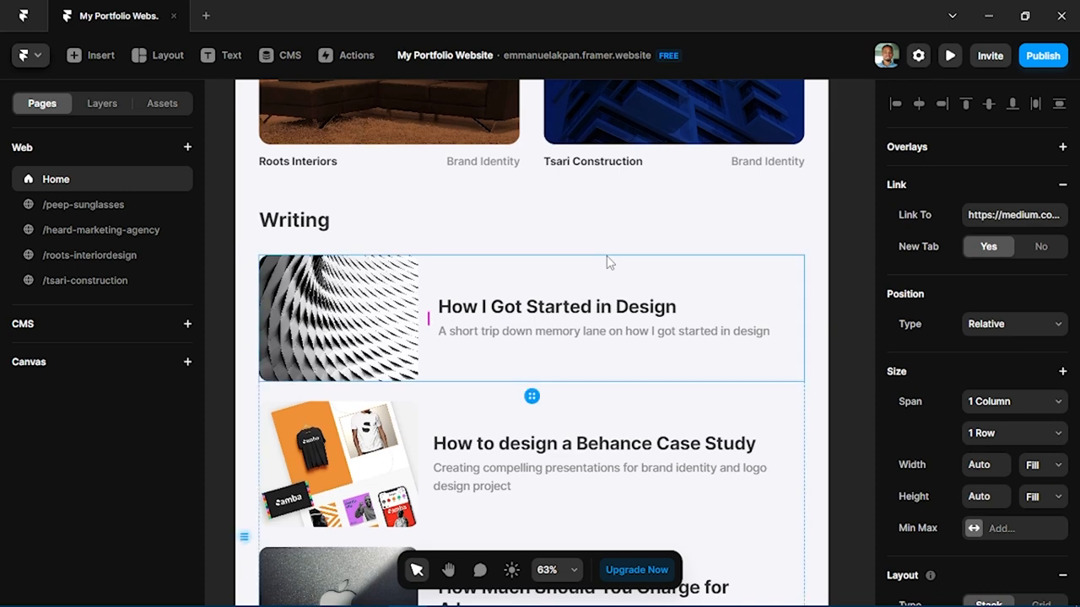
scroll("down", 3)
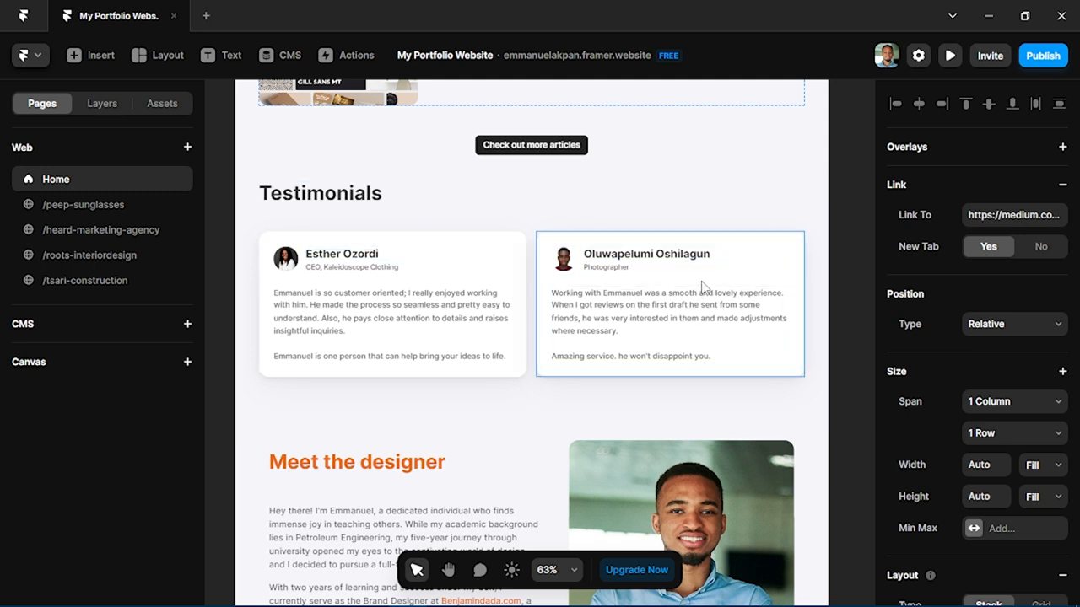
scroll("up", 3)
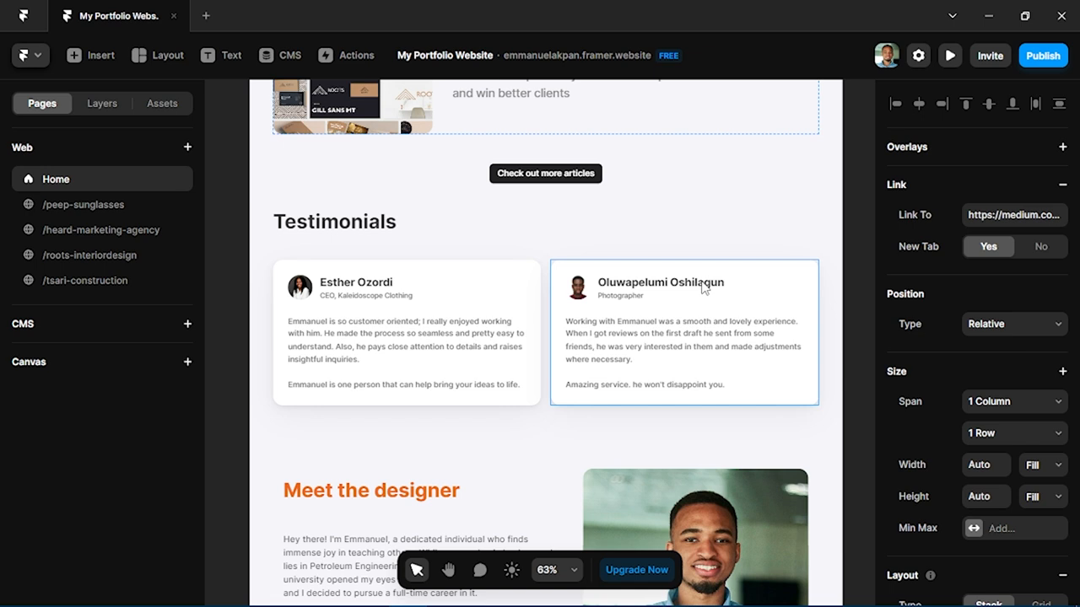
scroll("down", 3)
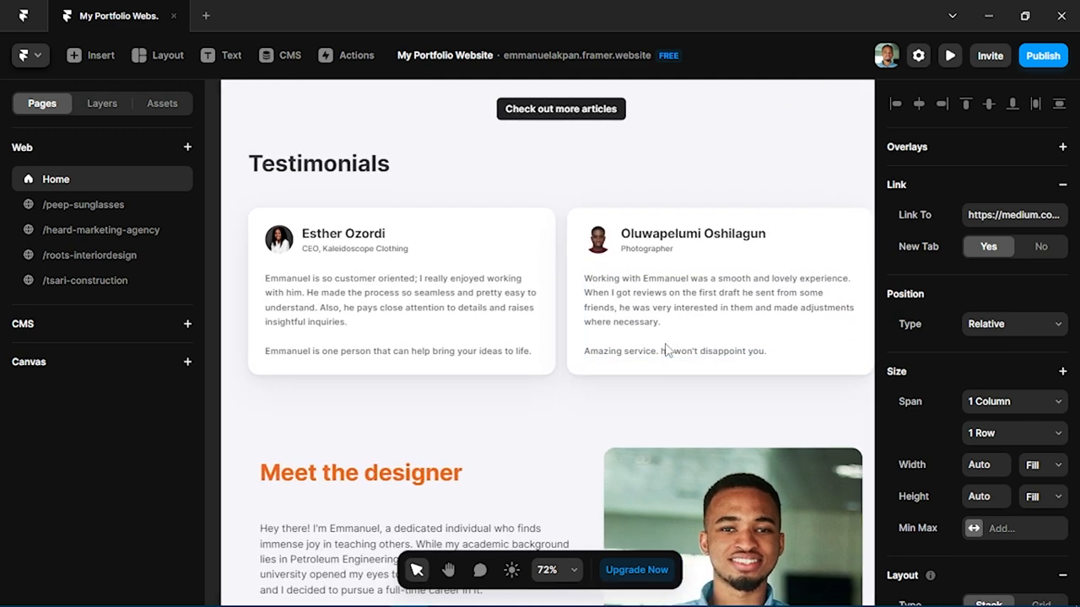
left_click(717, 290)
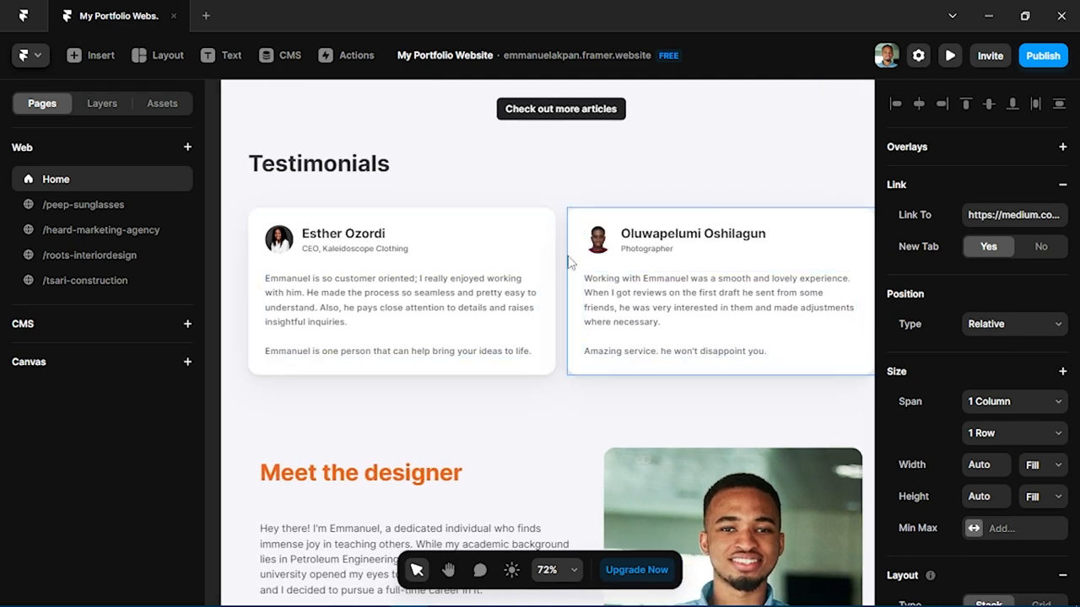
left_click(355, 248)
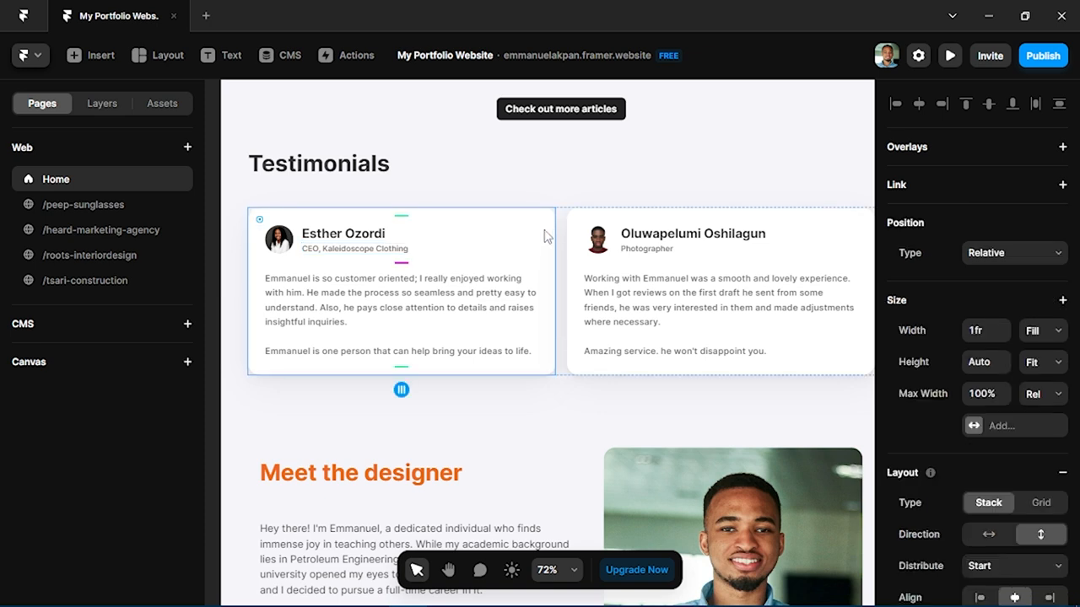
mouse_move(418, 219)
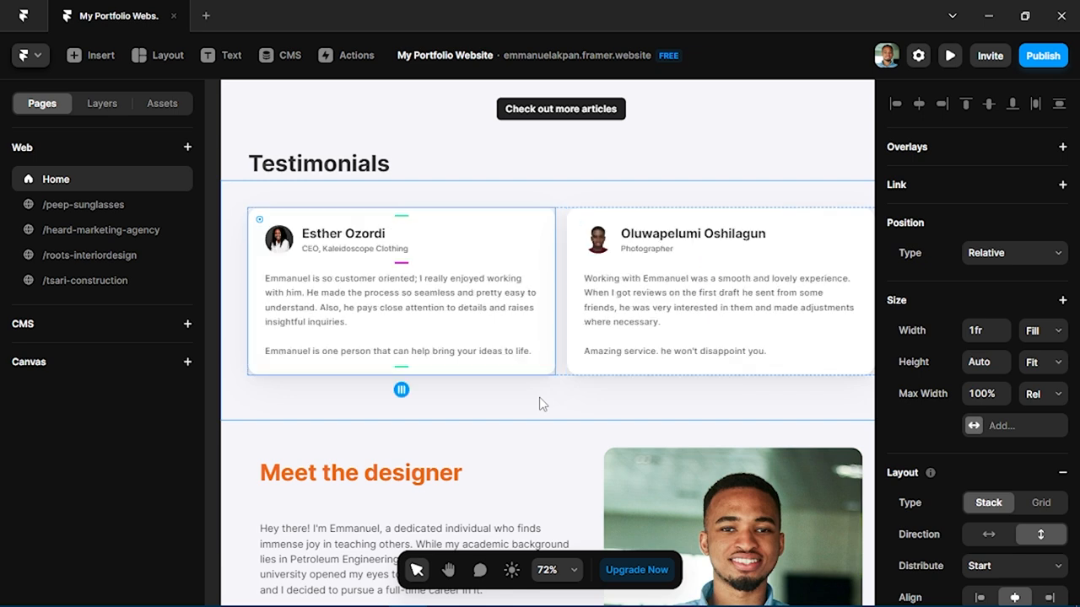
mouse_move(85, 57)
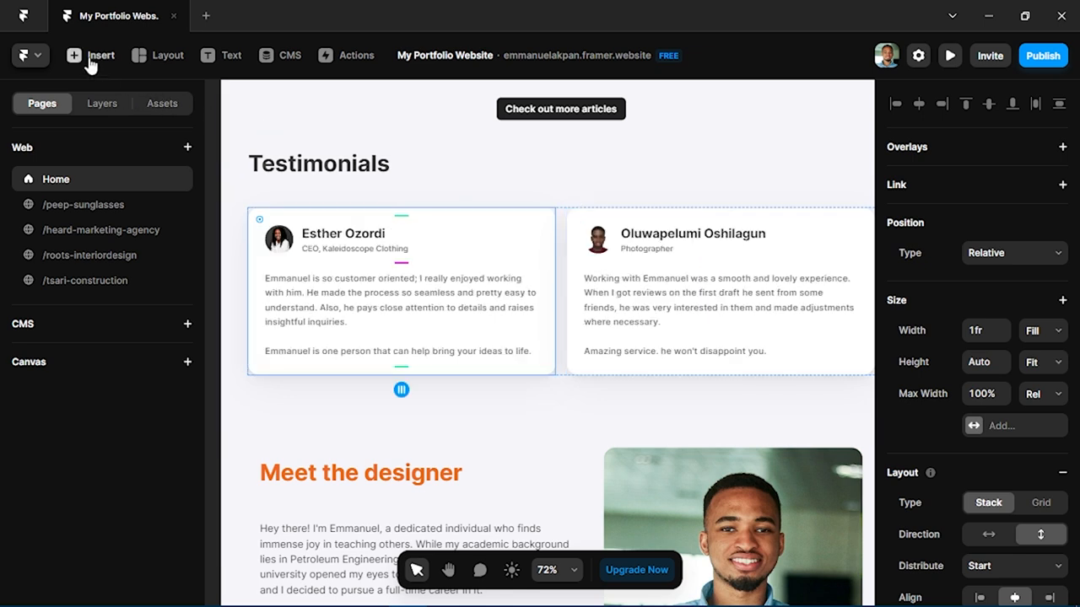
left_click(91, 54)
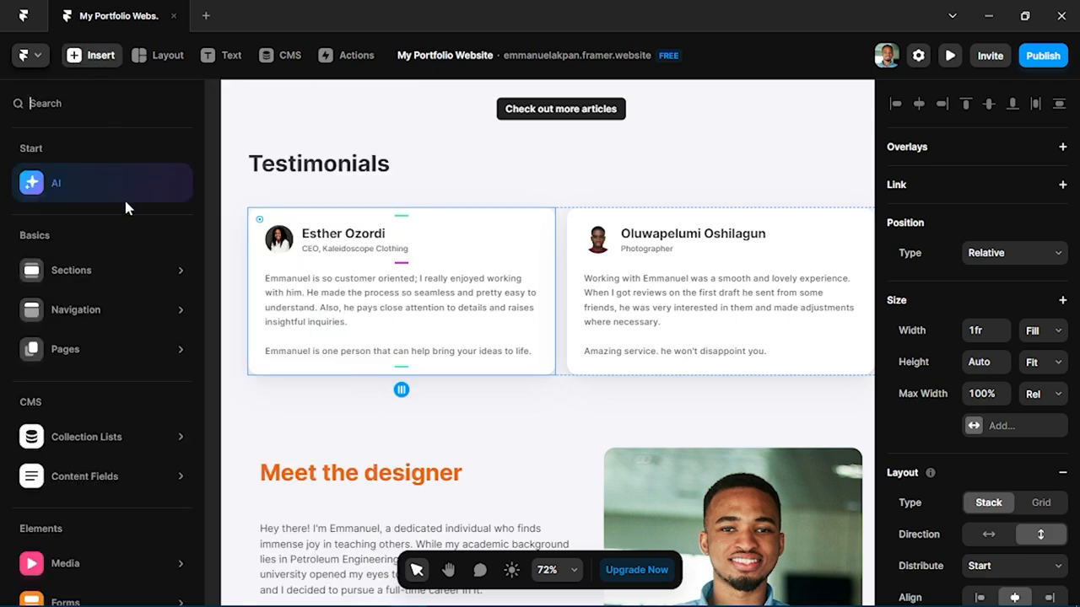
left_click(71, 269)
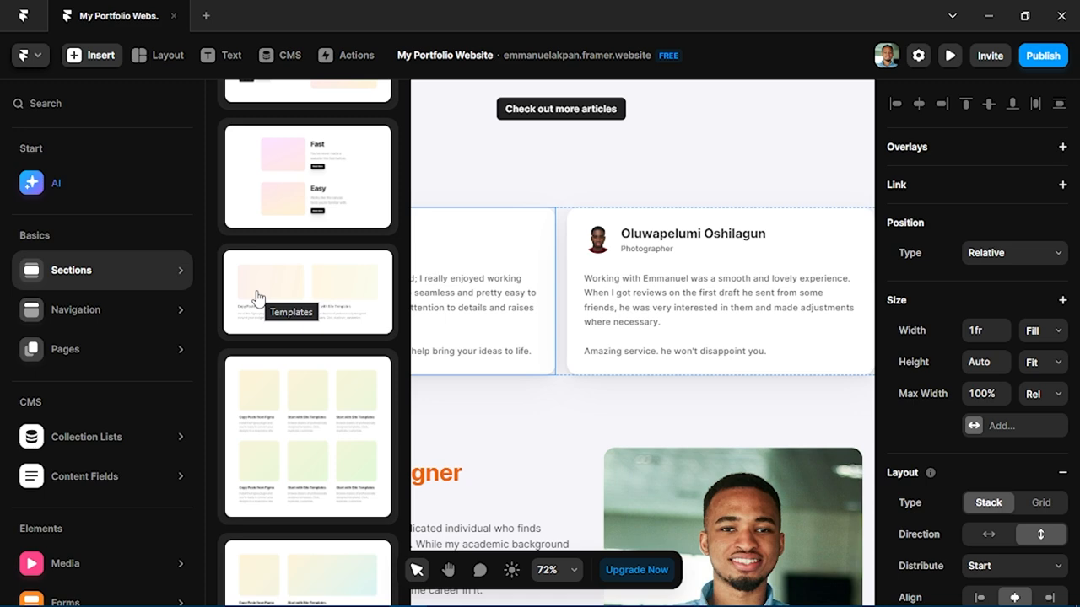
mouse_move(489, 400)
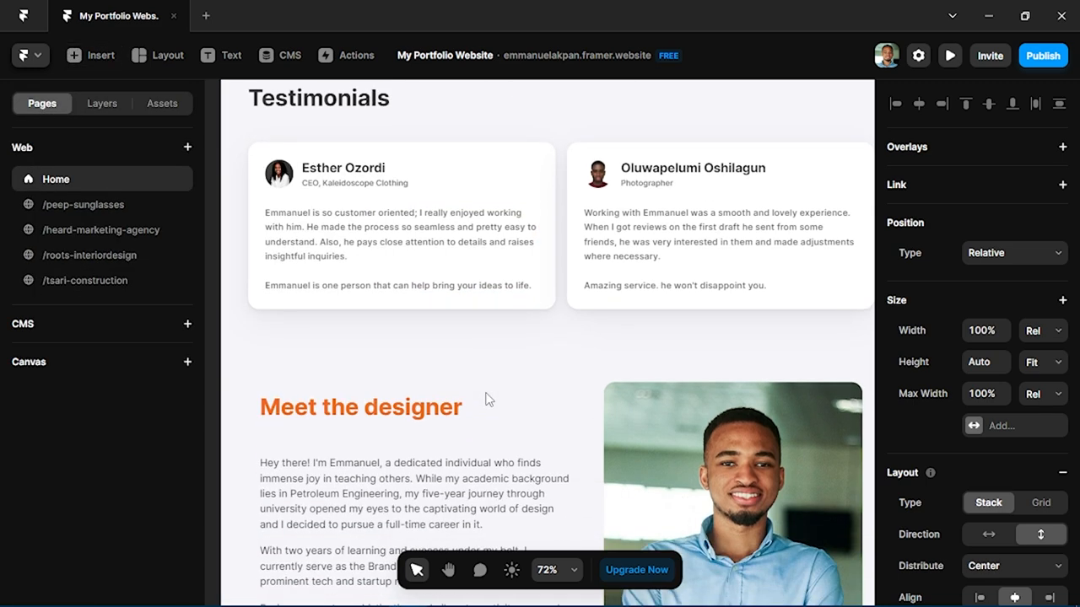
left_click(401, 245)
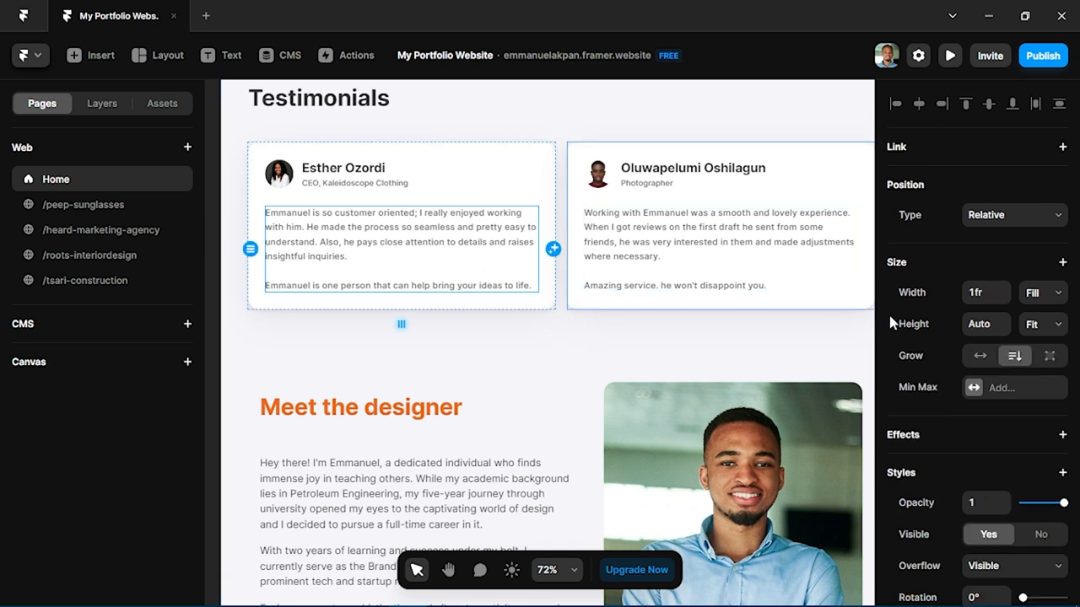
scroll("down", 3)
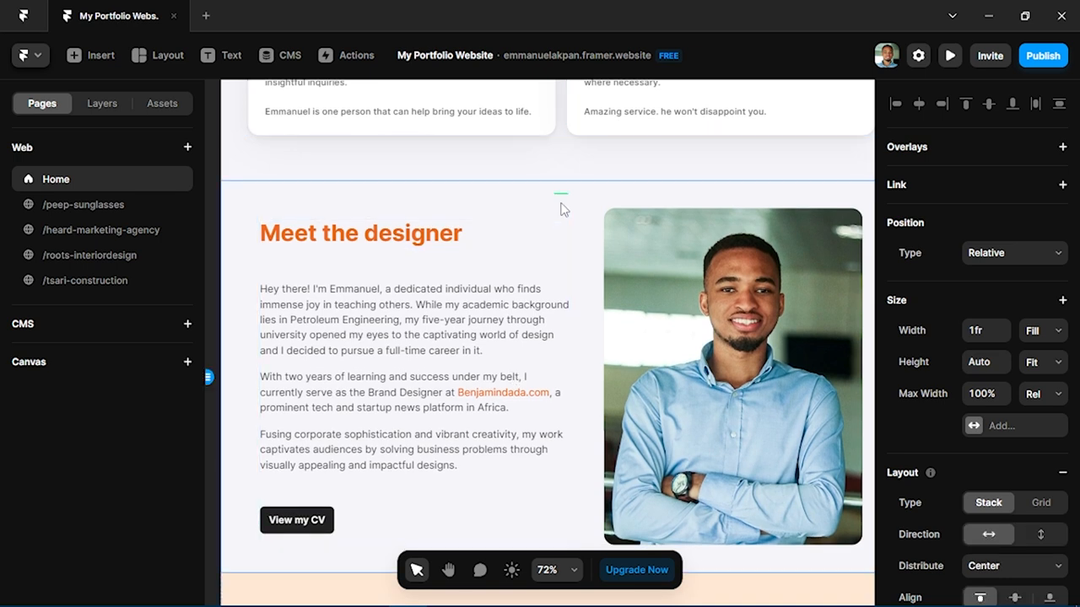
scroll("down", 3)
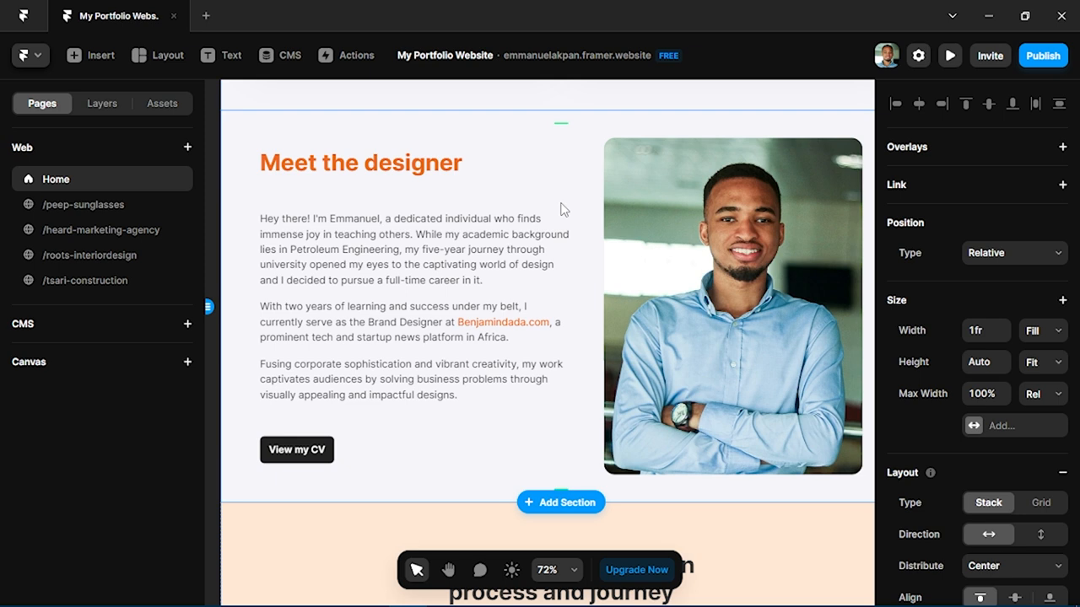
scroll("up", 3)
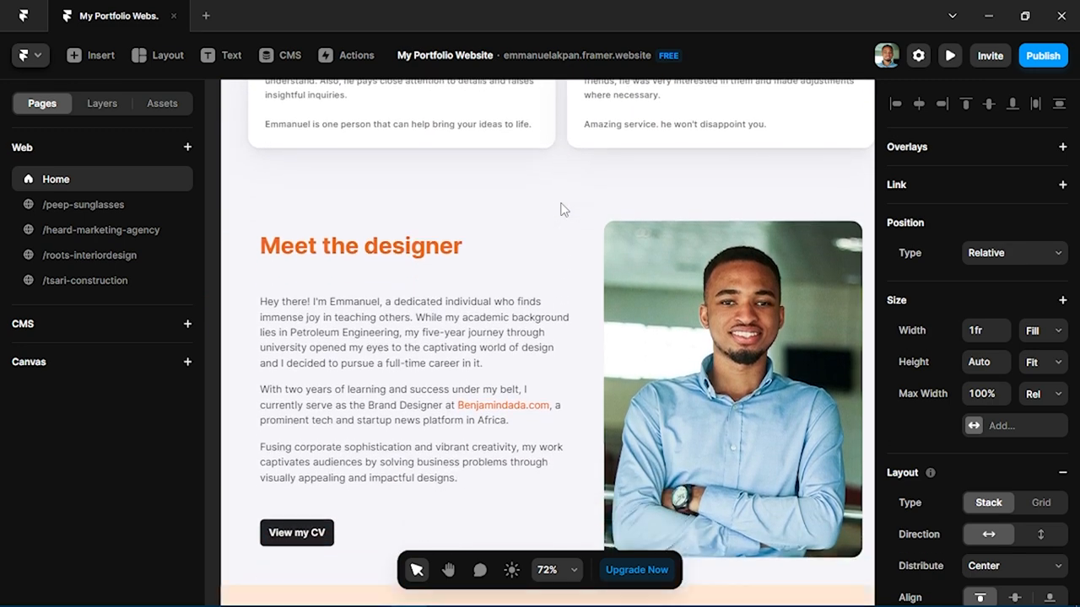
scroll("down", 3)
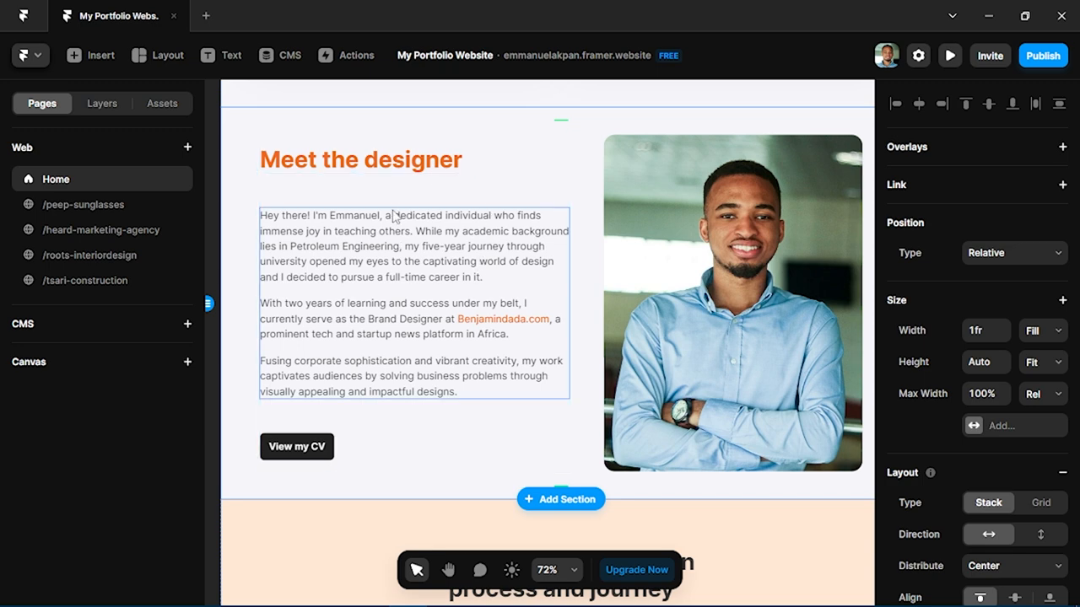
left_click(341, 132)
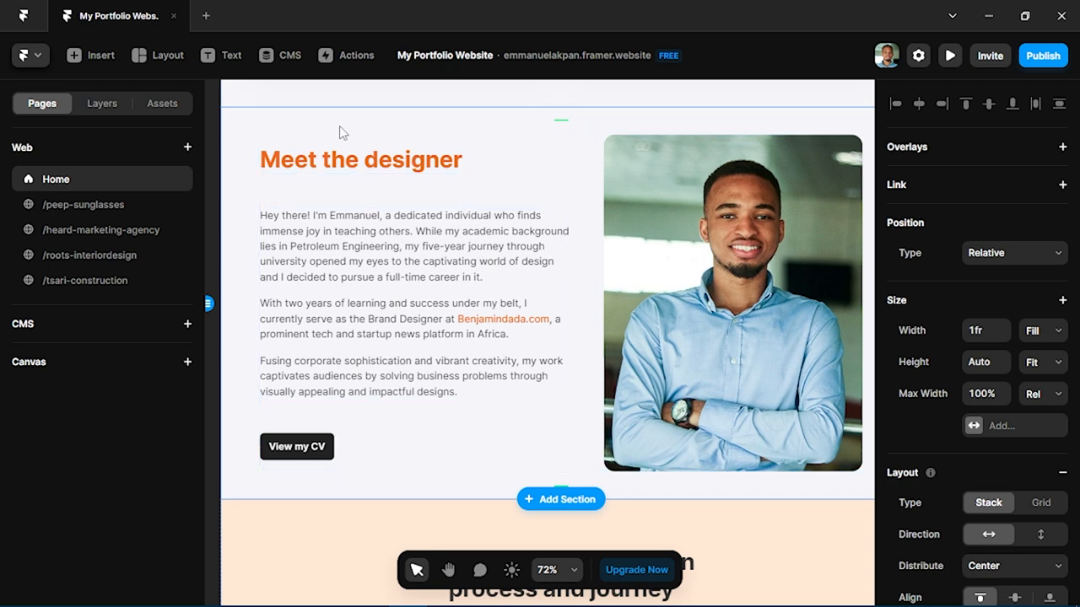
scroll("down", 3)
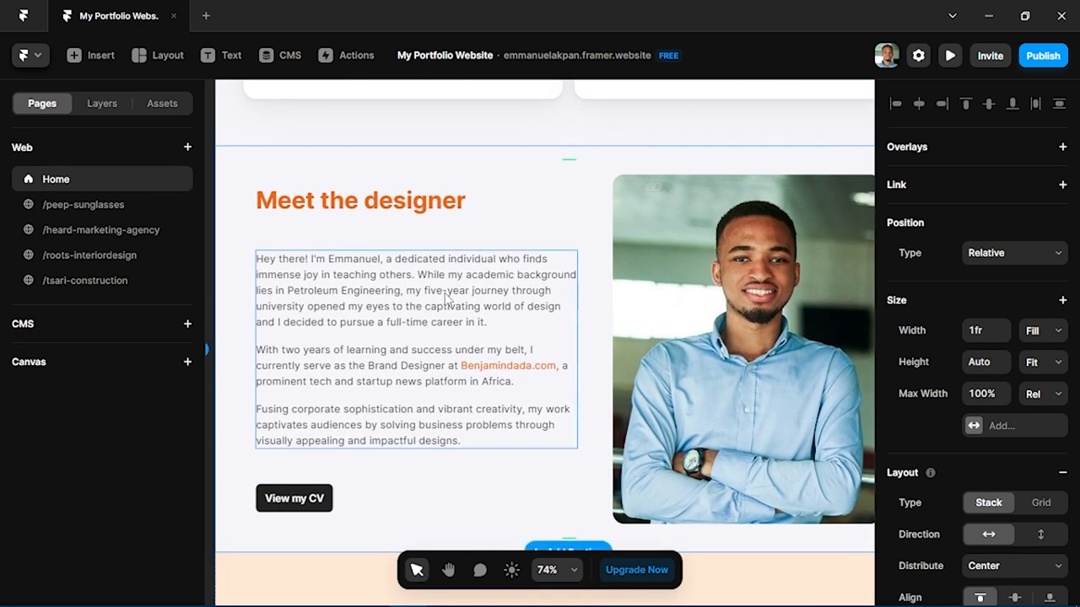
left_click(294, 499)
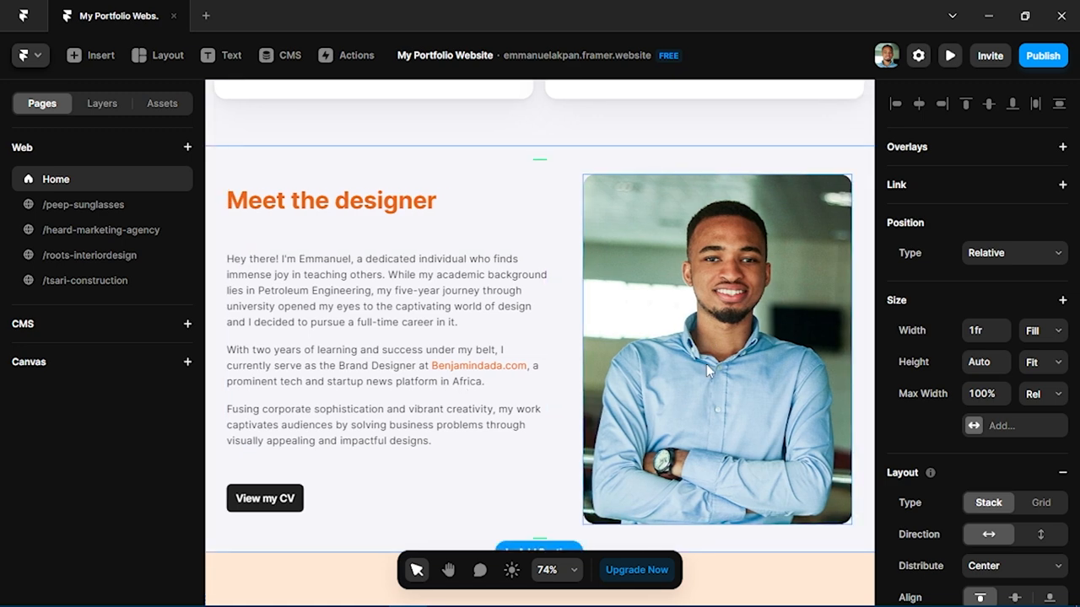
scroll("down", 3)
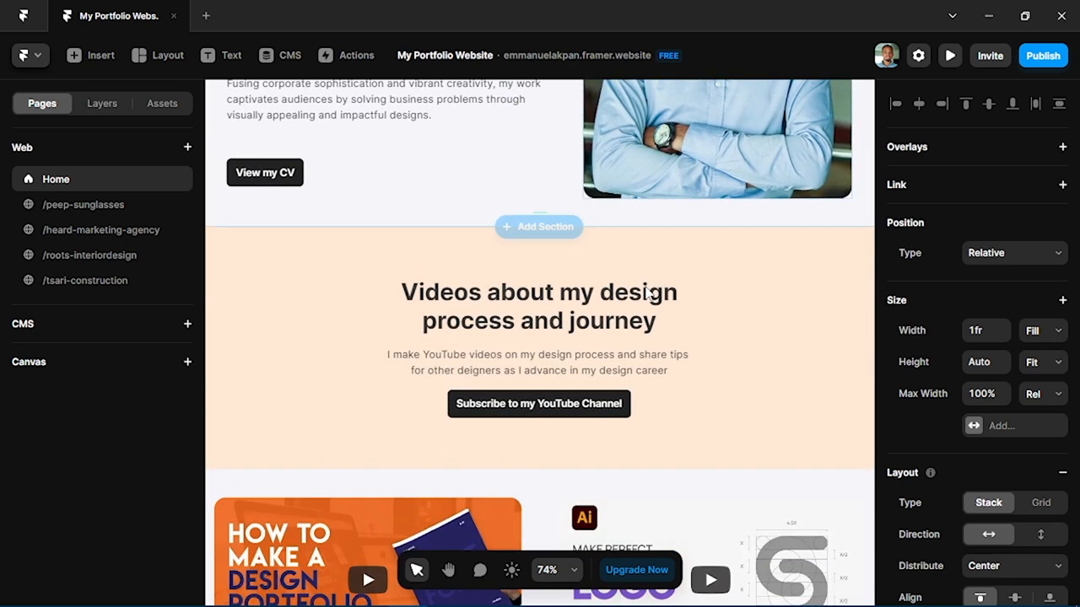
scroll("down", 3)
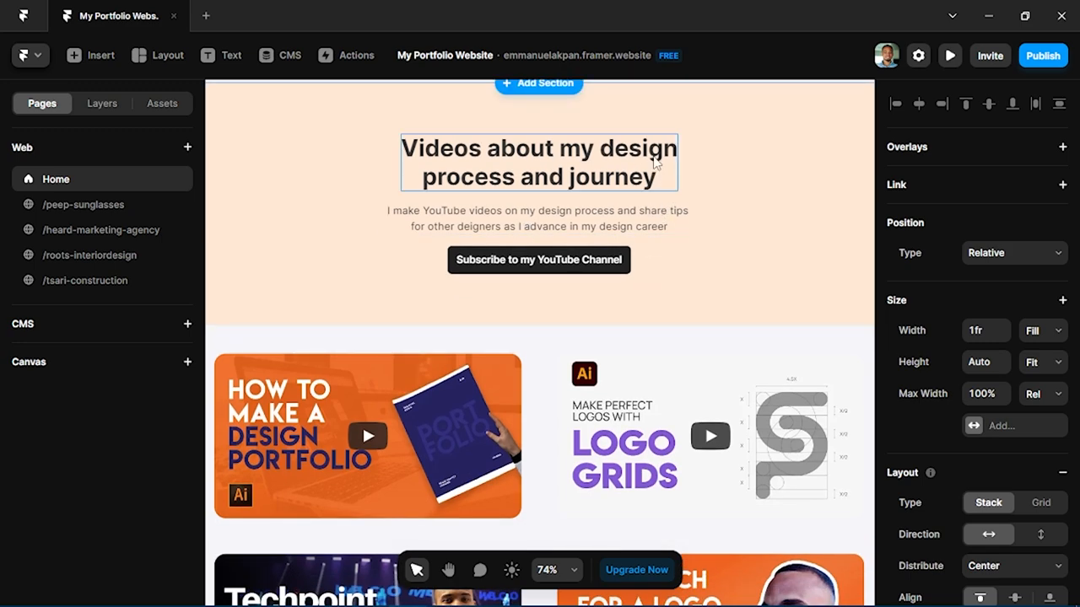
scroll("down", 3)
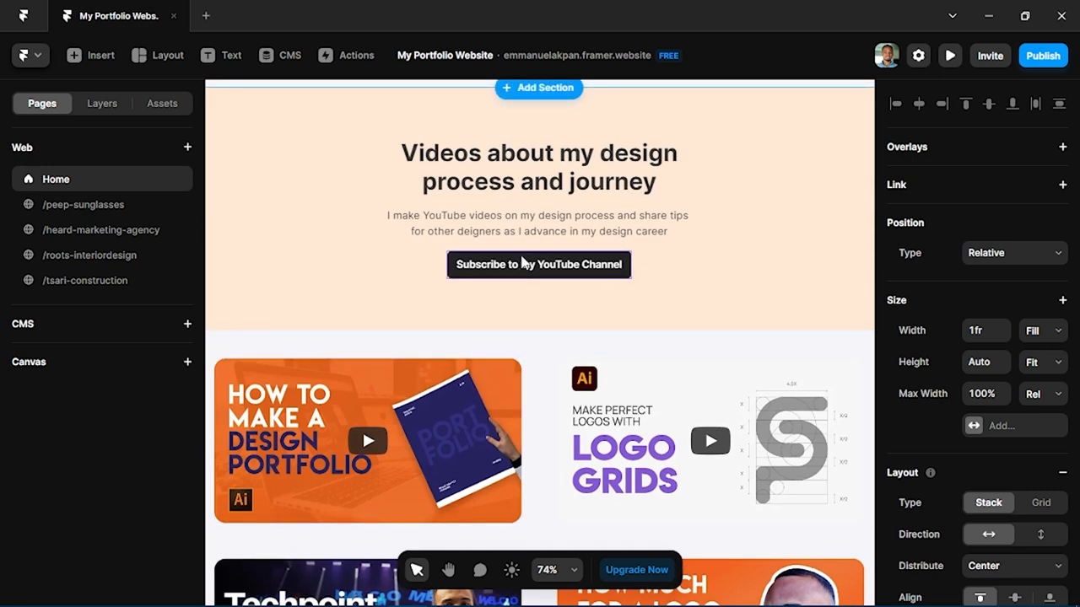
mouse_move(533, 268)
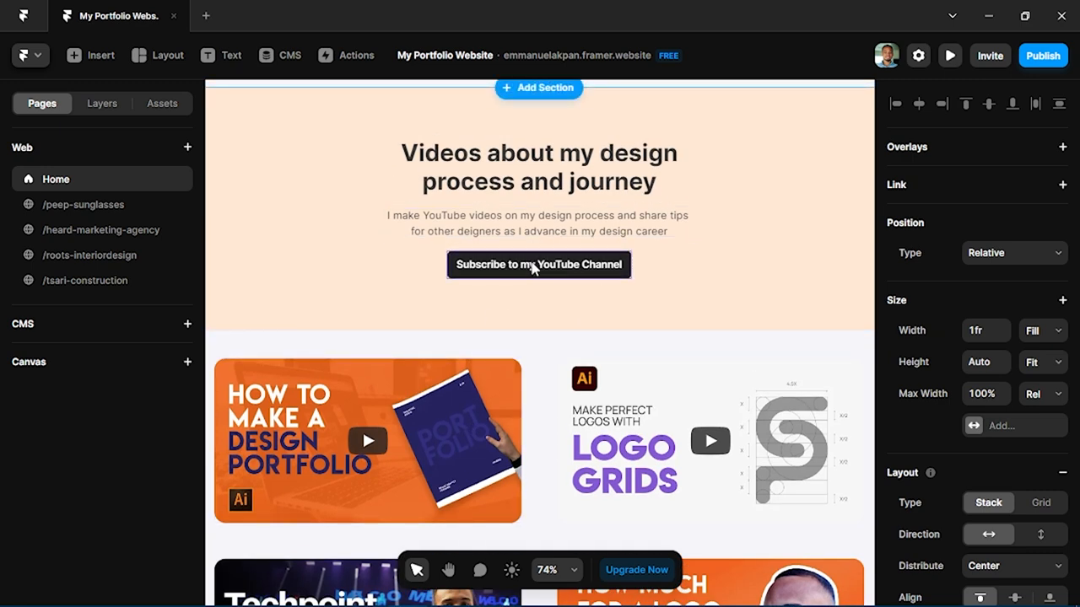
mouse_move(538, 282)
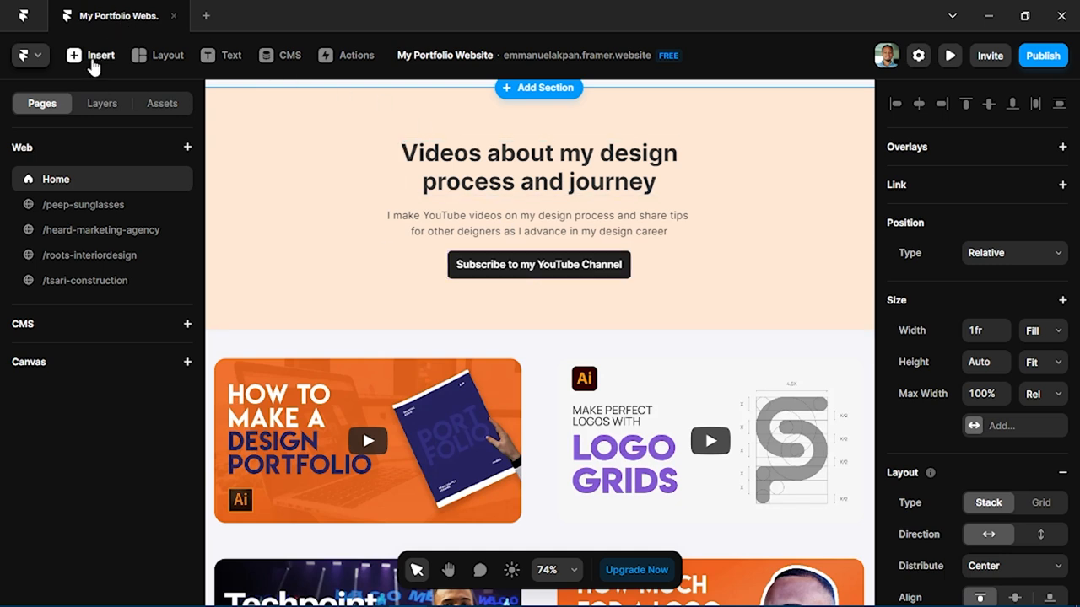
left_click(91, 54)
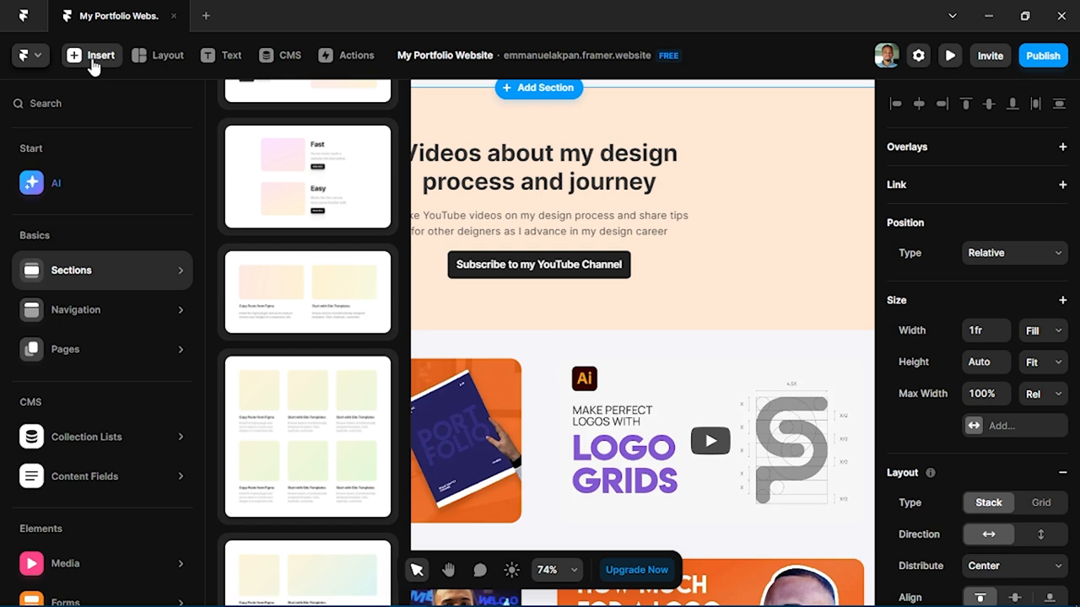
mouse_move(116, 125)
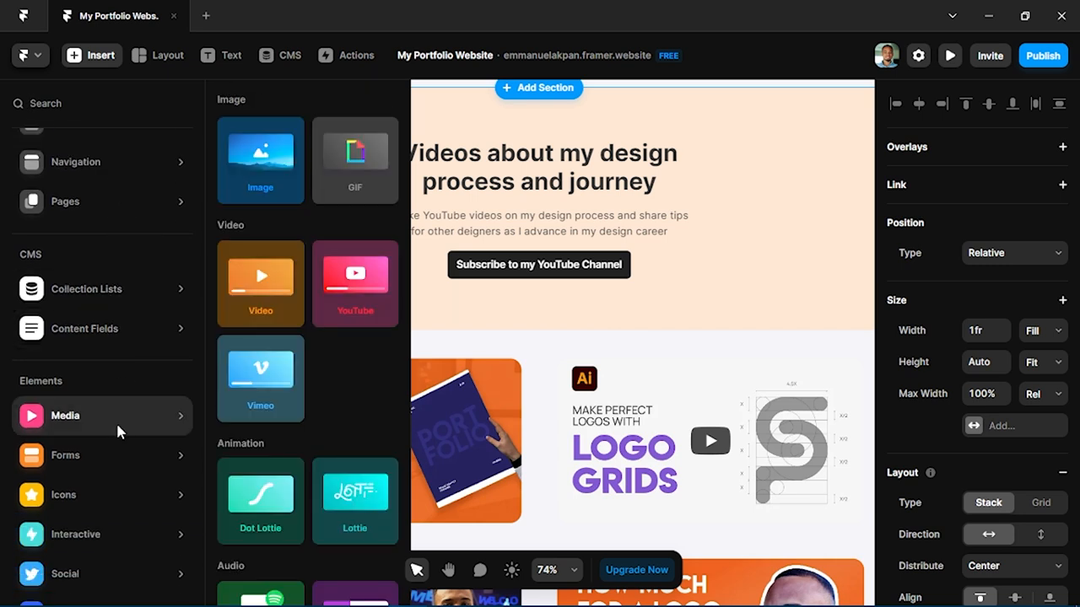
scroll("down", 3)
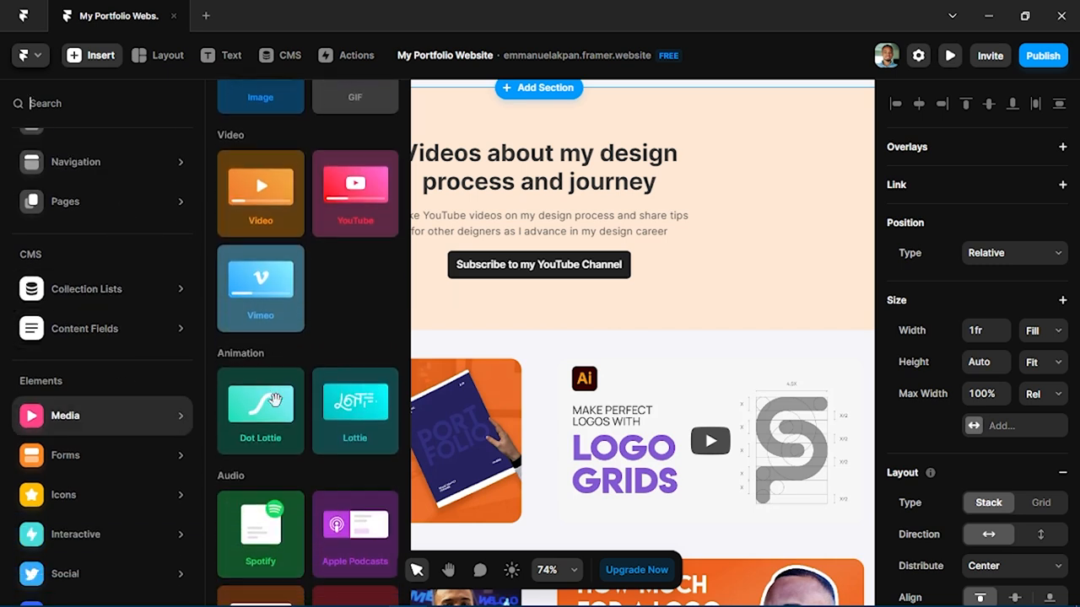
scroll("down", 3)
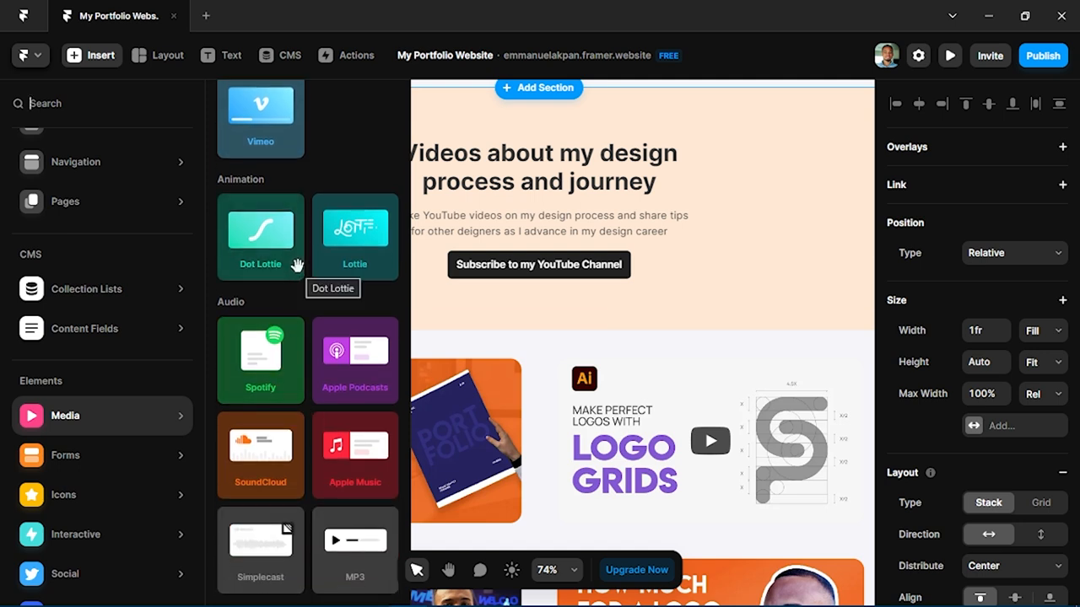
mouse_move(278, 382)
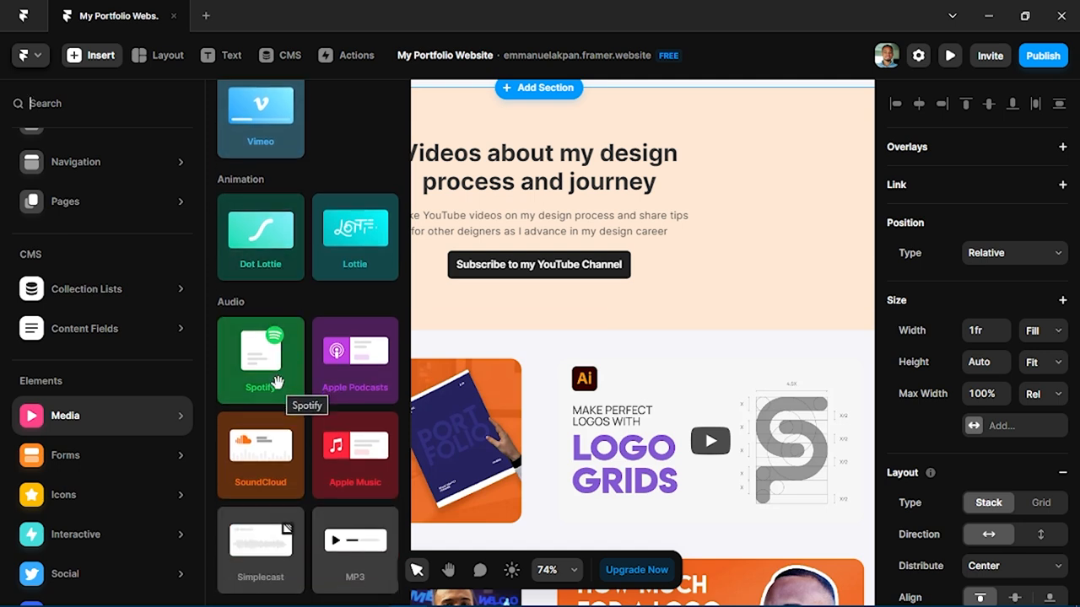
left_click(64, 455)
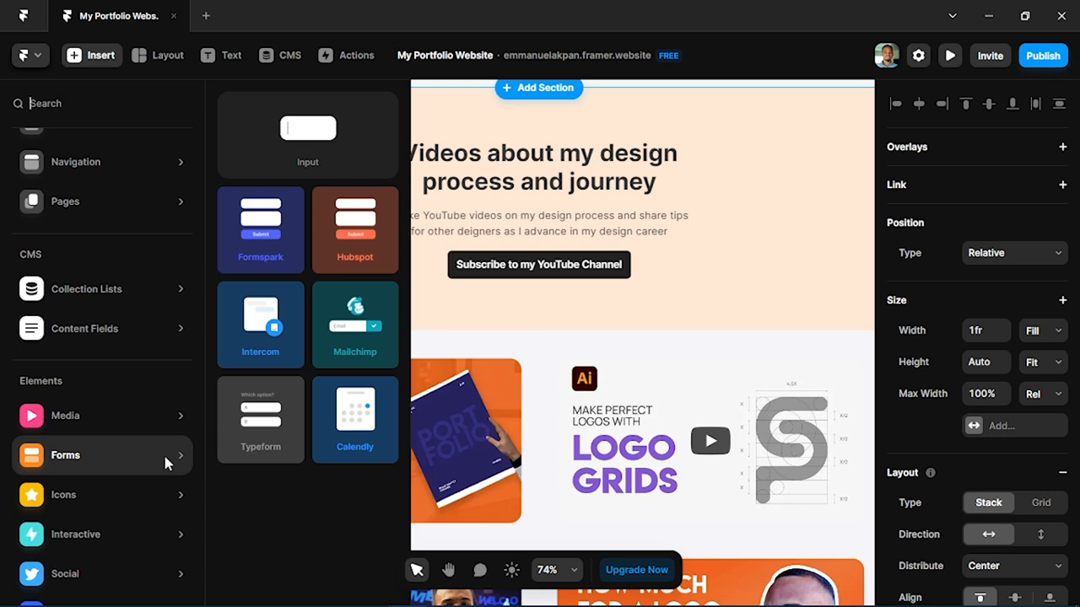
left_click(64, 450)
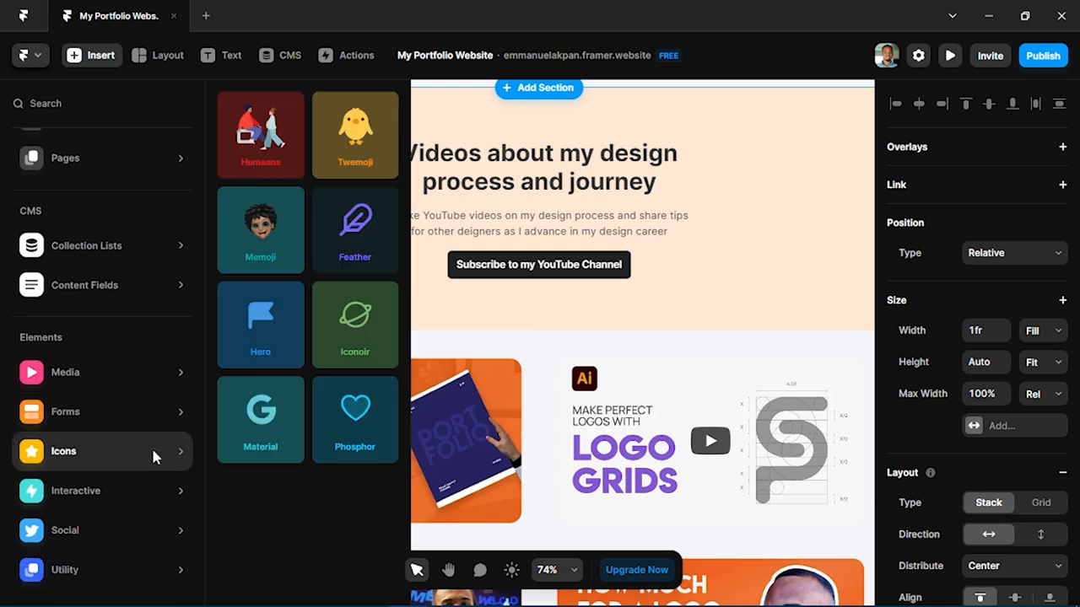
left_click(64, 529)
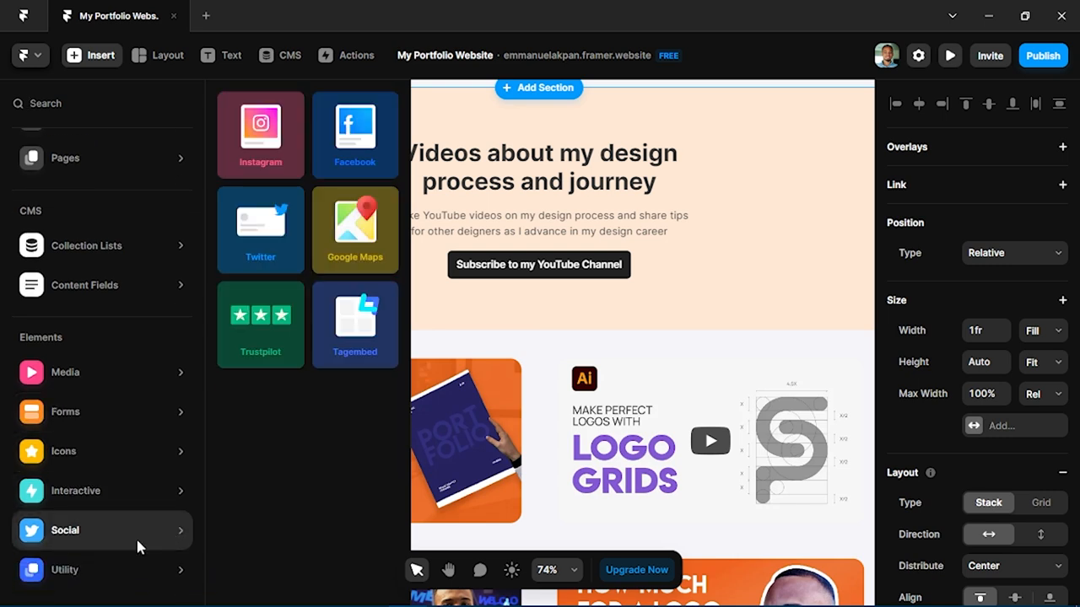
mouse_move(145, 540)
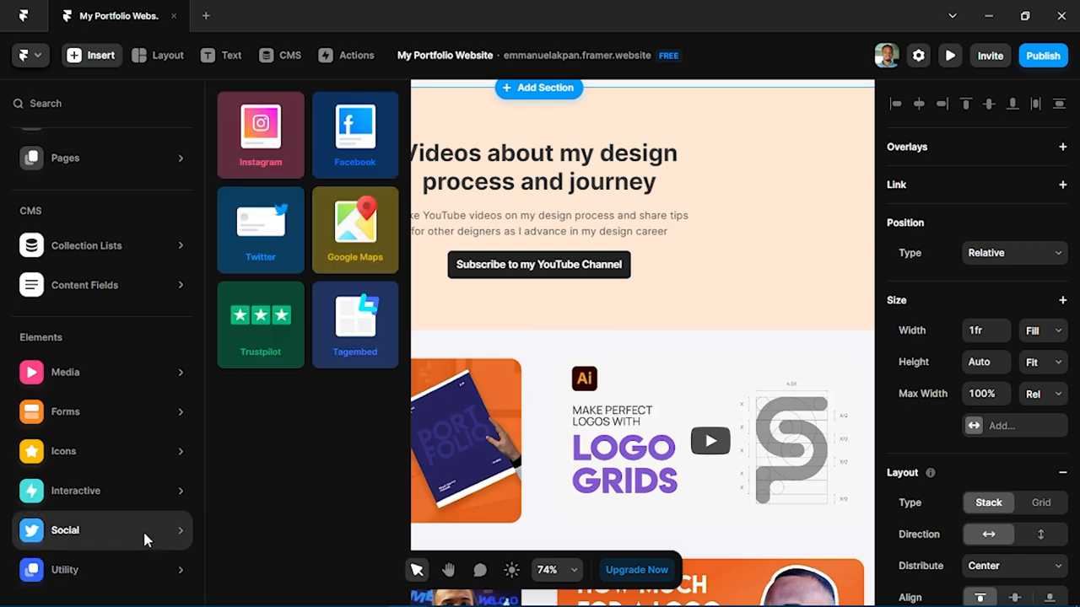
left_click(76, 491)
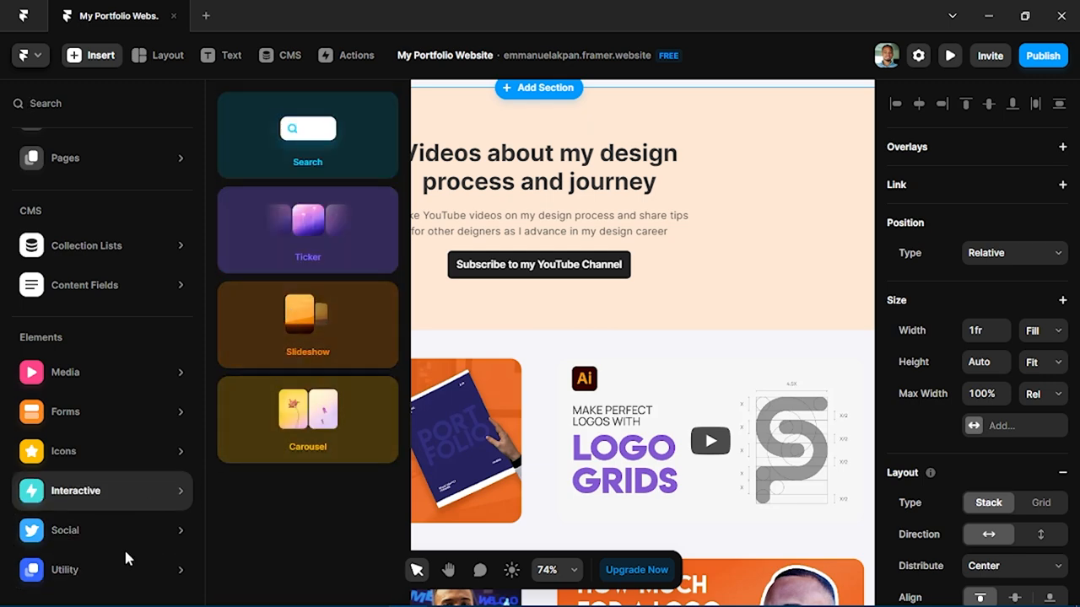
left_click(64, 530)
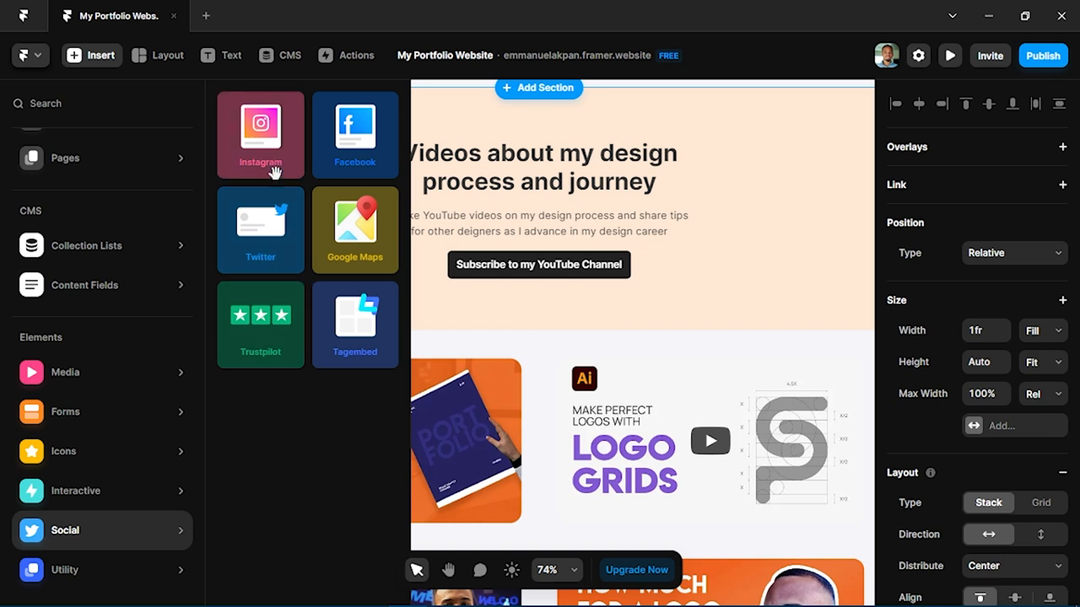
mouse_move(290, 223)
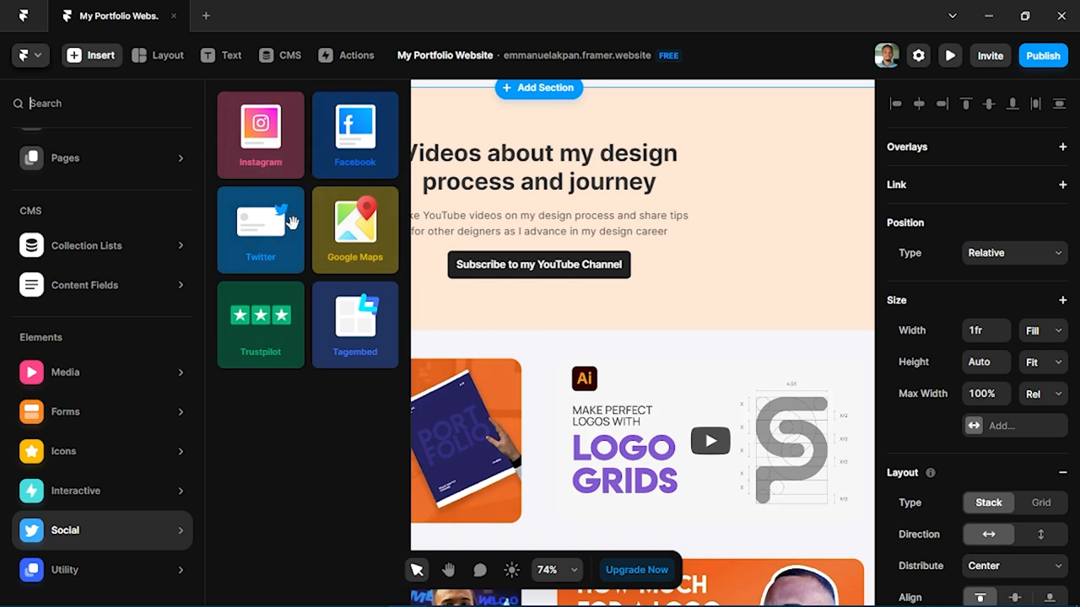
left_click(539, 169)
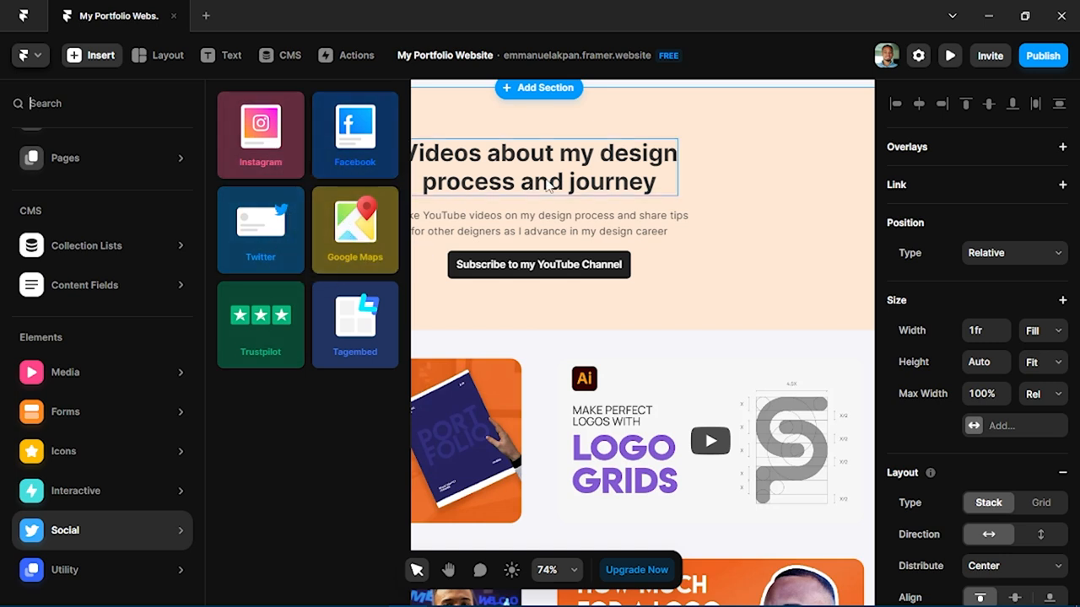
left_click(664, 316)
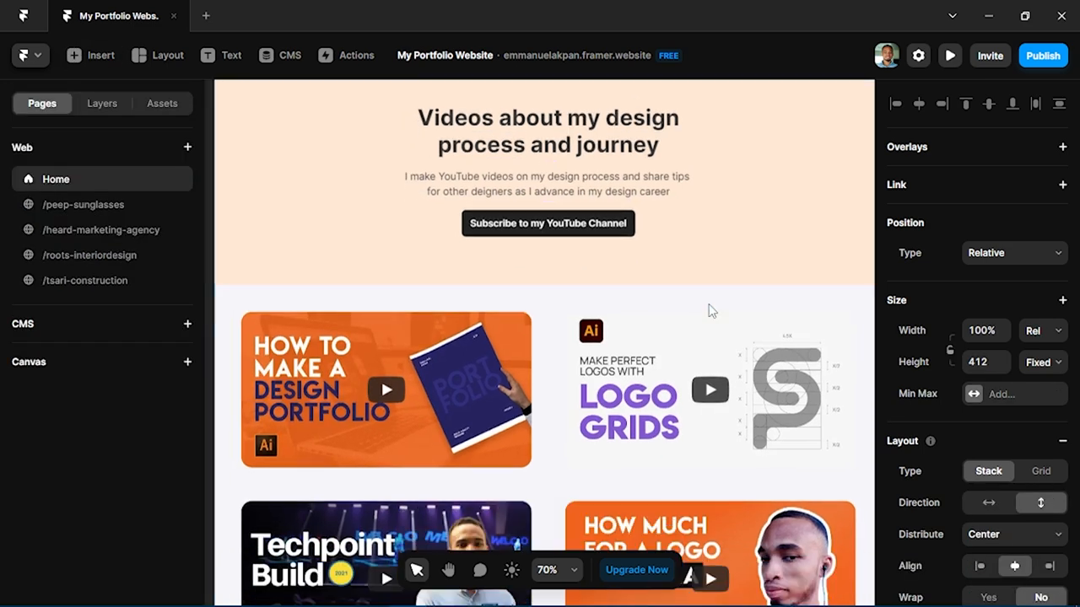
scroll("down", 3)
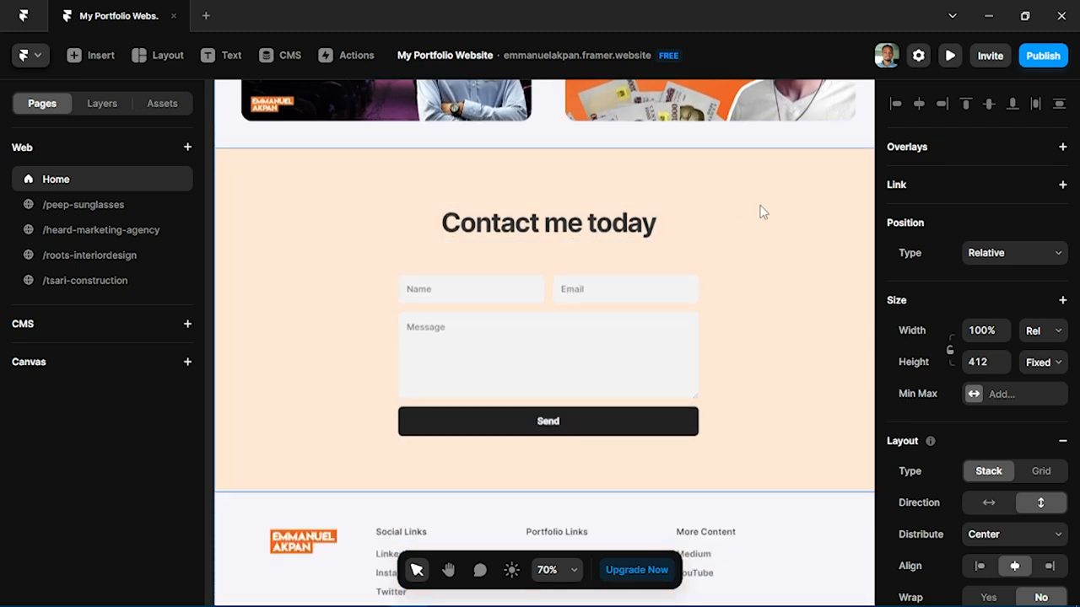
left_click(635, 339)
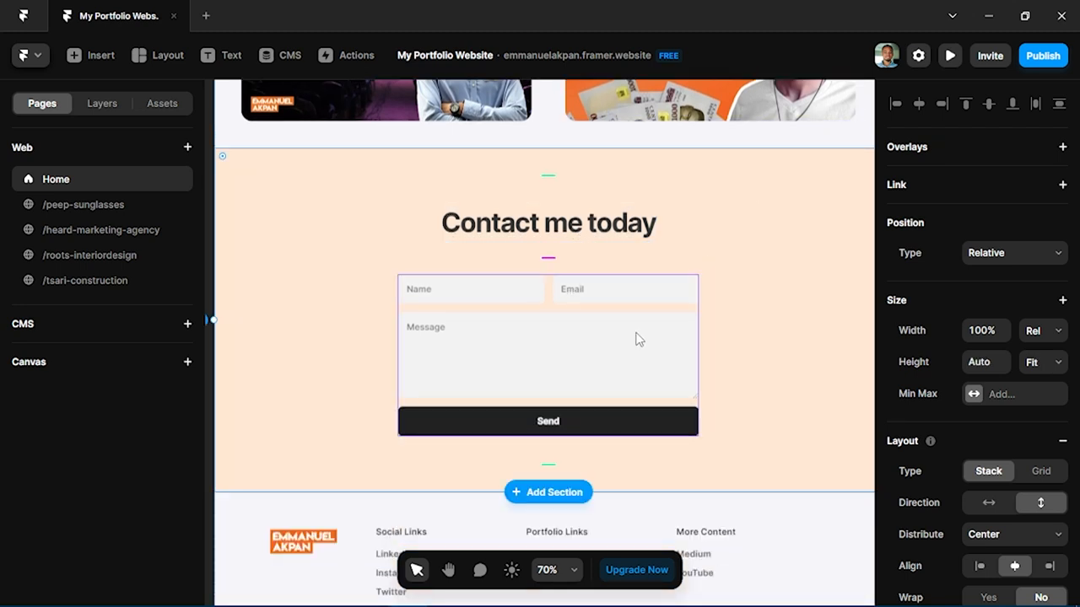
left_click(92, 54)
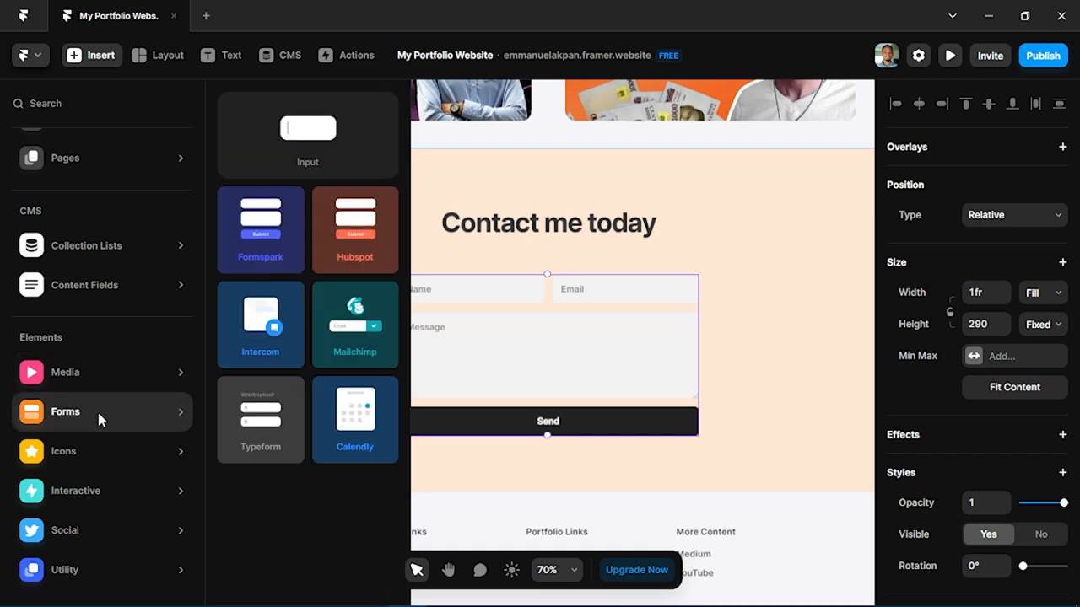
mouse_move(260, 340)
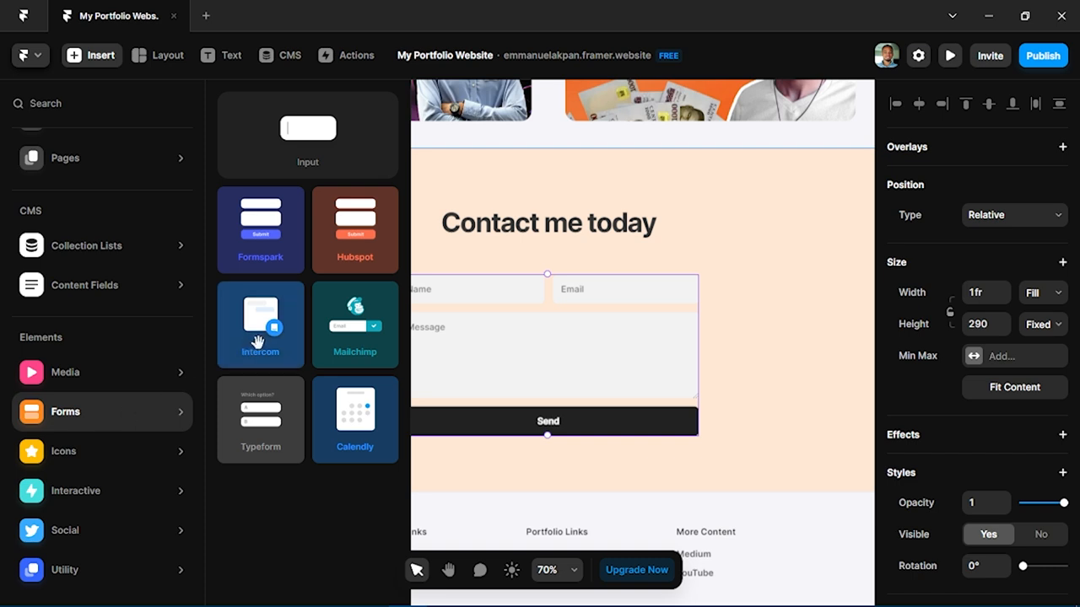
mouse_move(344, 189)
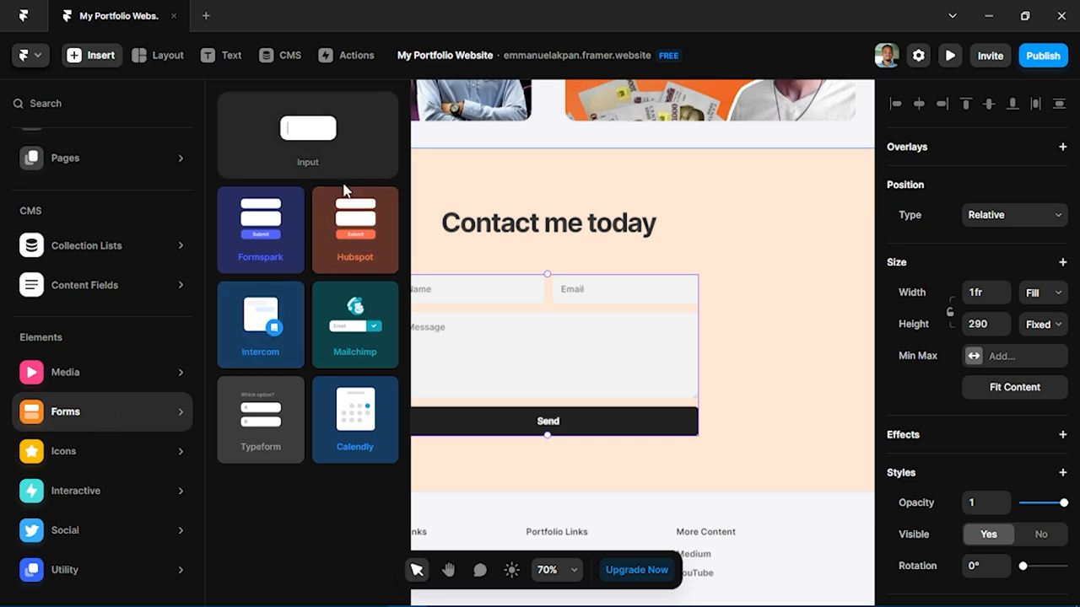
mouse_move(335, 267)
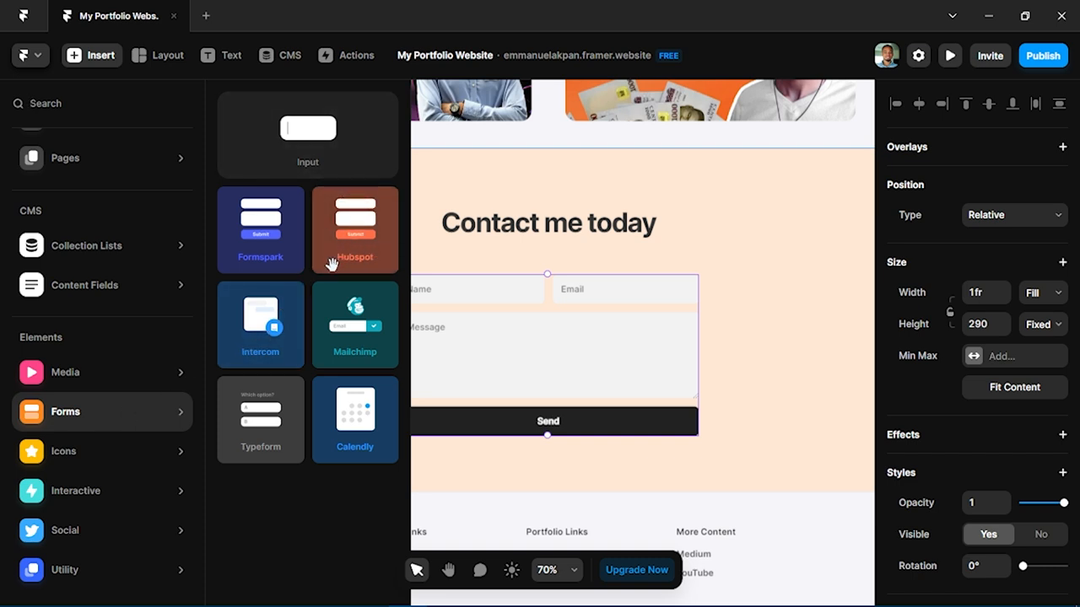
mouse_move(256, 420)
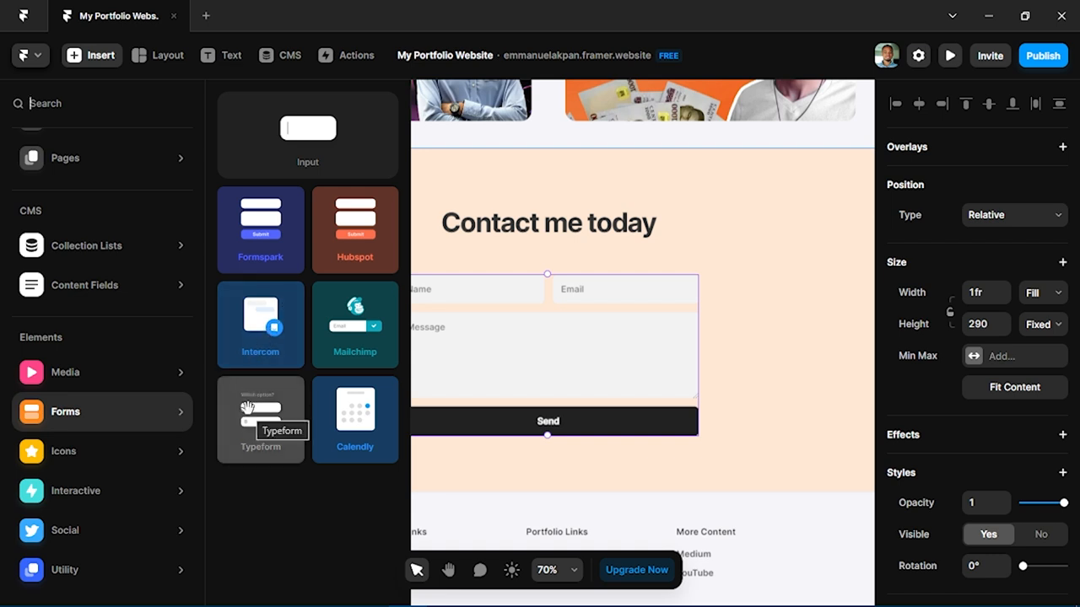
mouse_move(345, 228)
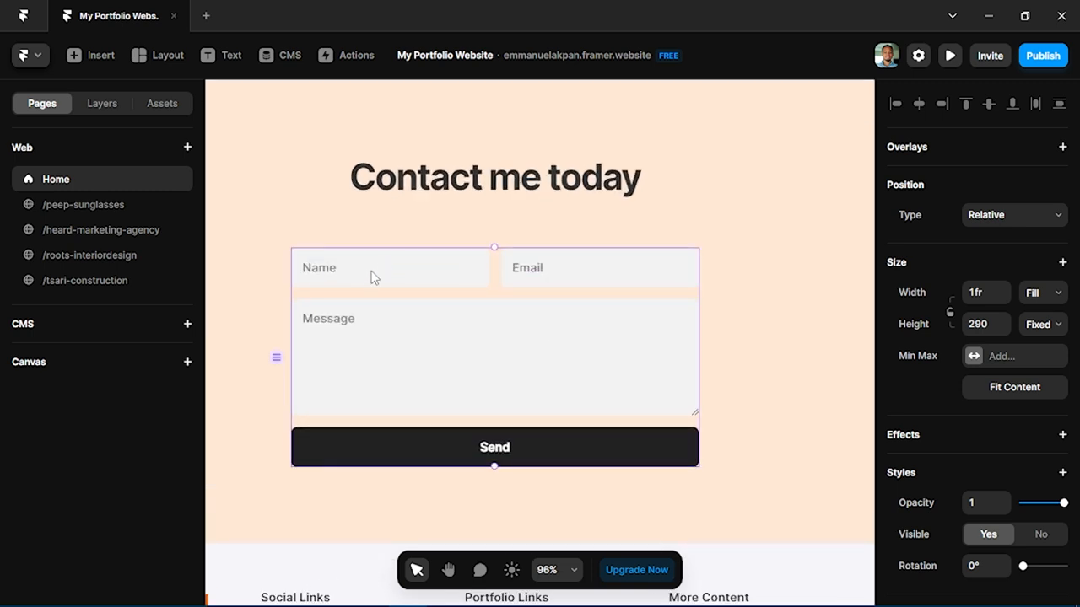
mouse_move(814, 277)
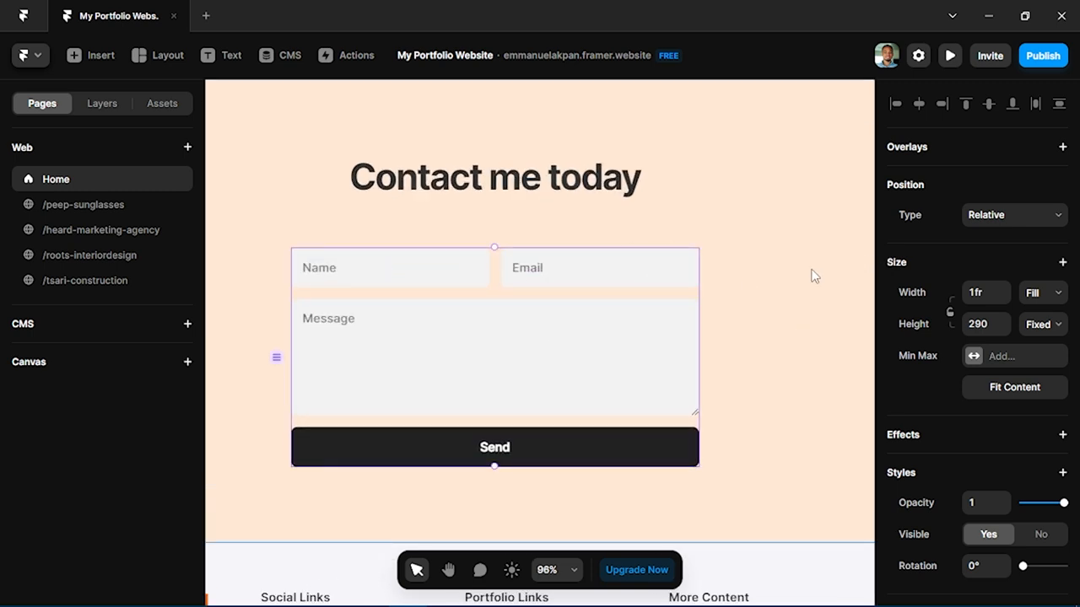
mouse_move(634, 499)
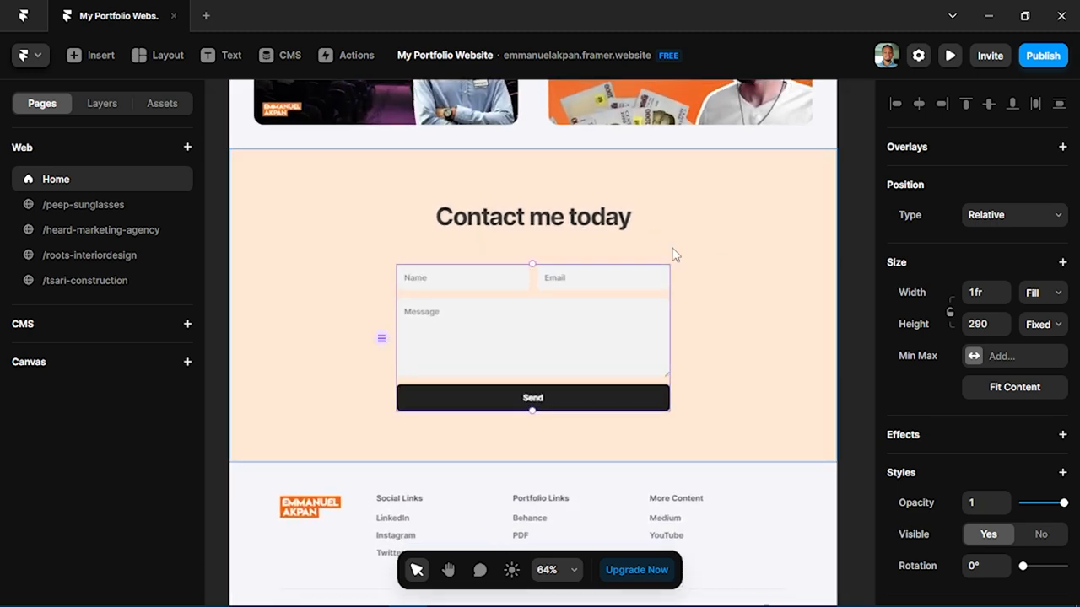
scroll("down", 3)
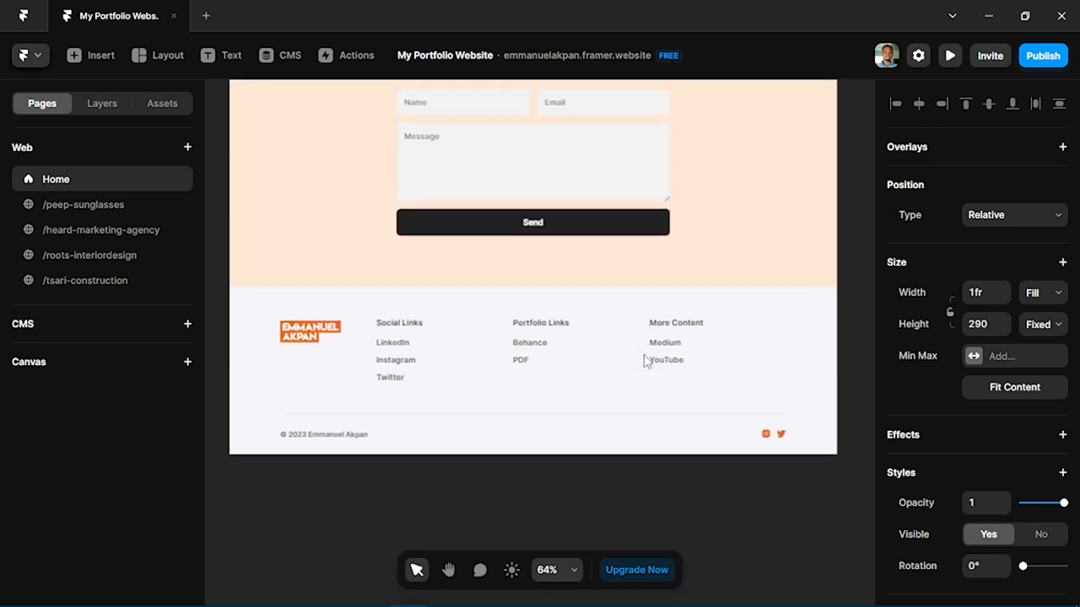
left_click(91, 54)
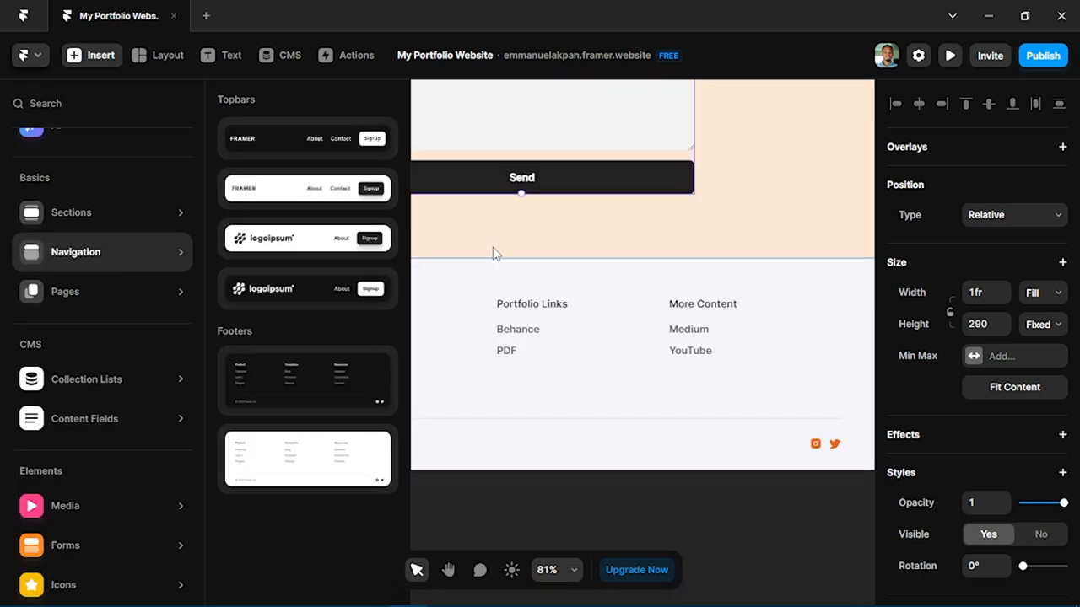
mouse_move(415, 290)
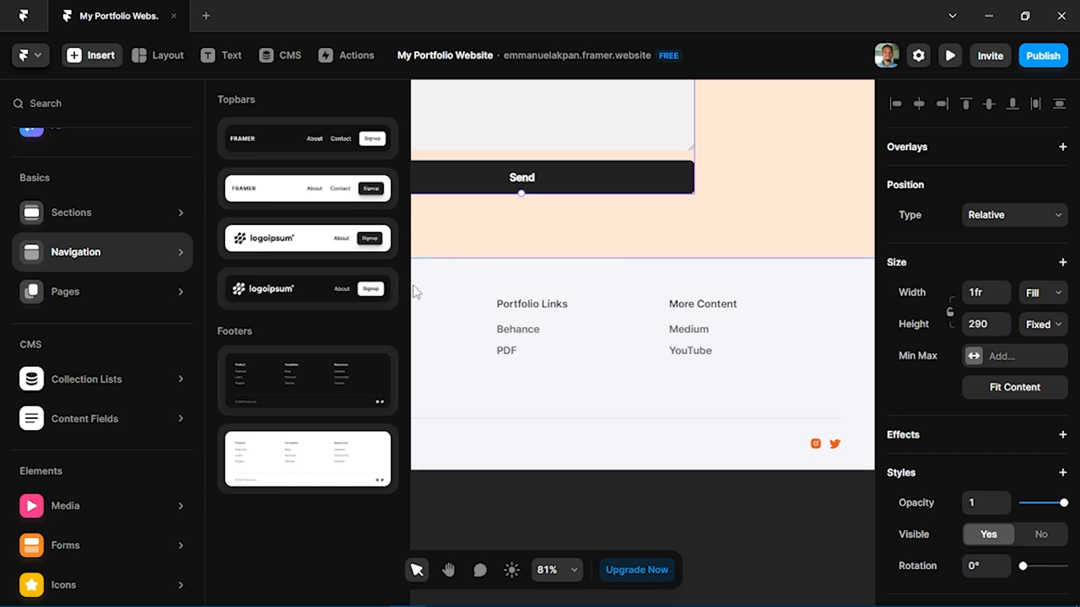
mouse_move(310, 476)
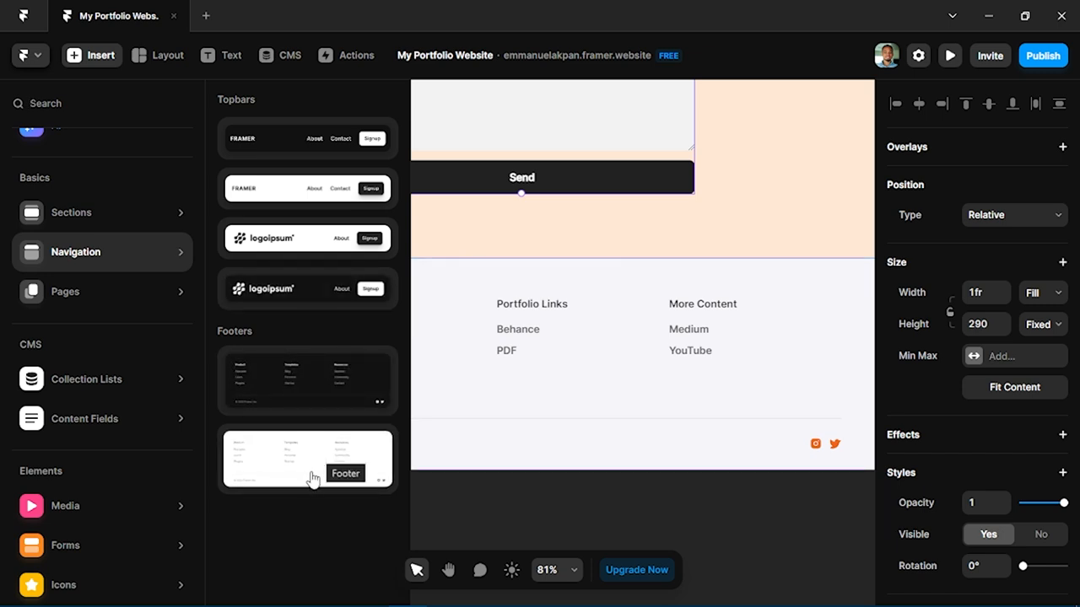
mouse_move(594, 466)
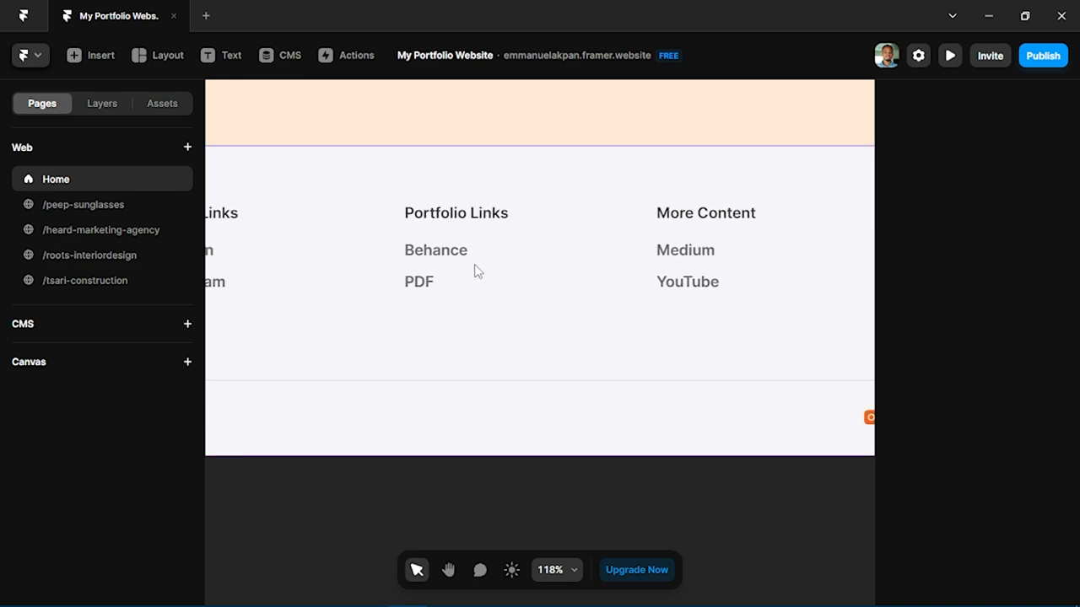
mouse_move(618, 287)
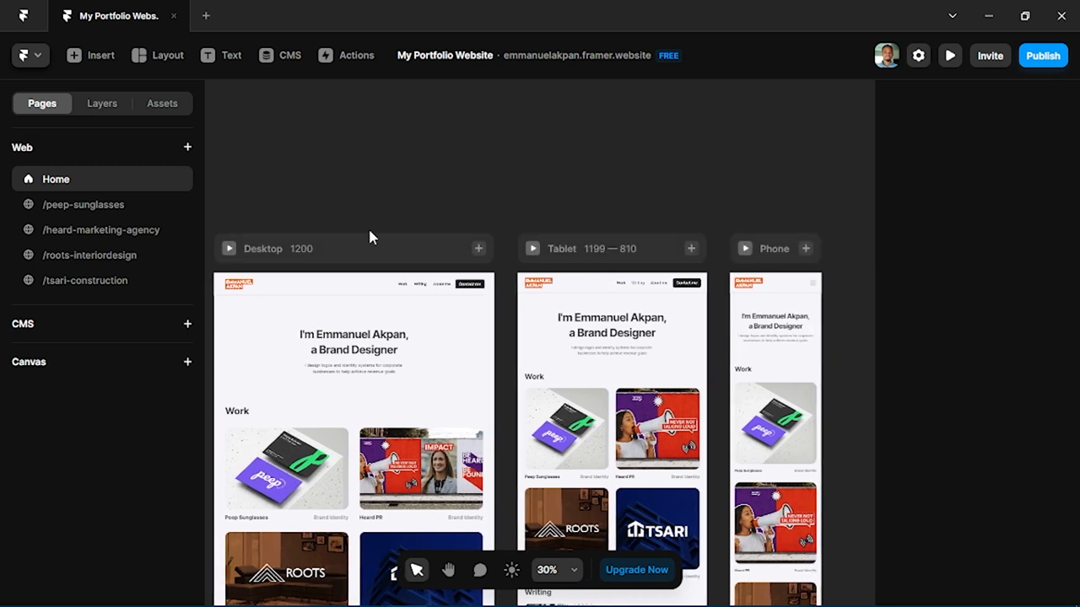
mouse_move(506, 152)
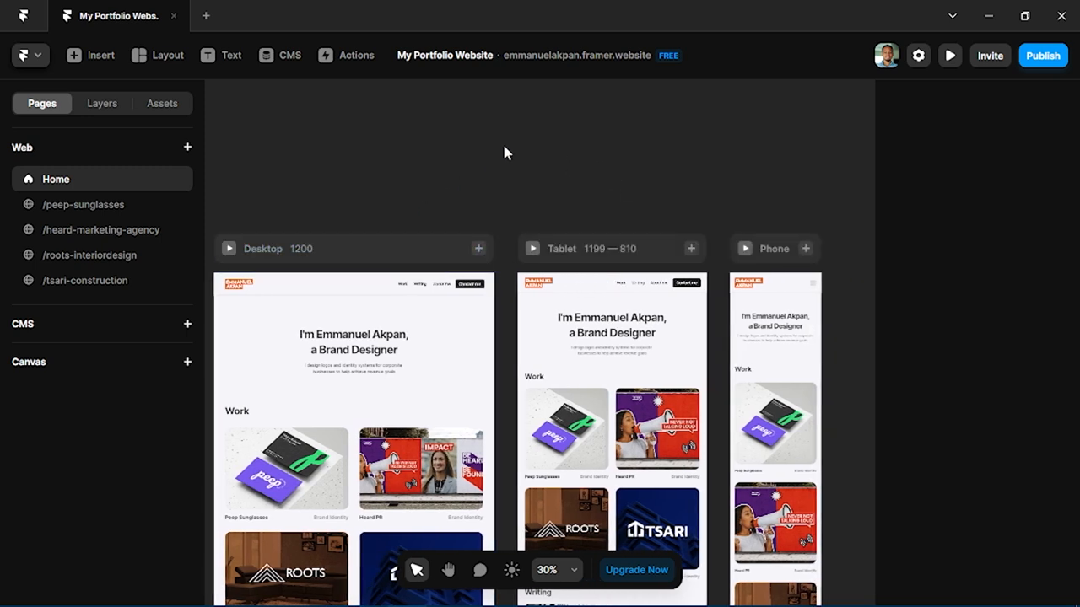
mouse_move(498, 115)
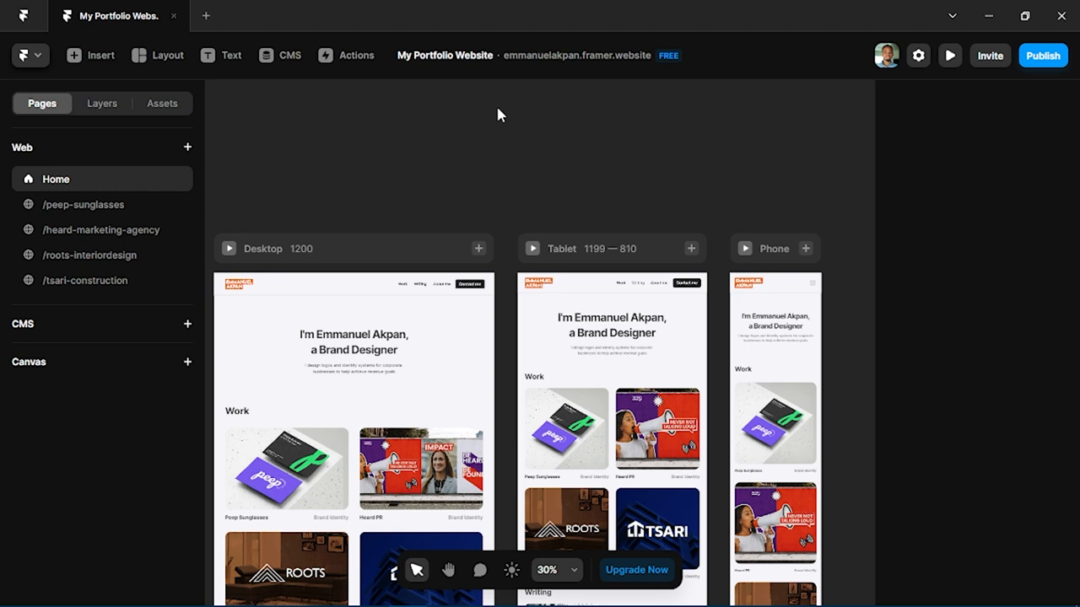
mouse_move(493, 108)
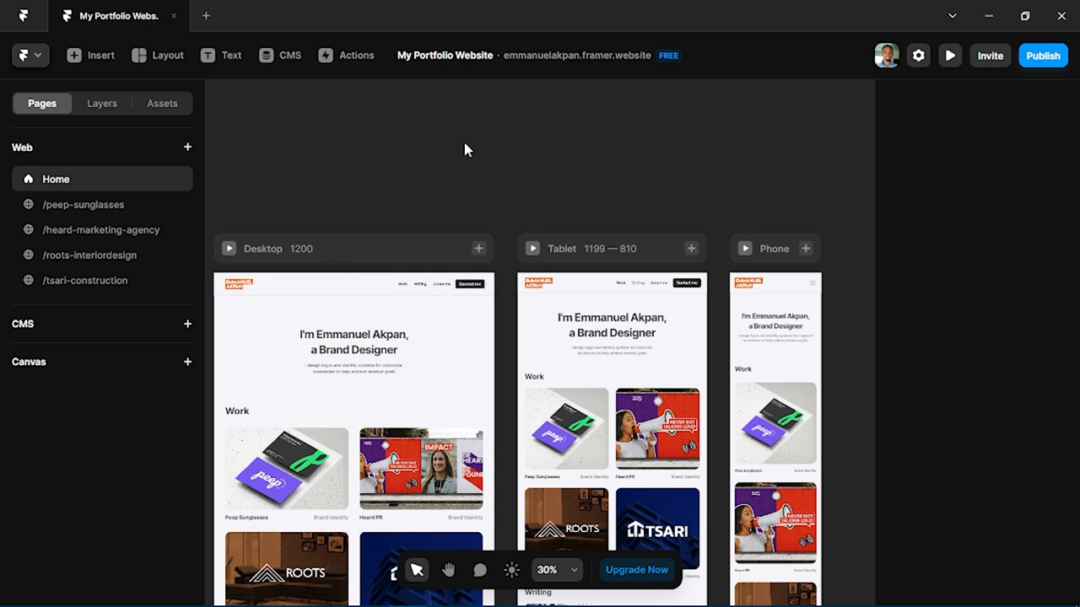
mouse_move(729, 271)
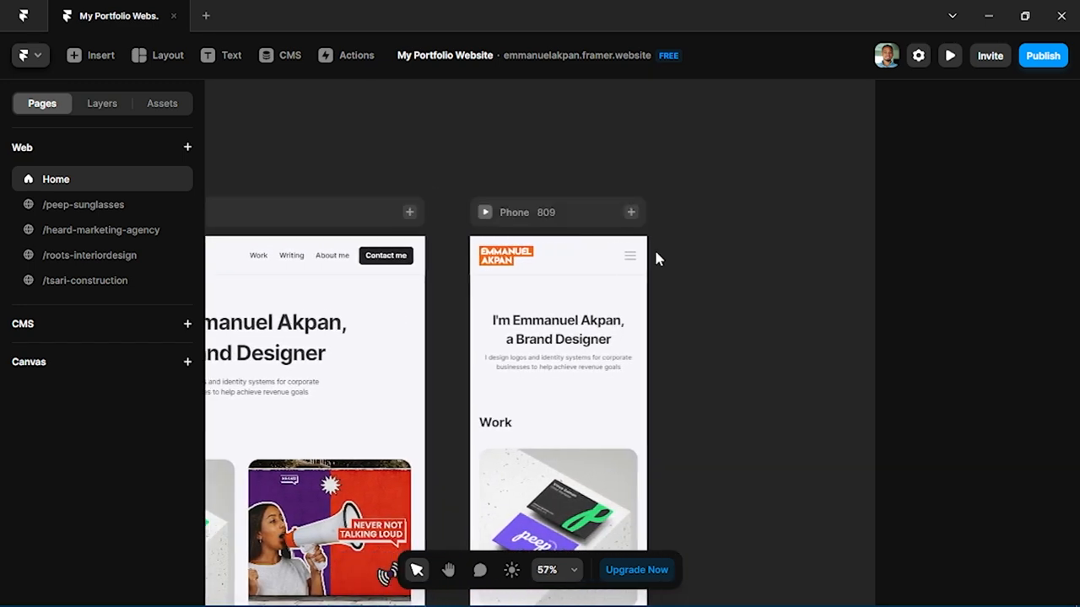
Select the sticky topbar on the Phone breakpoint and scroll the Home canvas
left_click(557, 255)
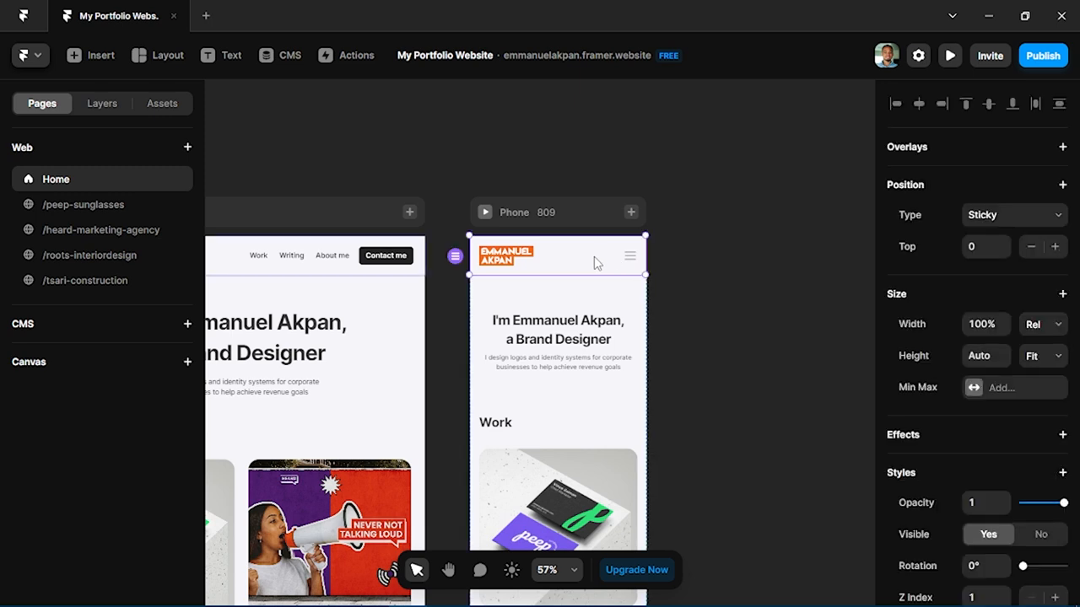
mouse_move(609, 257)
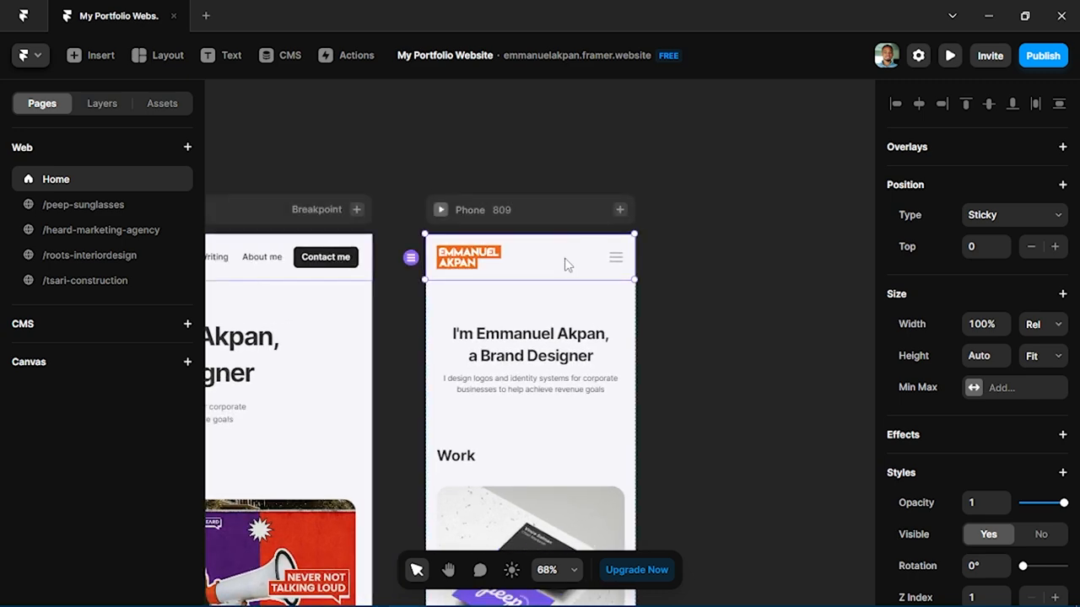
mouse_move(698, 236)
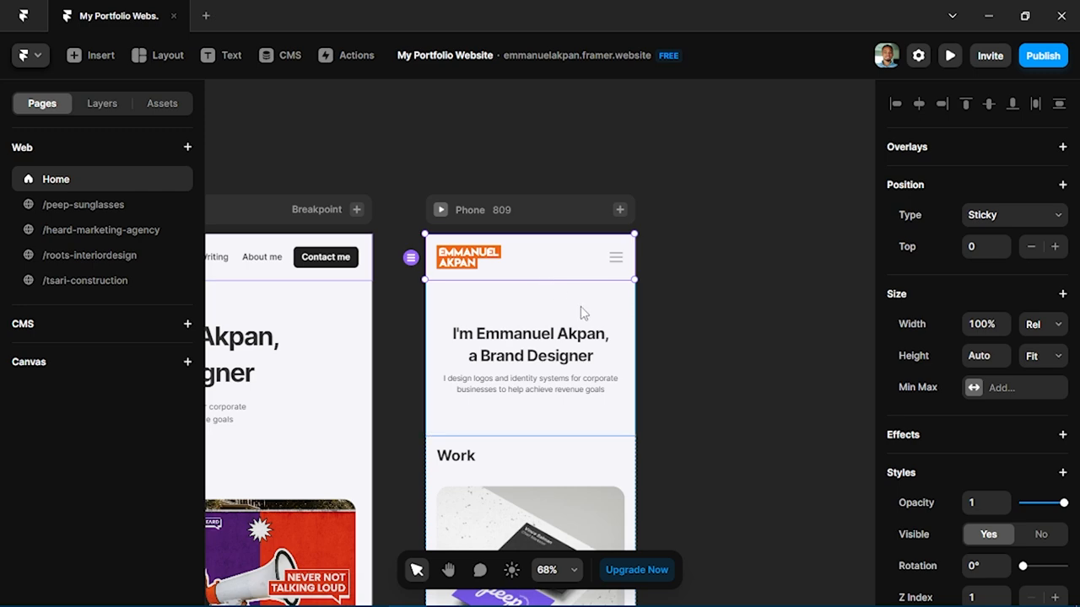
scroll("down", 3)
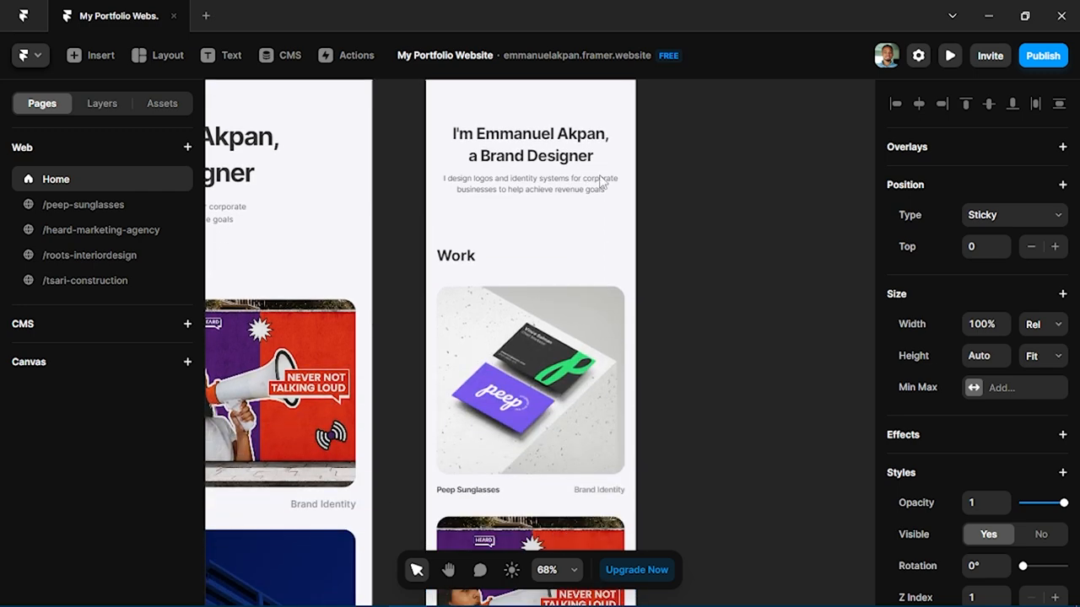
scroll("down", 3)
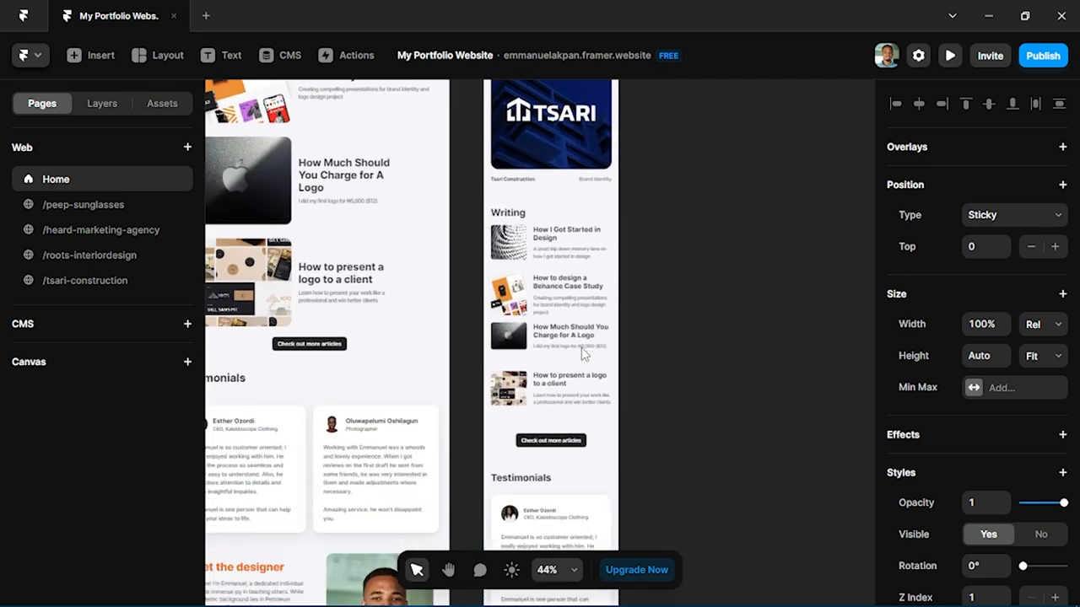
scroll("down", 3)
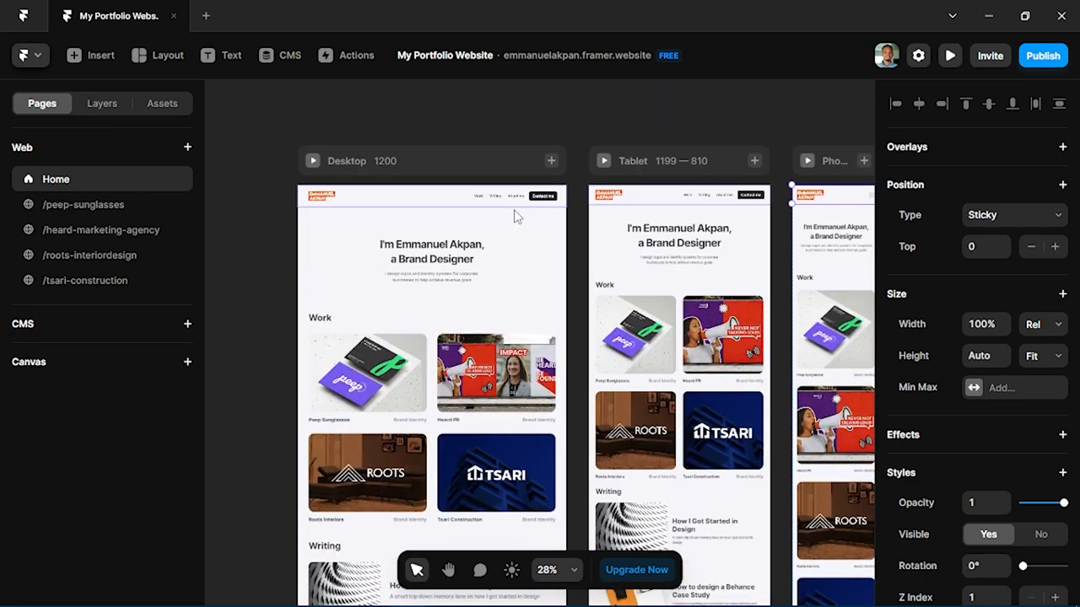
mouse_move(650, 135)
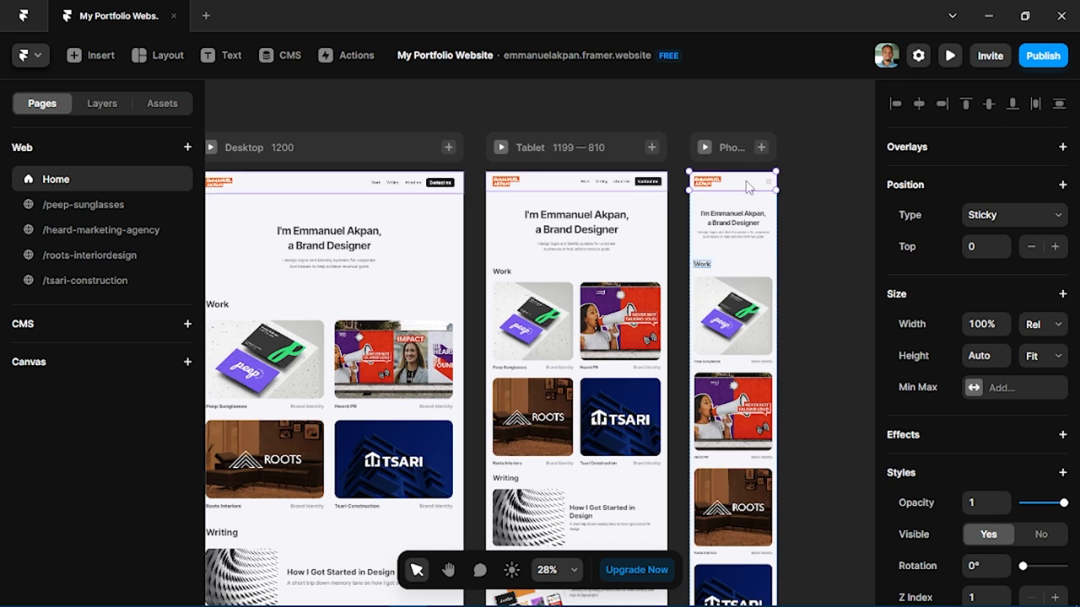
mouse_move(409, 88)
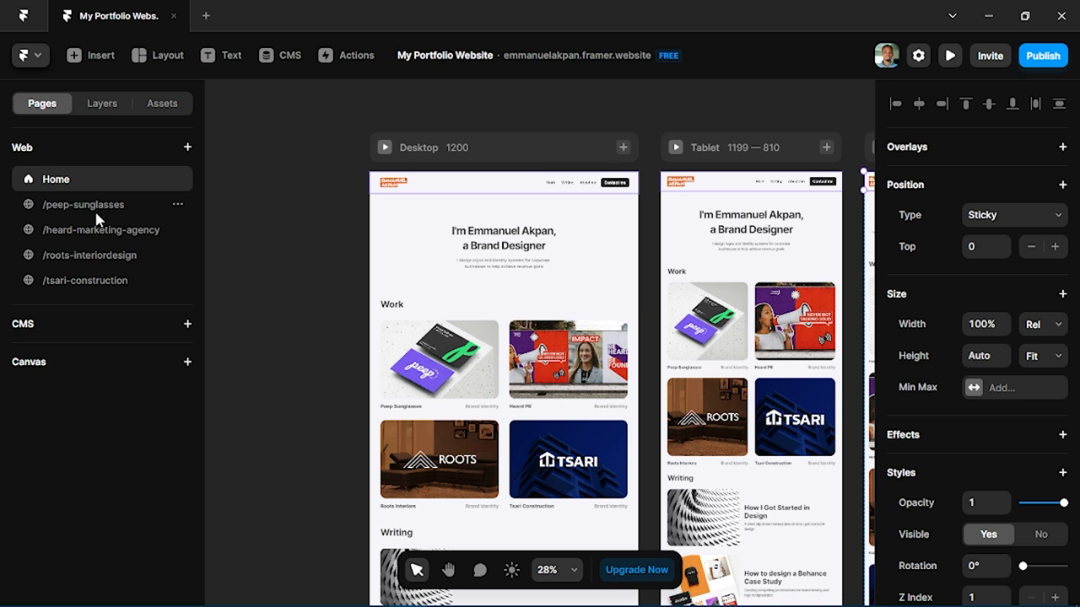
Open the /peep-sunglasses page and scroll through its intro and case study content
left_click(85, 204)
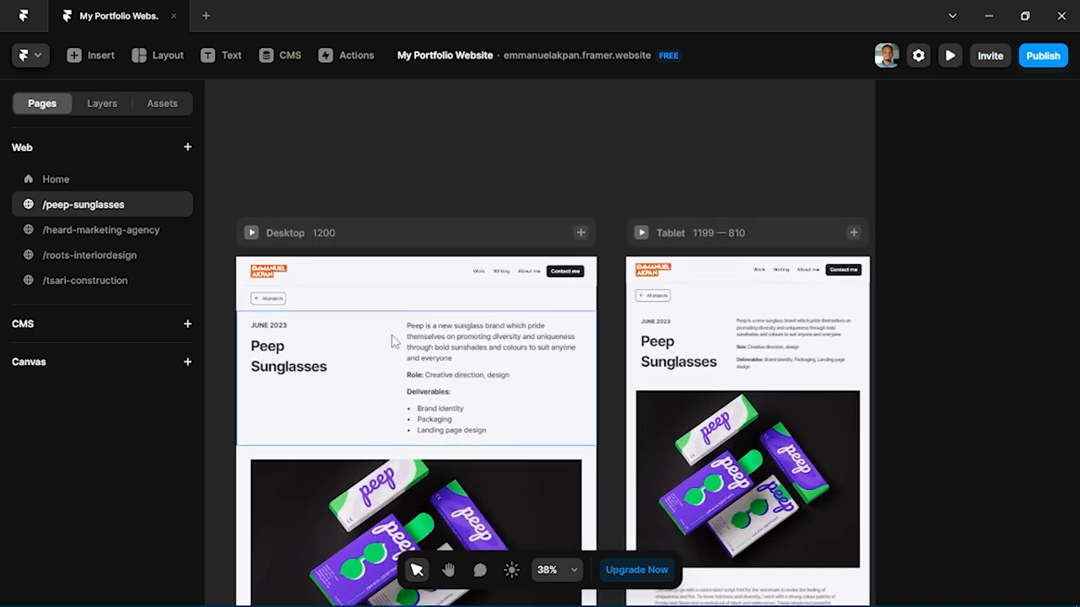
scroll("down", 3)
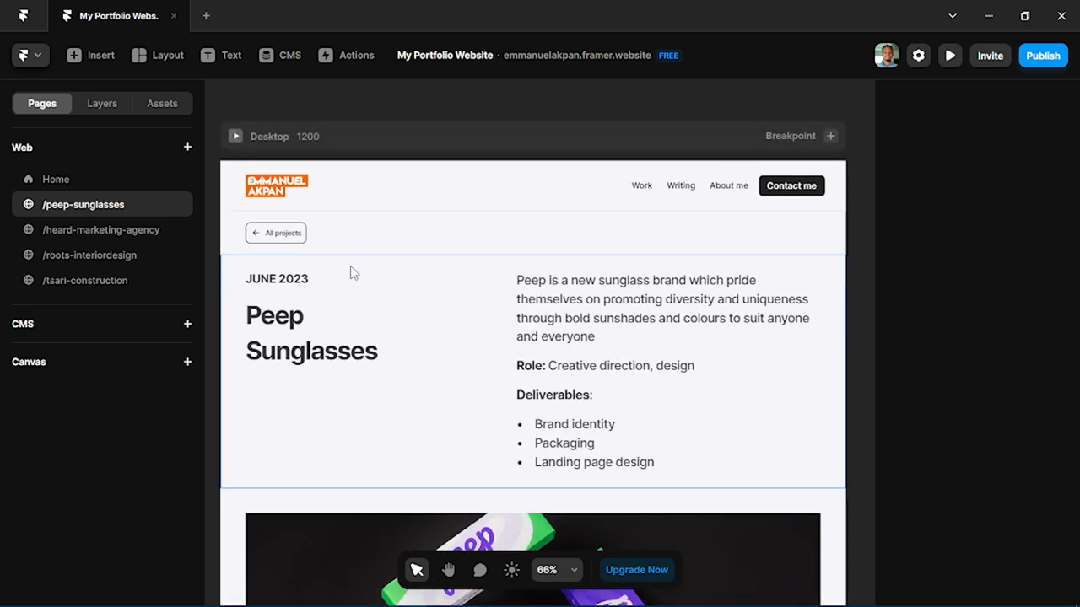
left_click(667, 307)
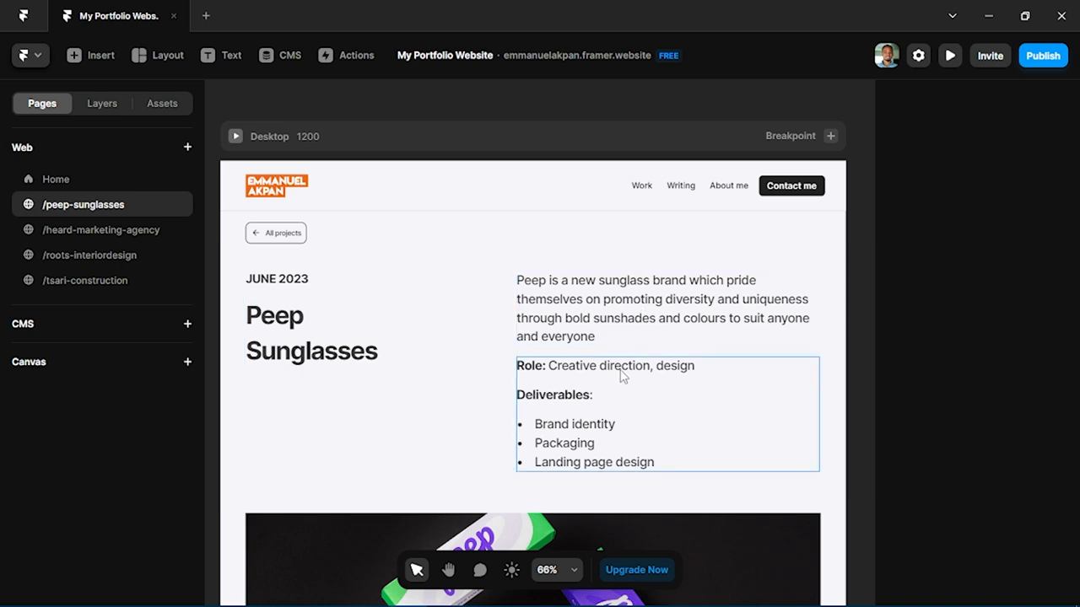
mouse_move(634, 446)
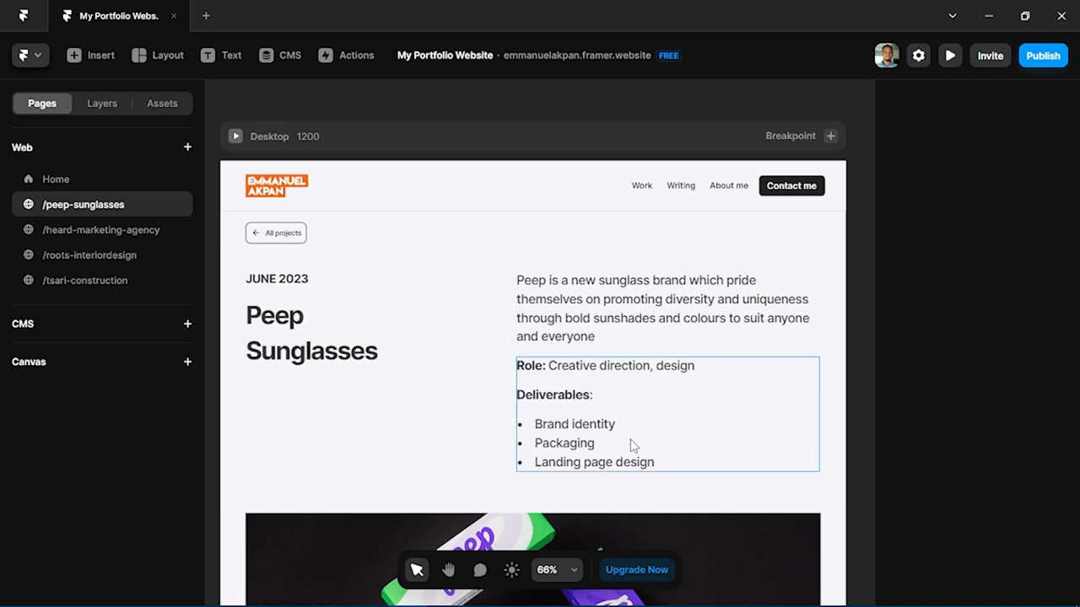
scroll("down", 3)
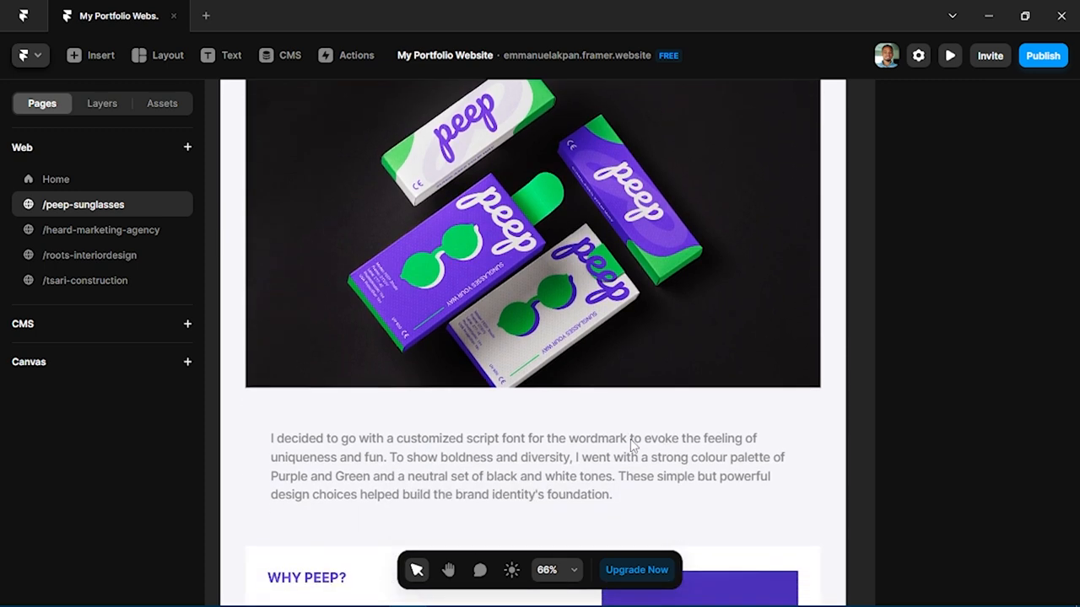
scroll("down", 3)
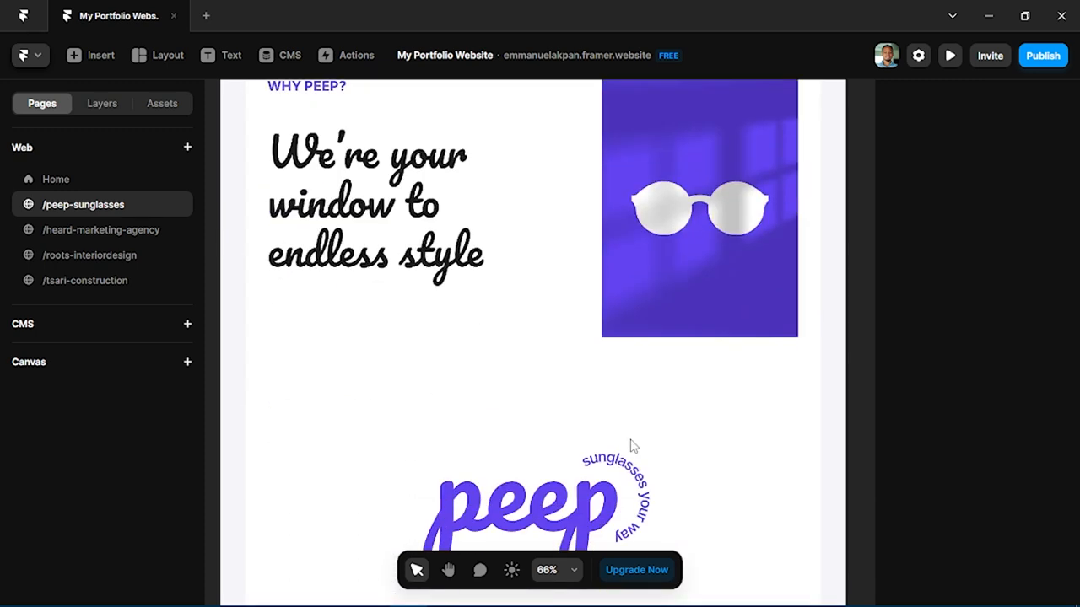
scroll("down", 3)
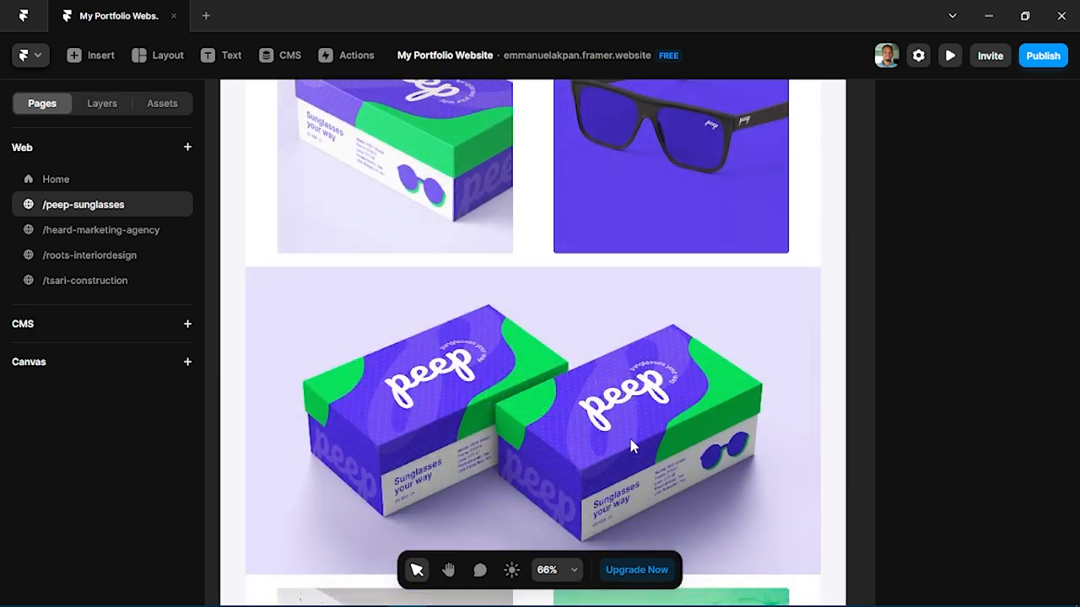
scroll("down", 3)
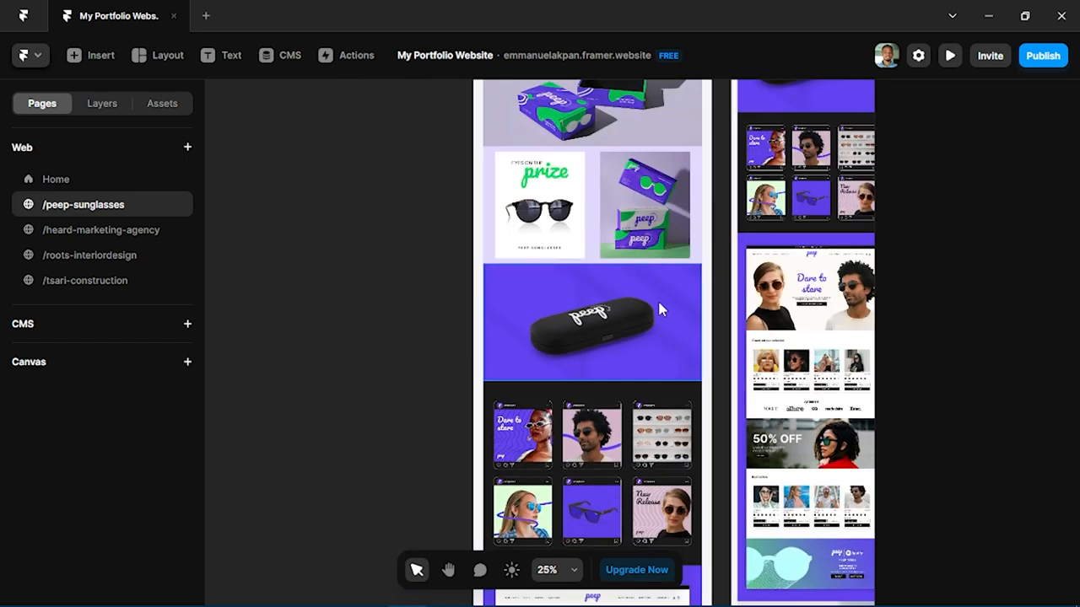
Select a mockup image section and continue down to the end of the page
left_click(591, 323)
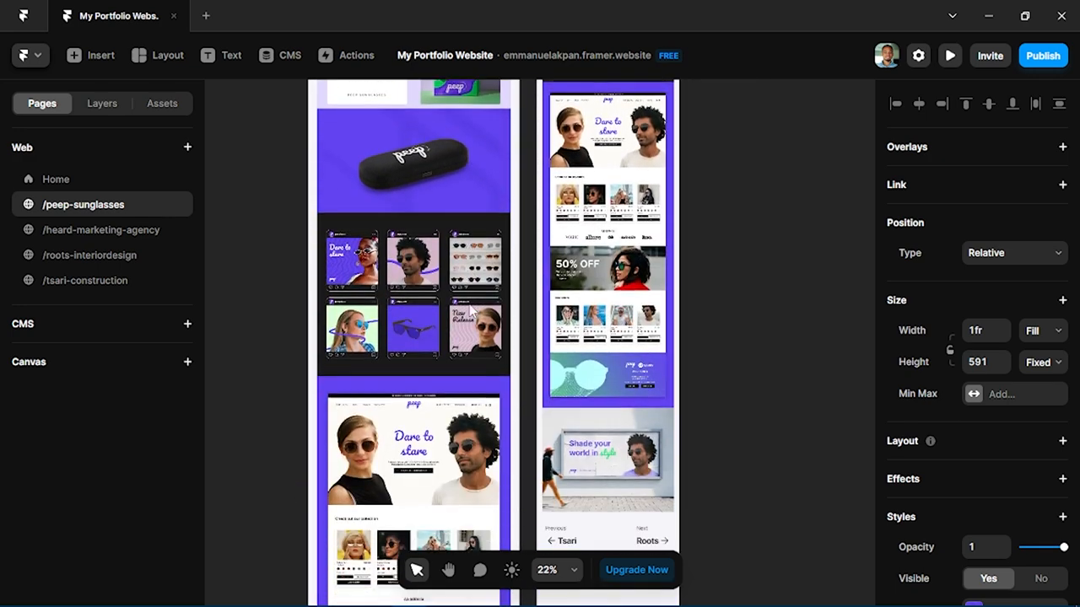
scroll("down", 3)
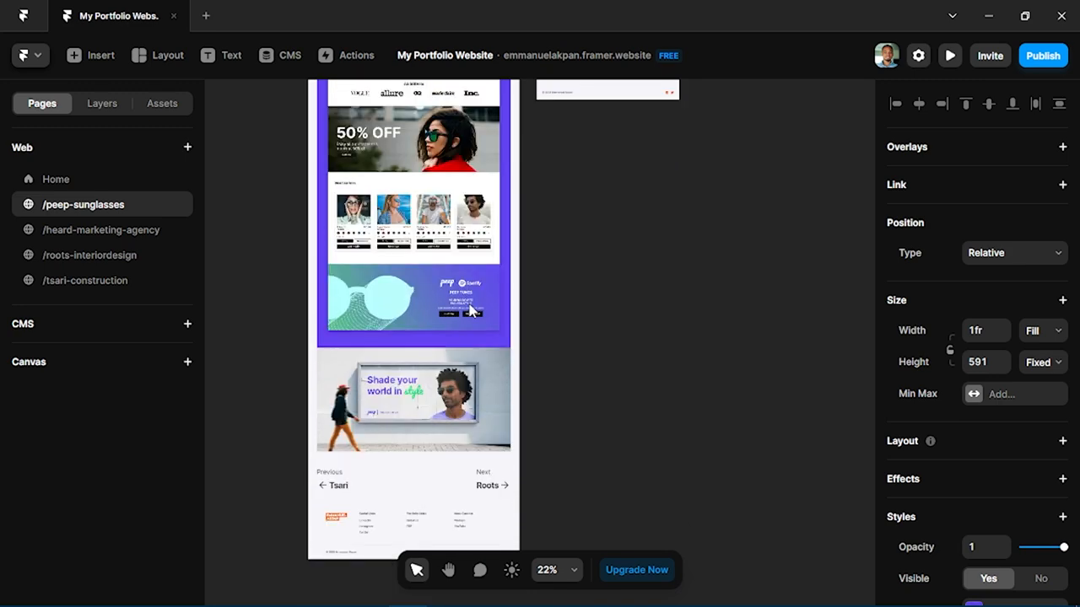
scroll("down", 3)
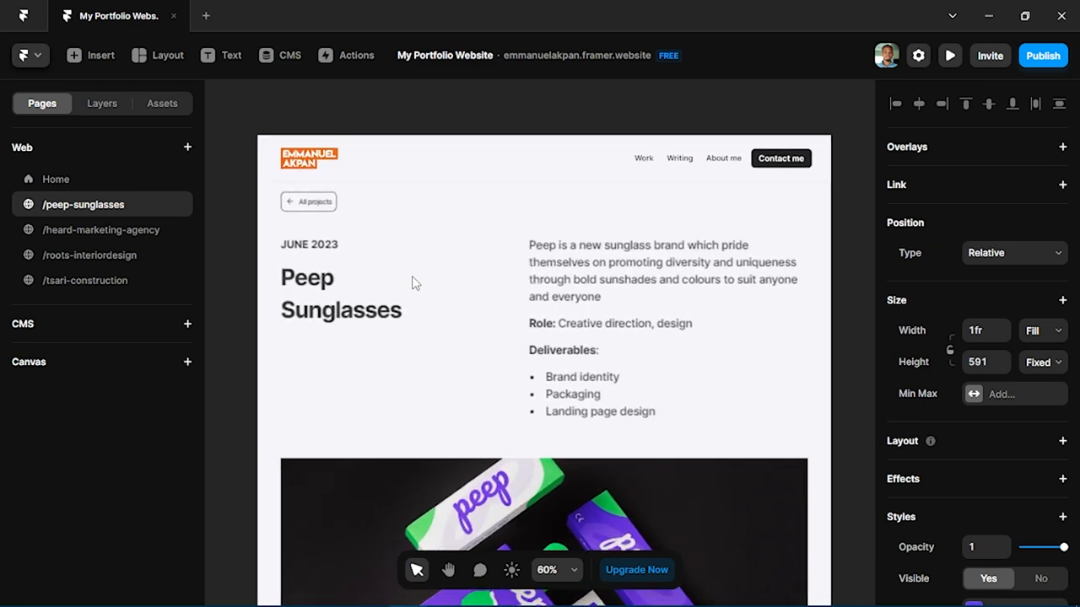
left_click(309, 202)
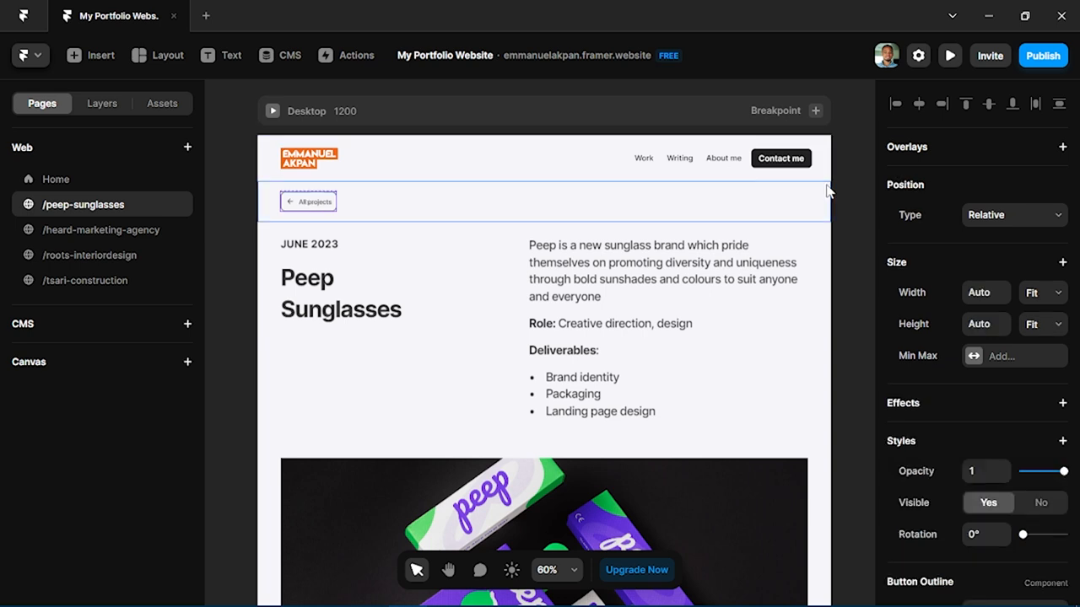
mouse_move(1039, 212)
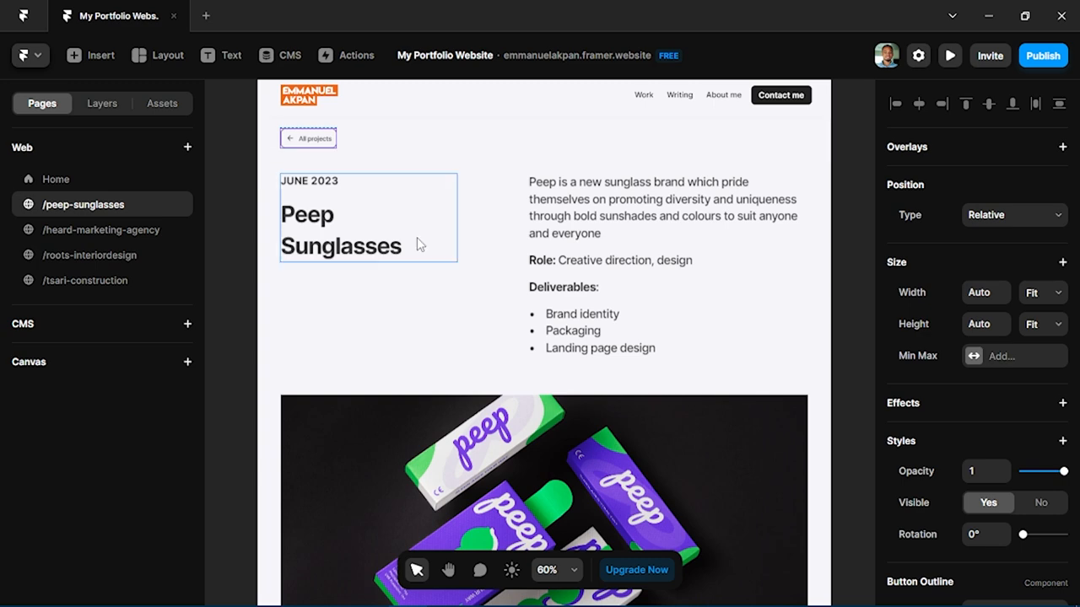
scroll("down", 3)
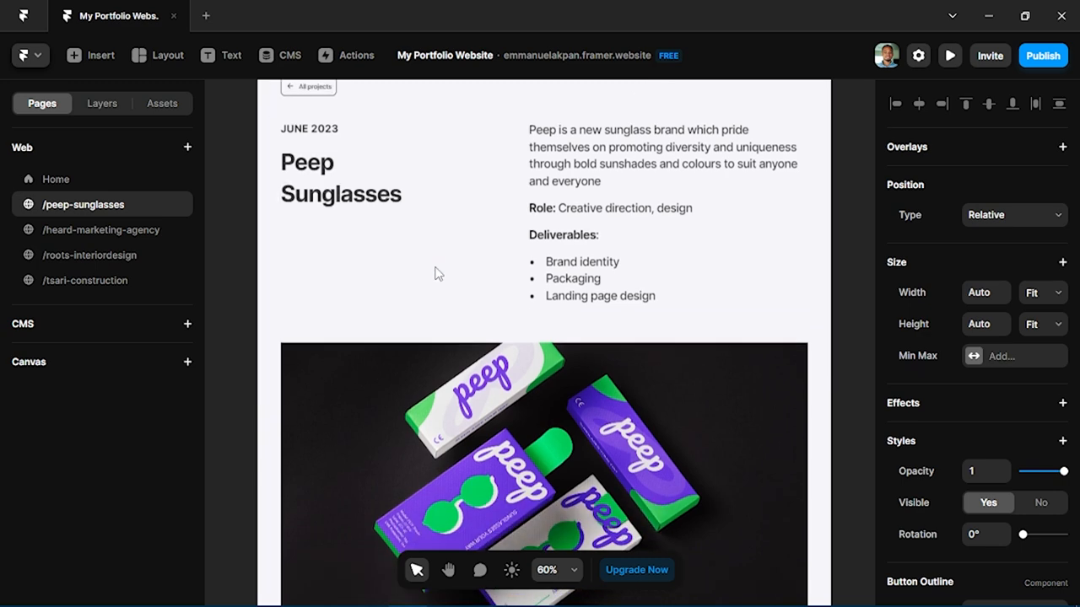
scroll("down", 3)
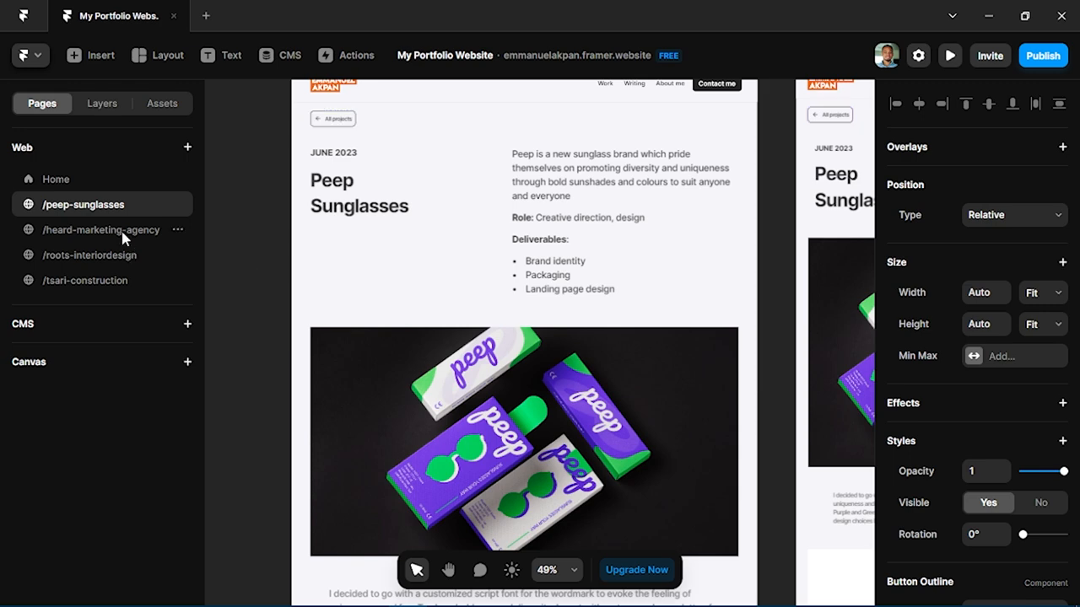
Open the /heard-marketing-agency page and scroll through it
left_click(101, 230)
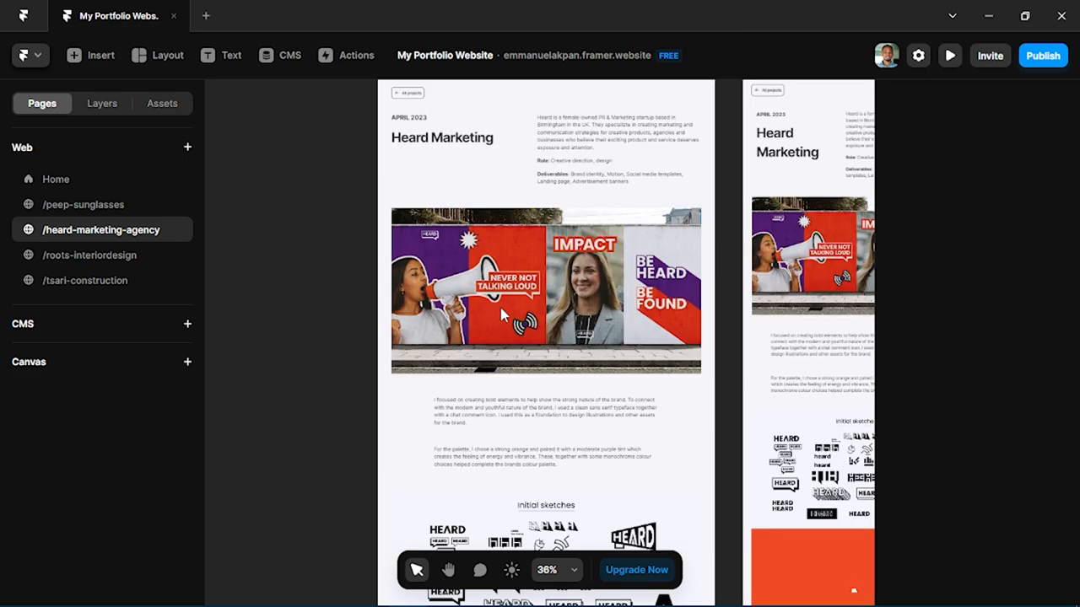
scroll("down", 3)
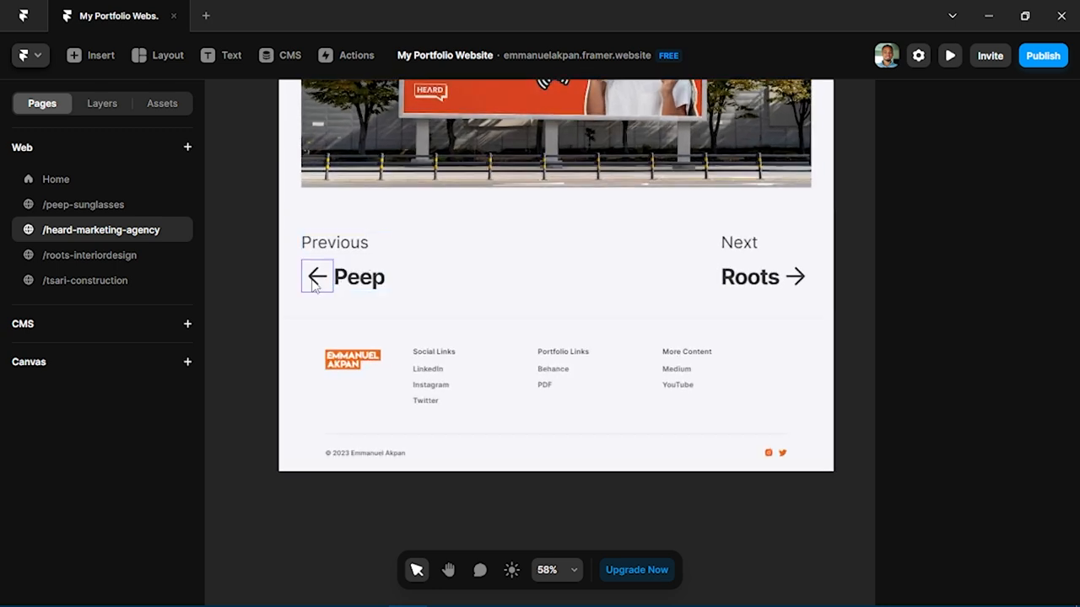
mouse_move(796, 277)
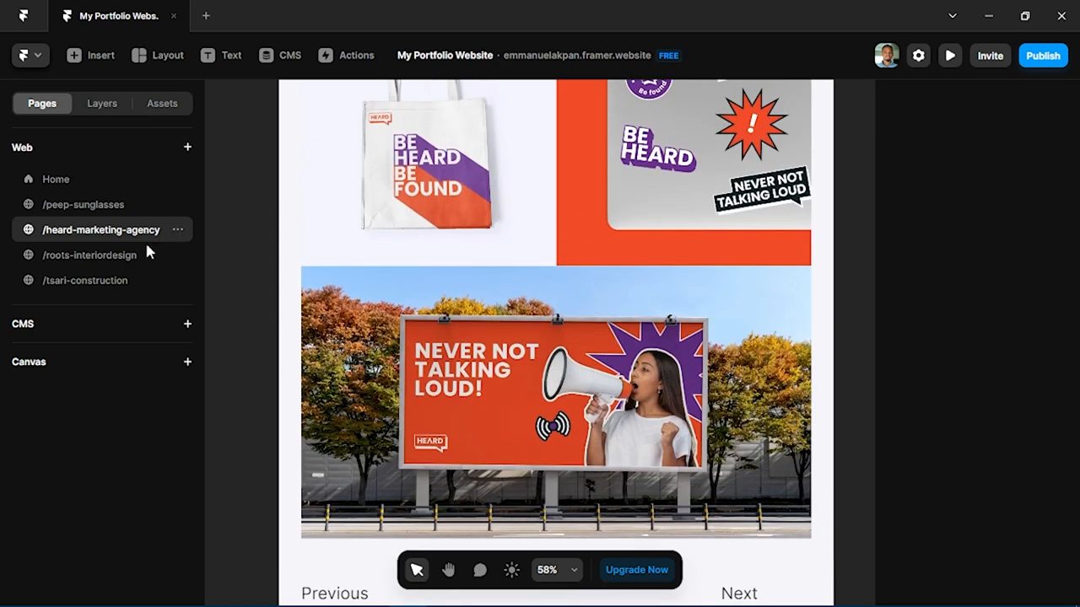
Visit /roots-interiordesign, then open /tsari-construction and scroll it
left_click(90, 255)
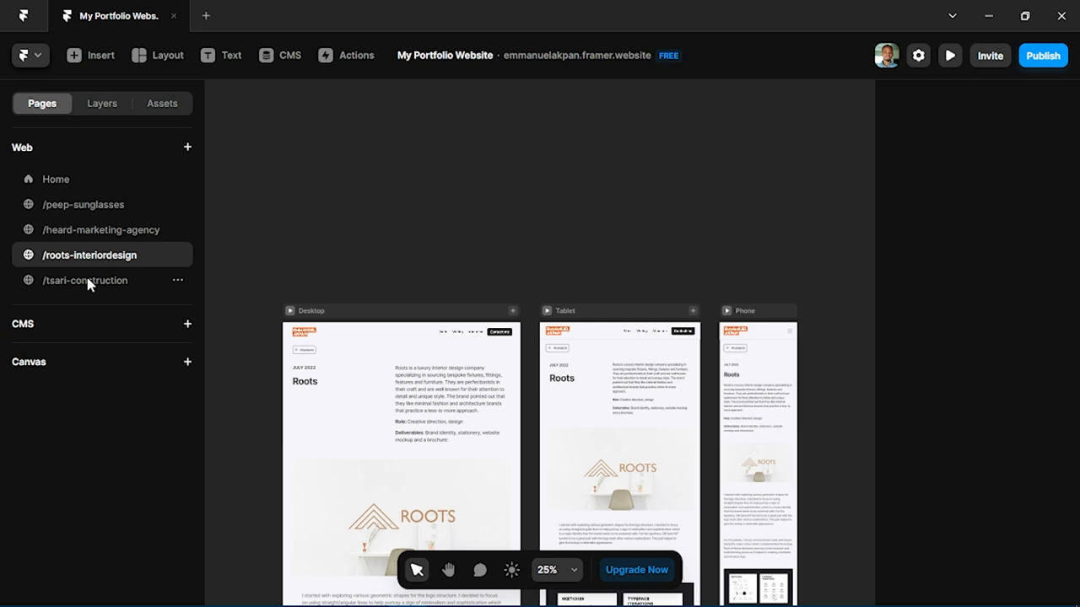
left_click(84, 280)
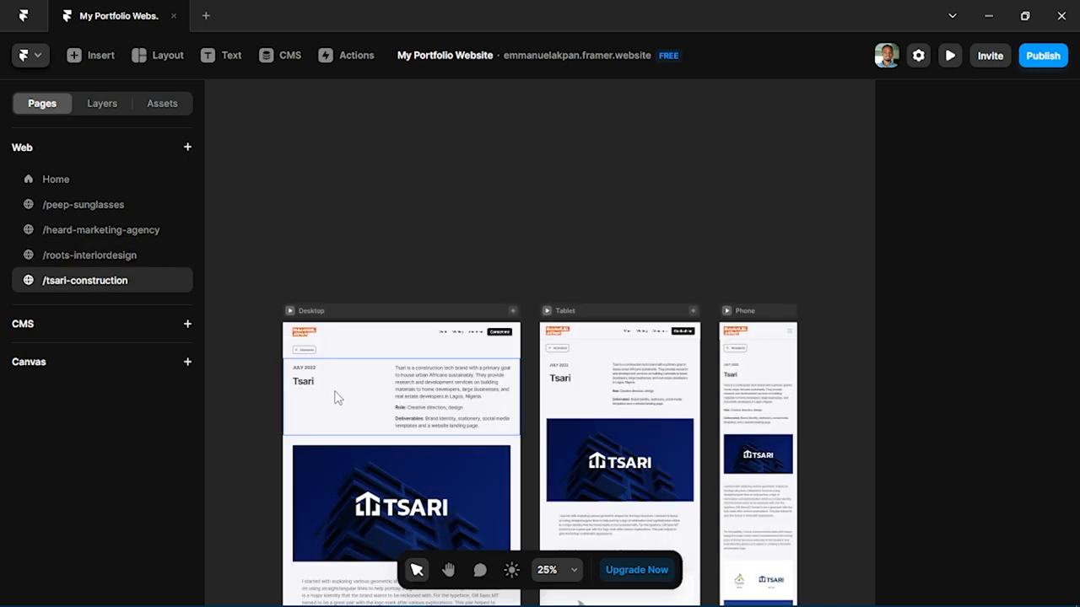
scroll("down", 3)
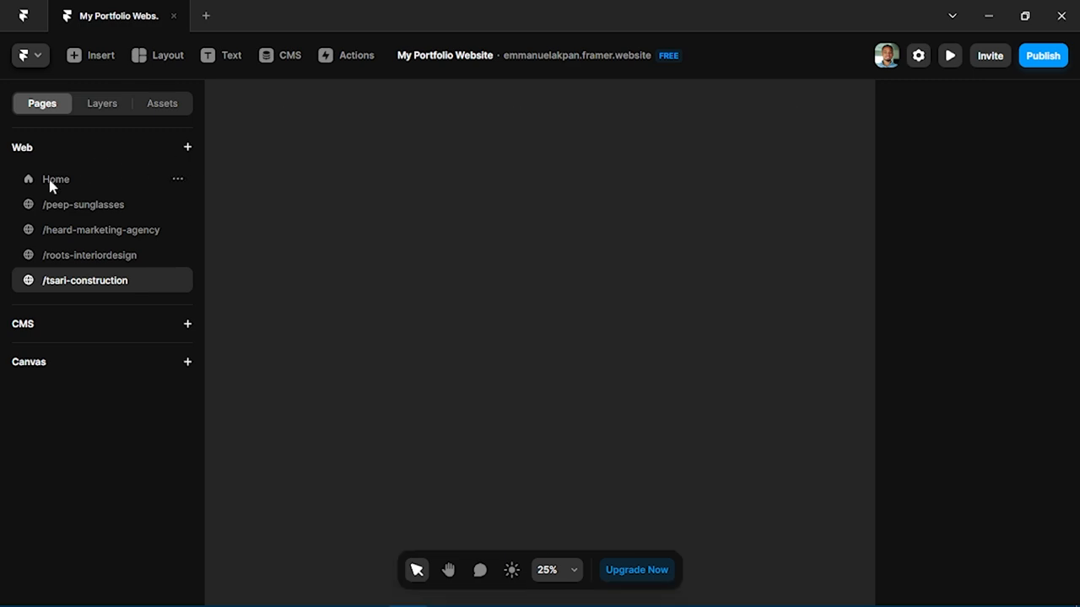
Return to the Home page with its Desktop, Tablet and Phone breakpoints
left_click(56, 179)
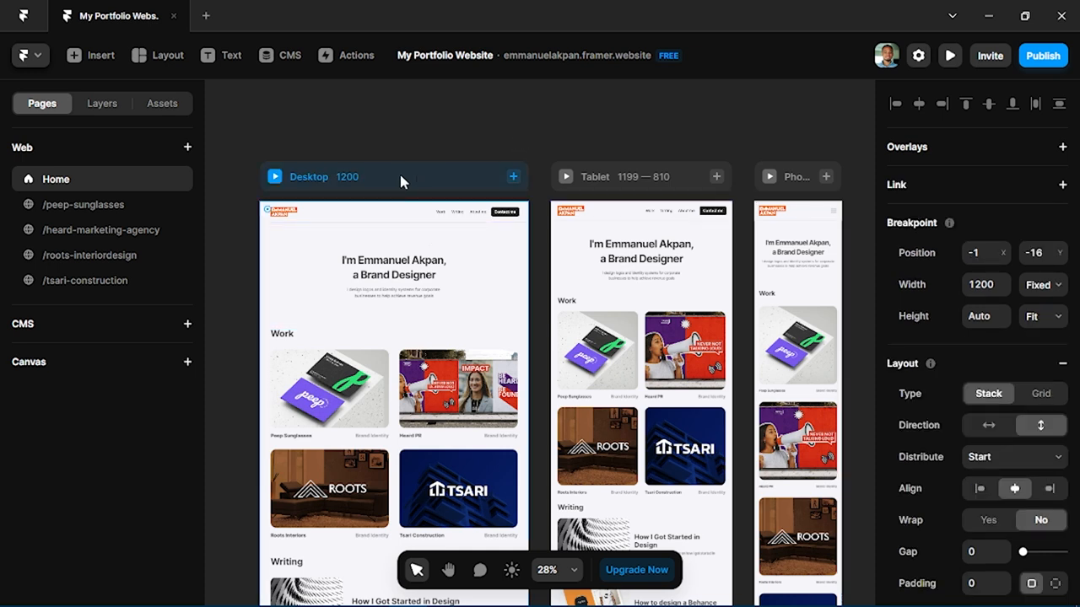
mouse_move(950, 54)
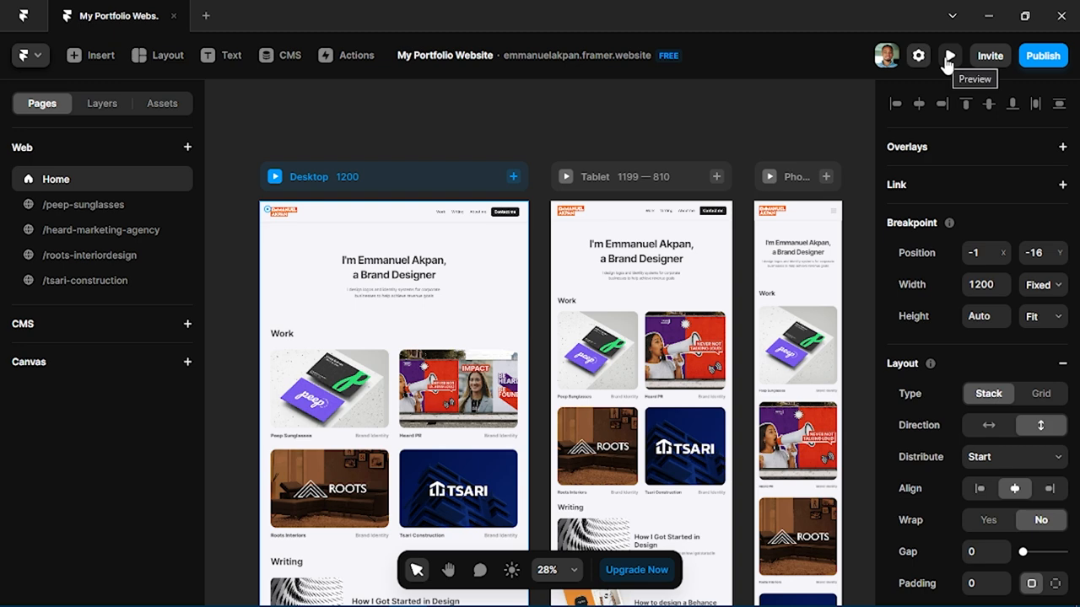
left_click(948, 54)
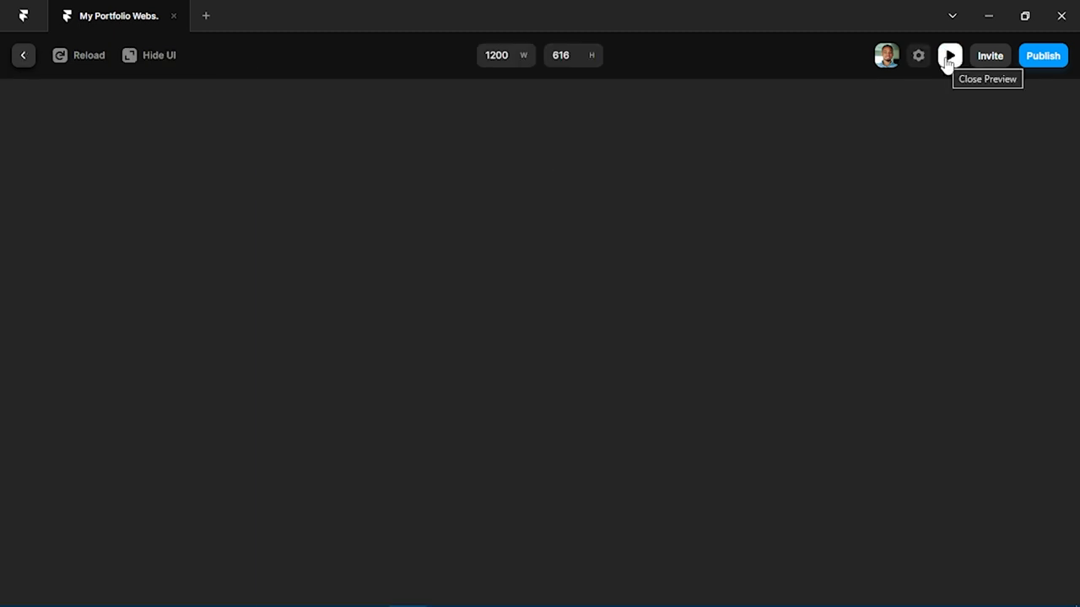
left_click(948, 54)
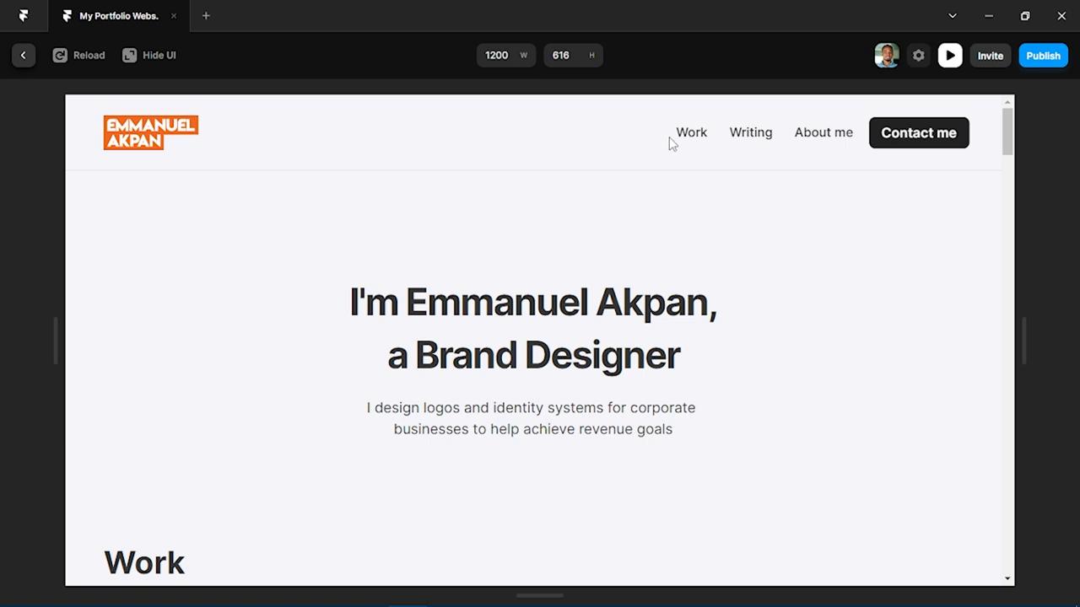
mouse_move(769, 145)
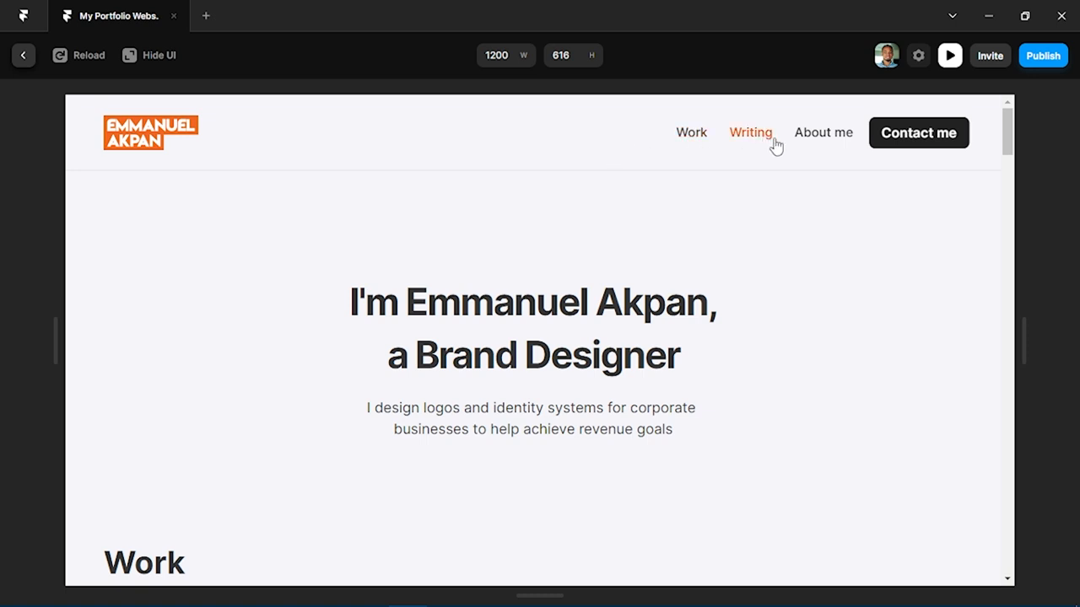
scroll("down", 3)
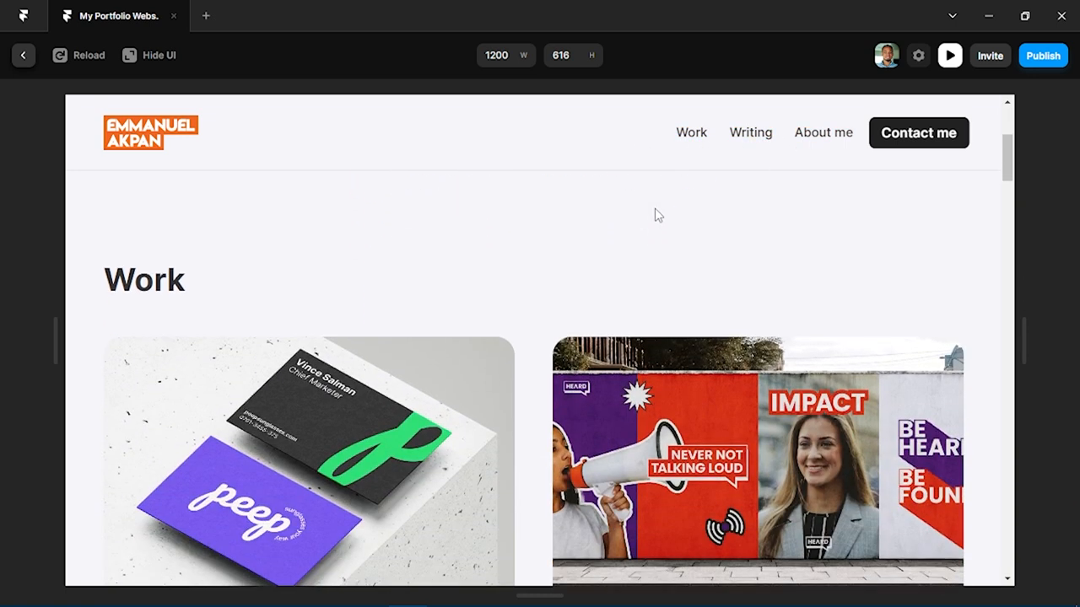
scroll("down", 3)
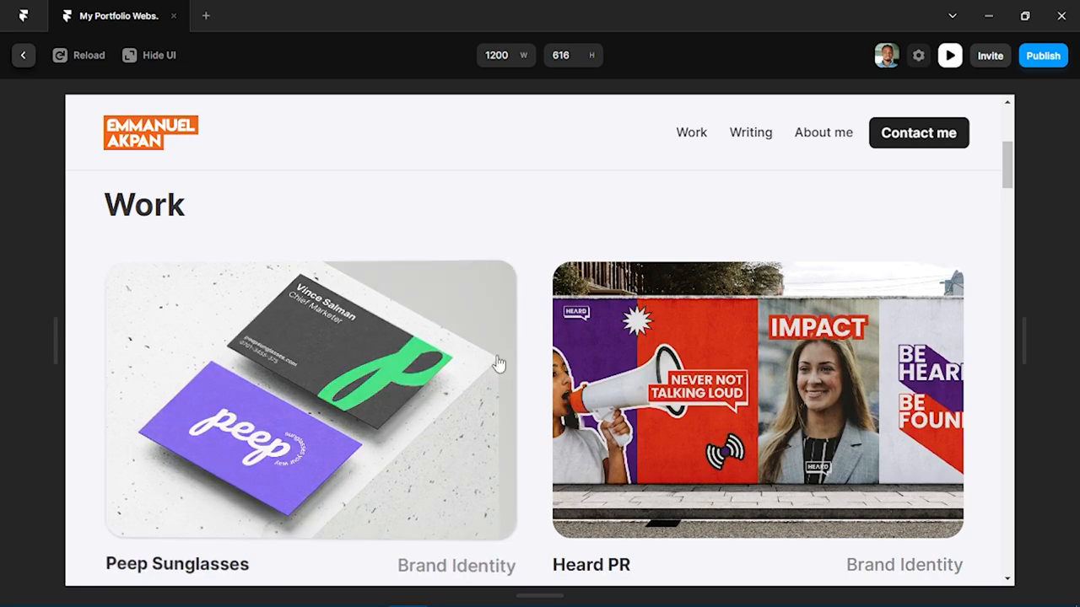
scroll("down", 3)
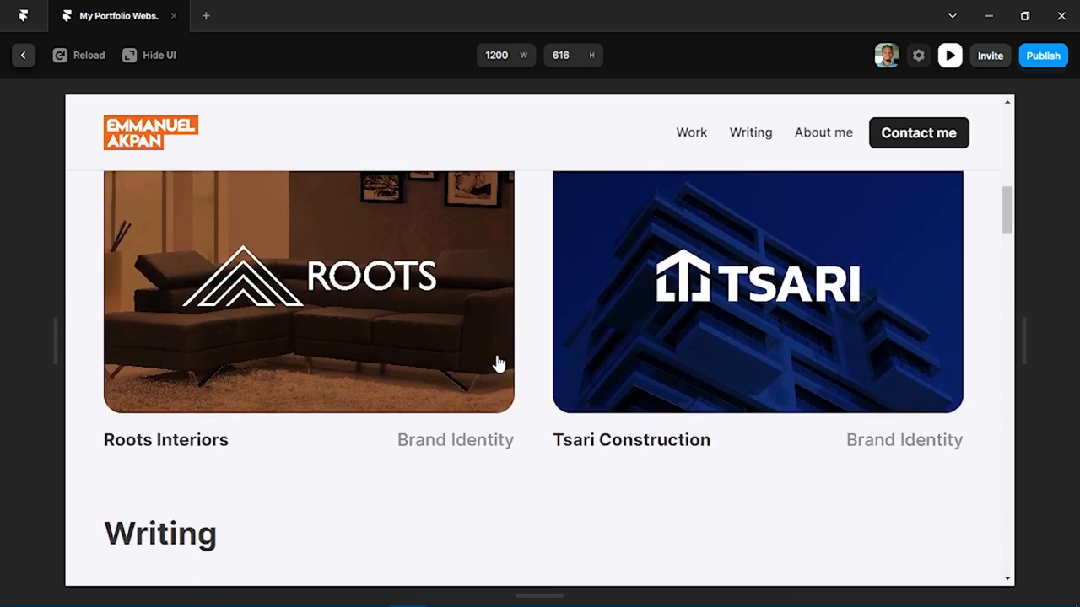
scroll("down", 3)
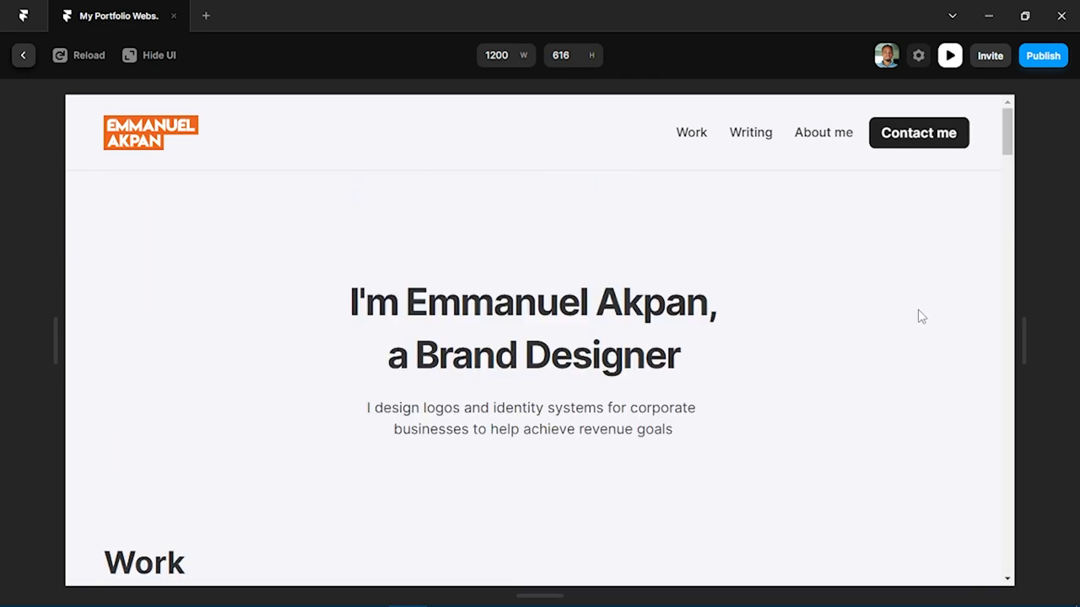
Resize the preview through widths of about 1092, mobile, 930 and 576
left_click_drag(1018, 344, 975, 344)
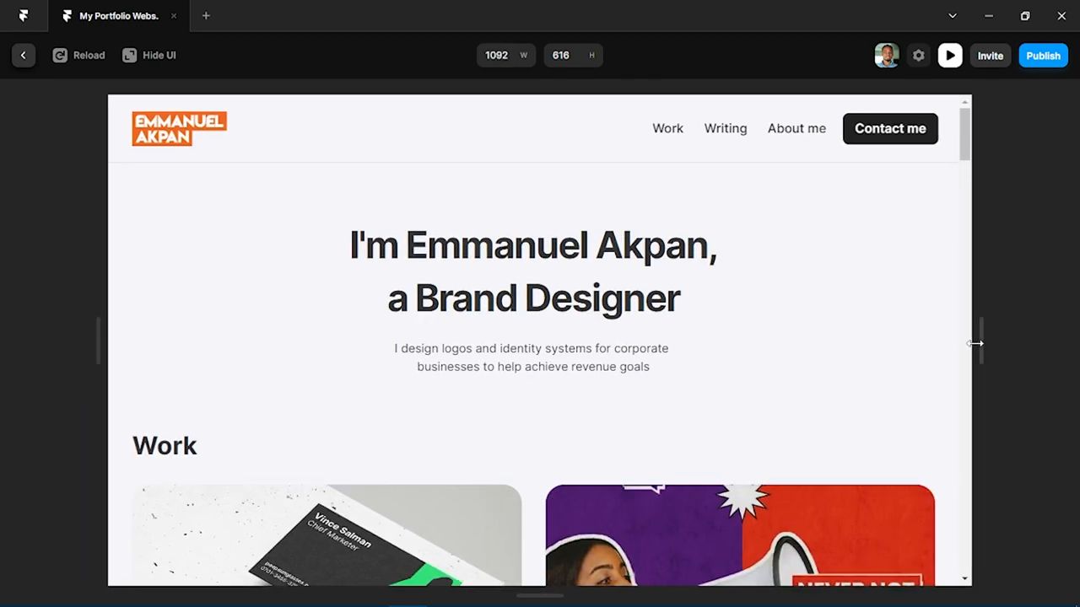
left_click_drag(975, 345, 861, 320)
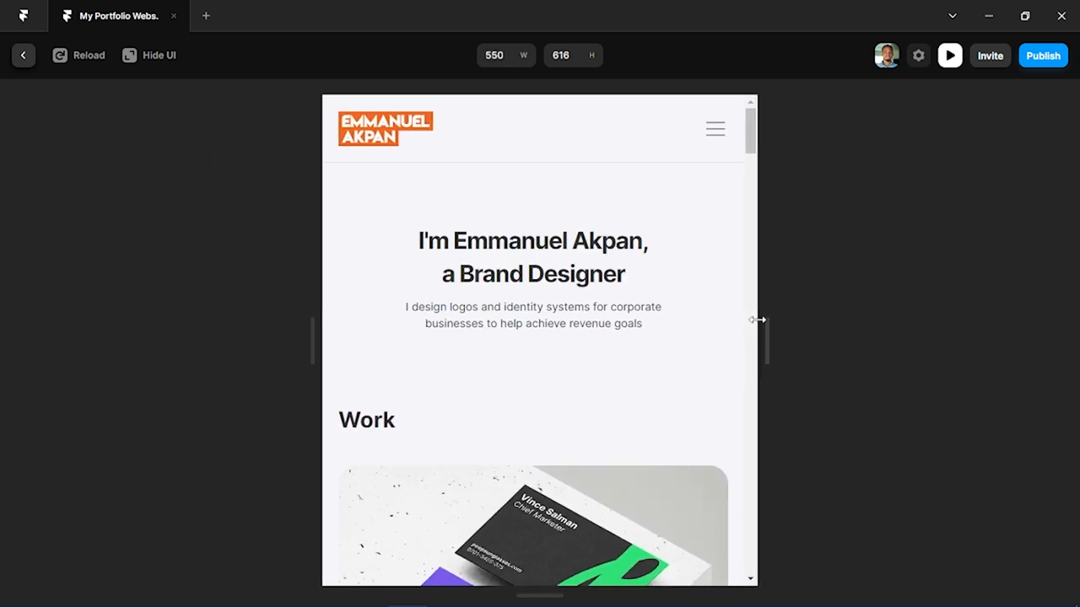
left_click_drag(756, 319, 835, 304)
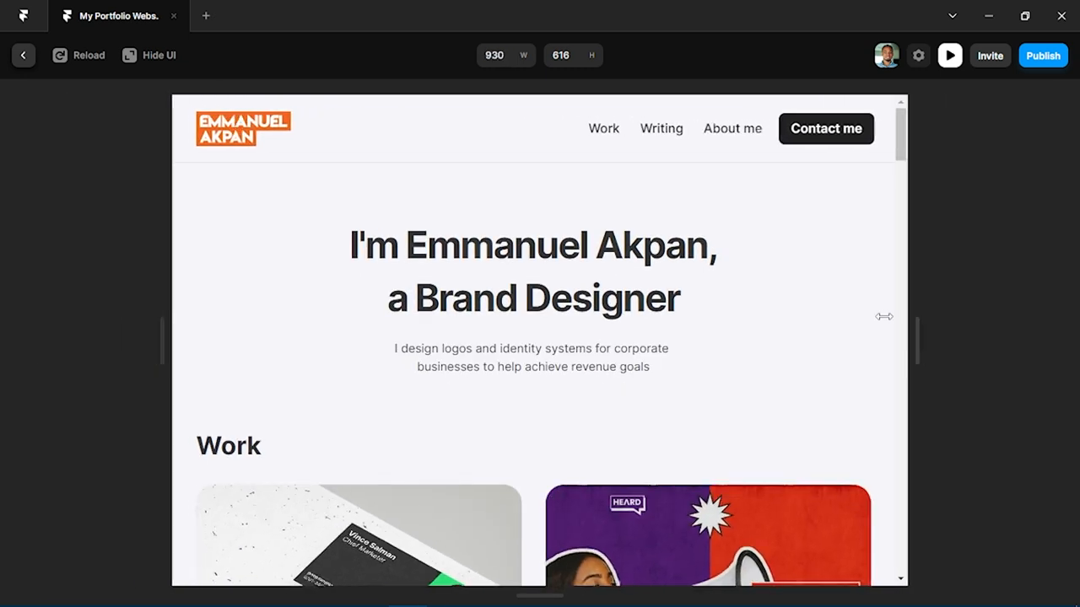
left_click_drag(884, 317, 774, 322)
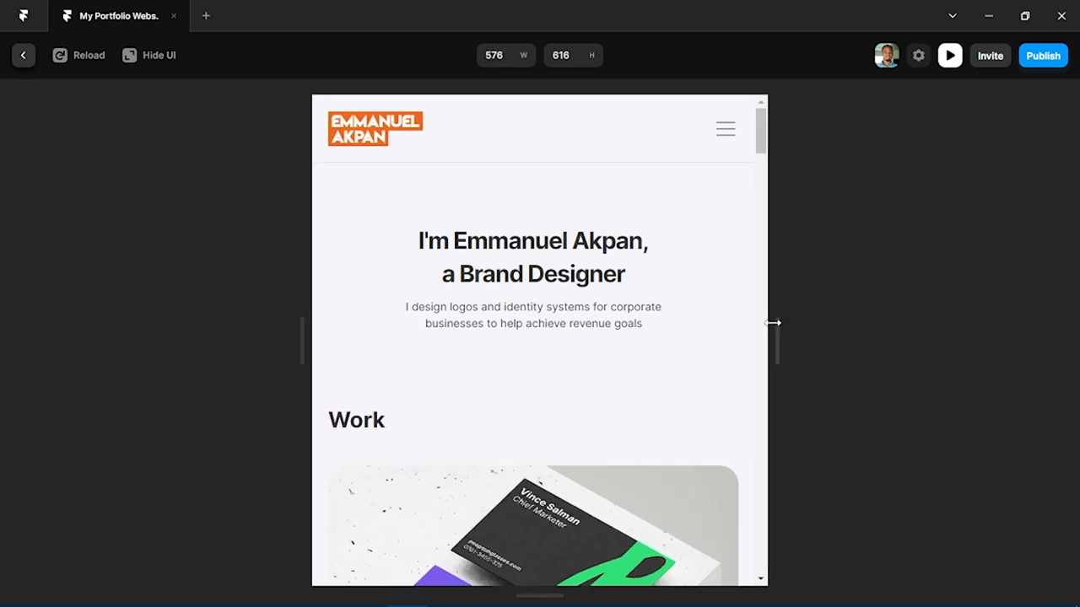
At 576 wide, open the Peep Sunglasses project and go back to All projects
scroll("down", 3)
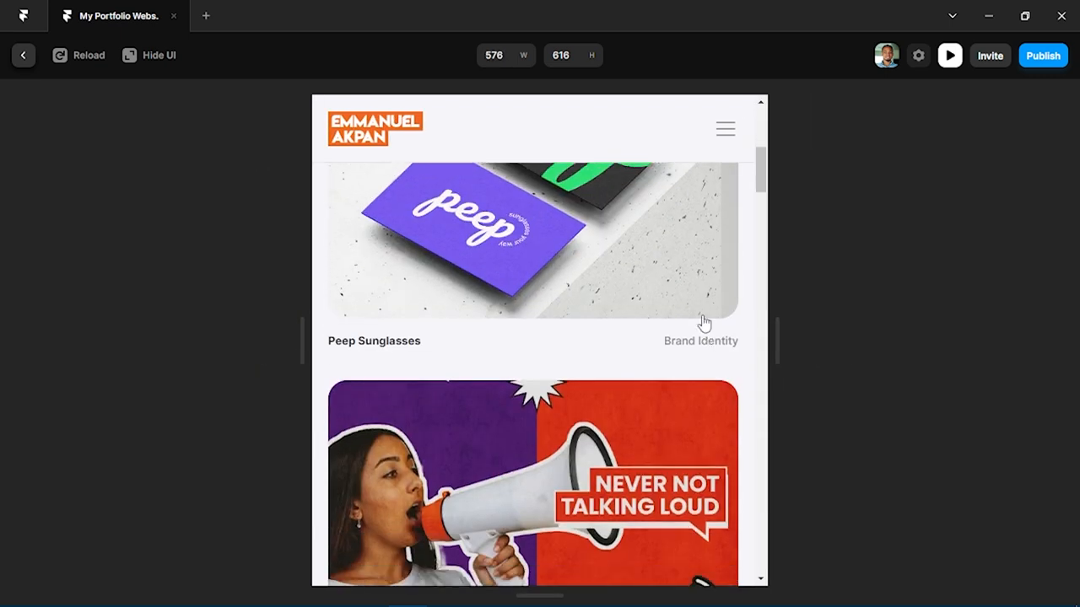
left_click(533, 240)
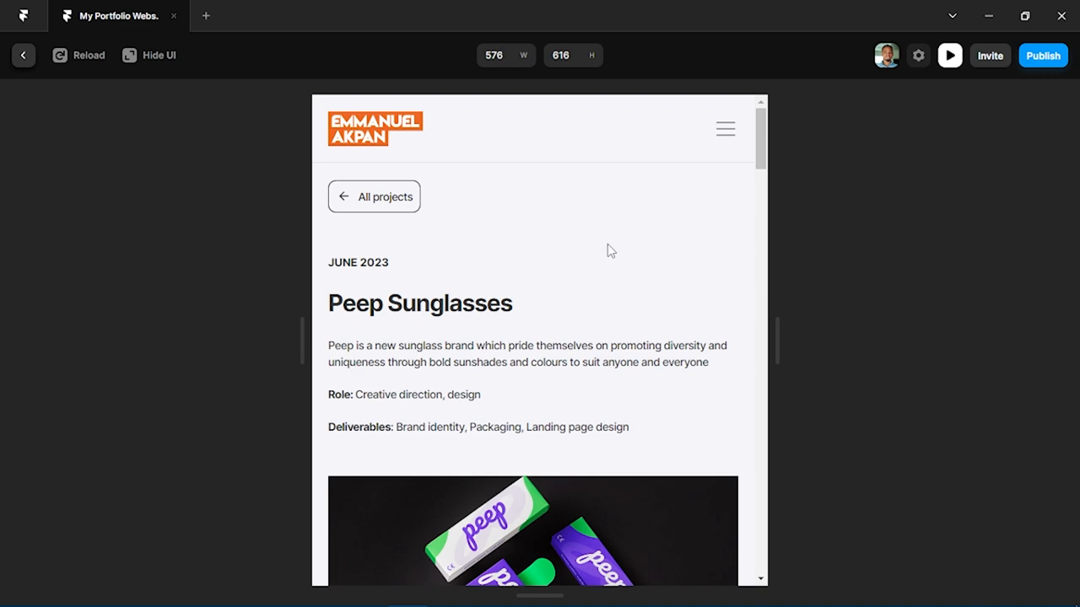
scroll("down", 3)
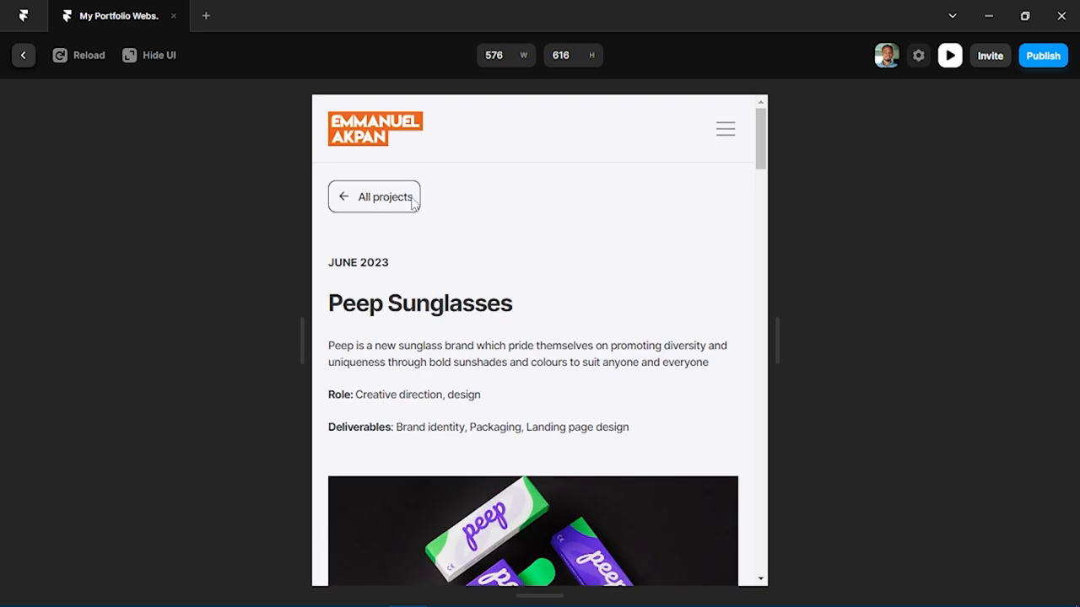
left_click(374, 196)
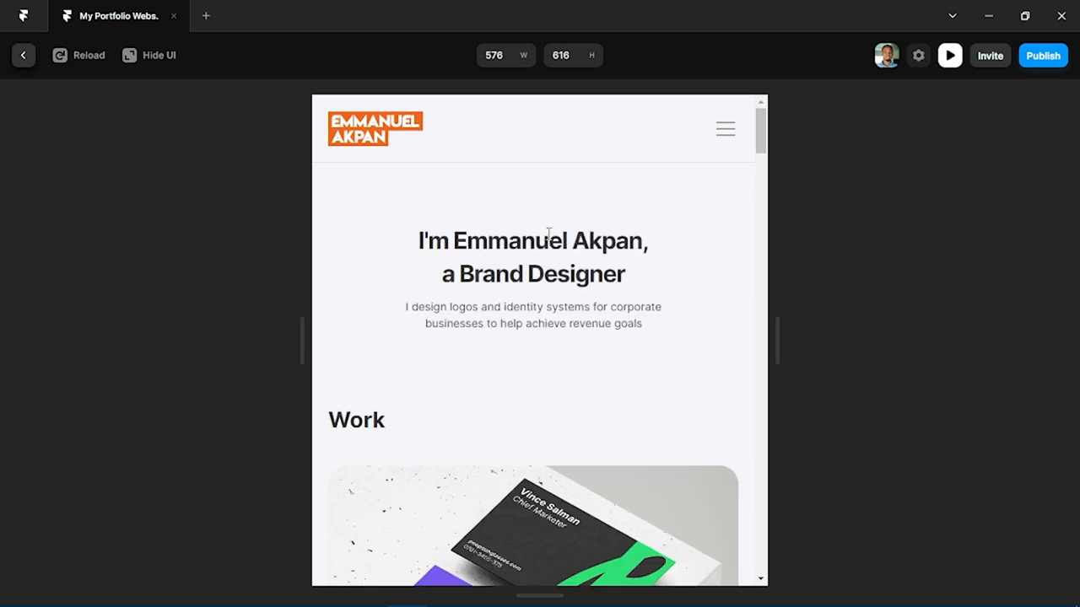
mouse_move(677, 236)
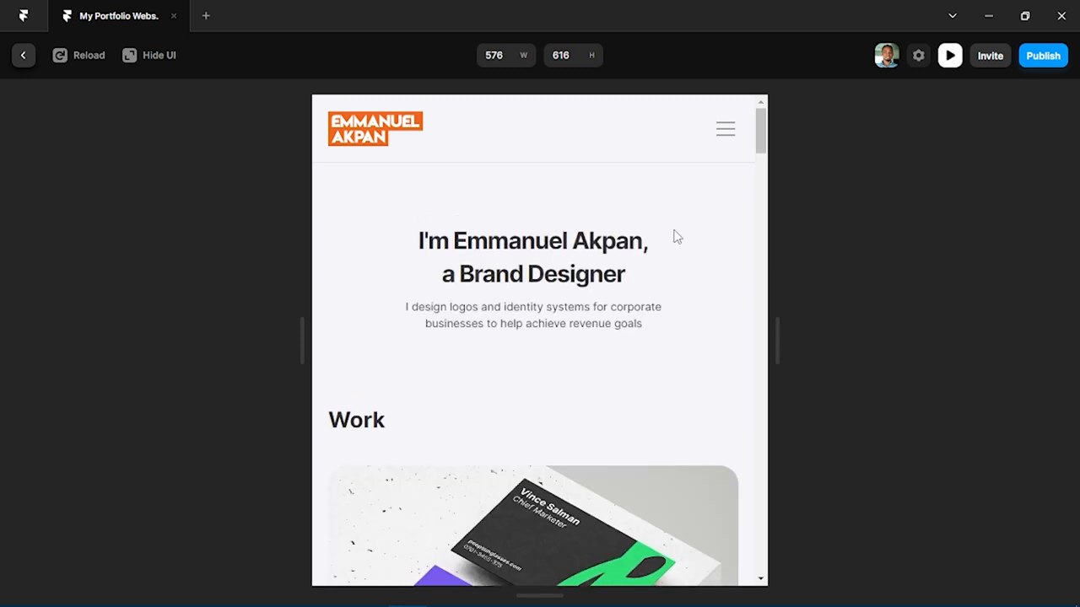
Widen the preview back to about 1214 and exit to the editor
left_click_drag(776, 341, 823, 321)
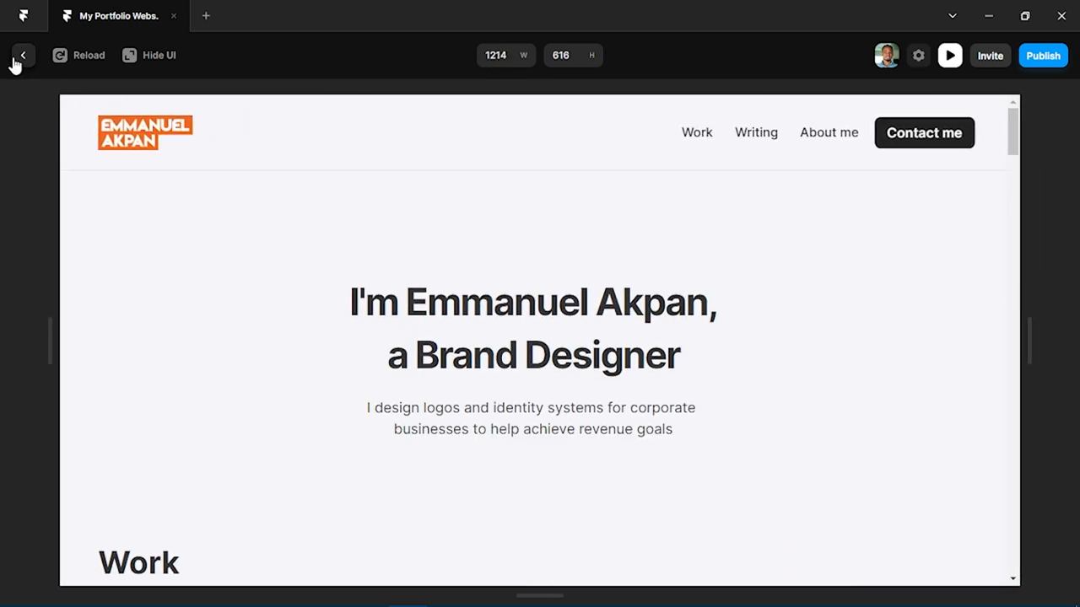
left_click(24, 56)
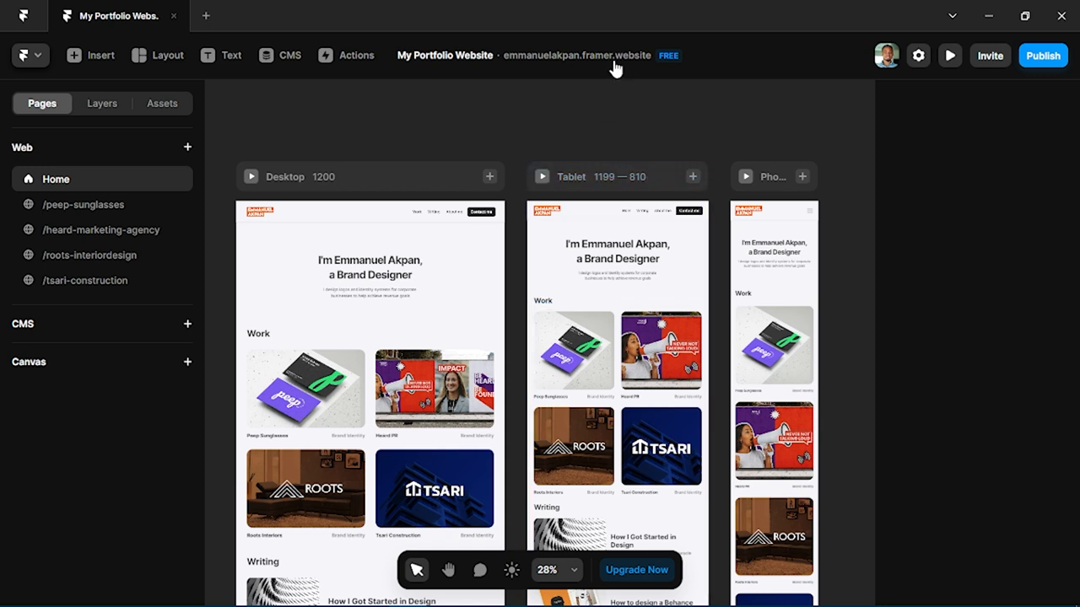
mouse_move(610, 70)
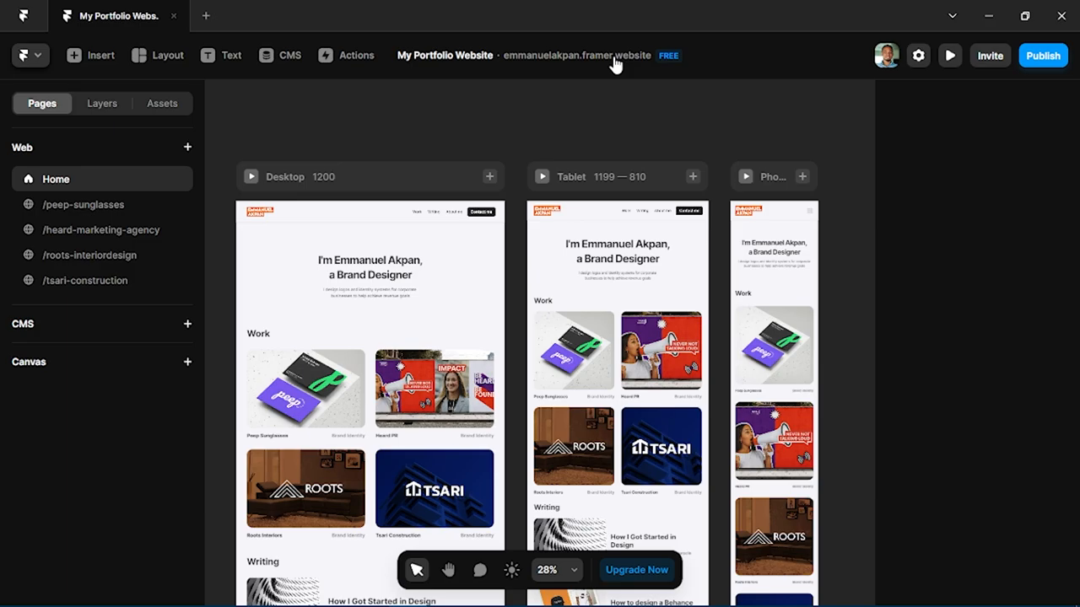
Open the emmanuelakpan.framer.website live site from the top bar
left_click(948, 54)
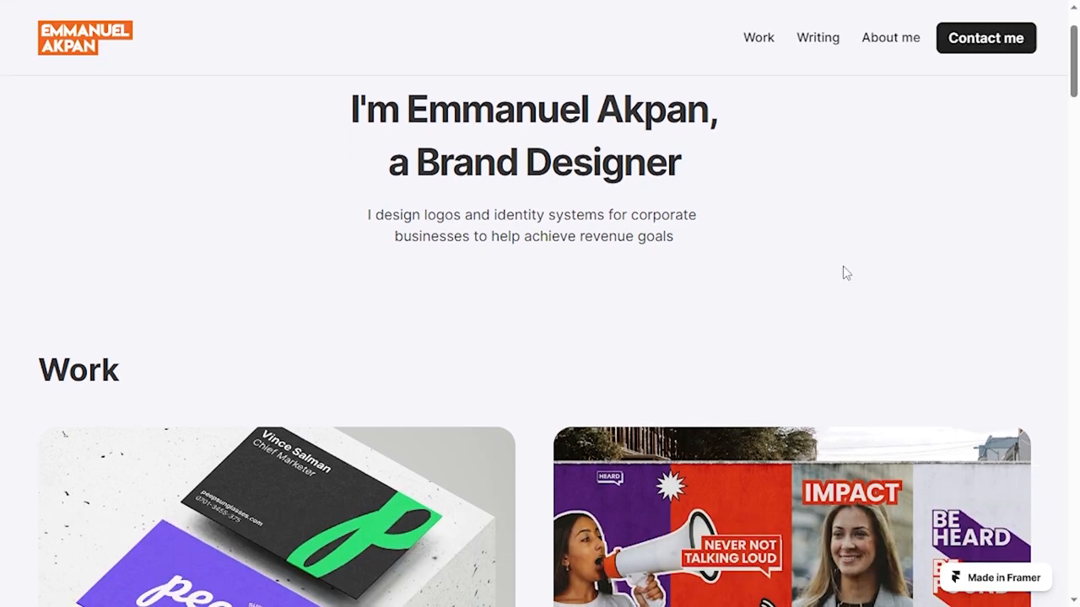
Scroll up and down through the published portfolio site in Edge
scroll("down", 3)
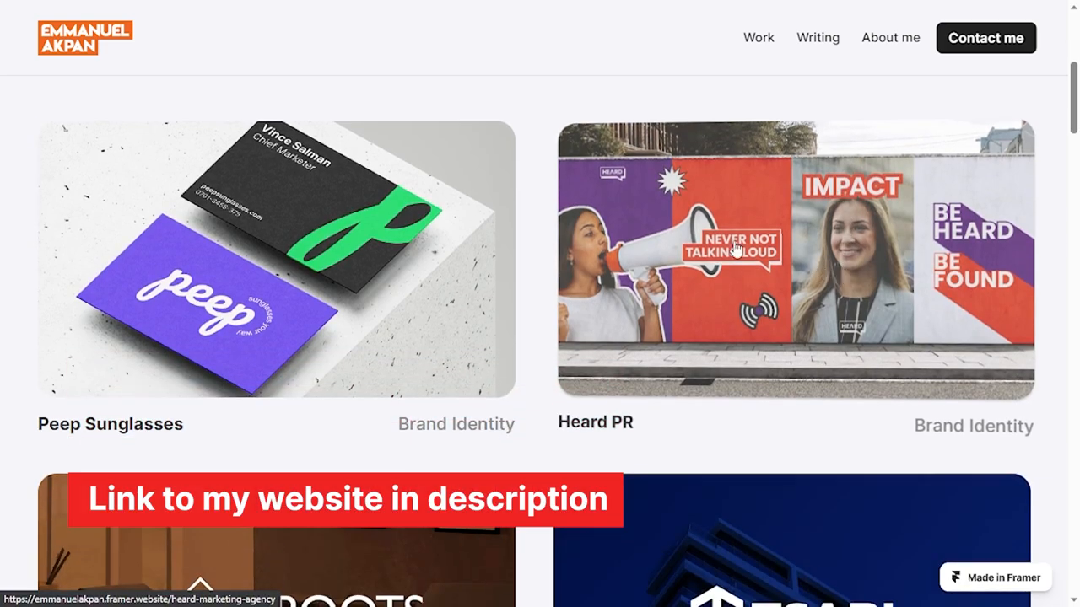
scroll("down", 3)
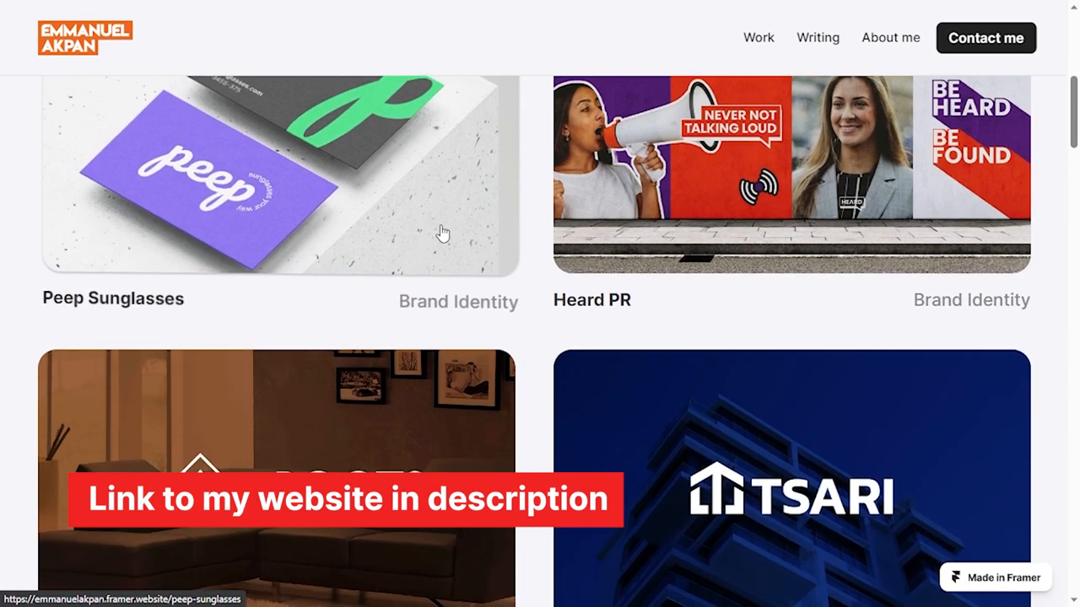
scroll("down", 3)
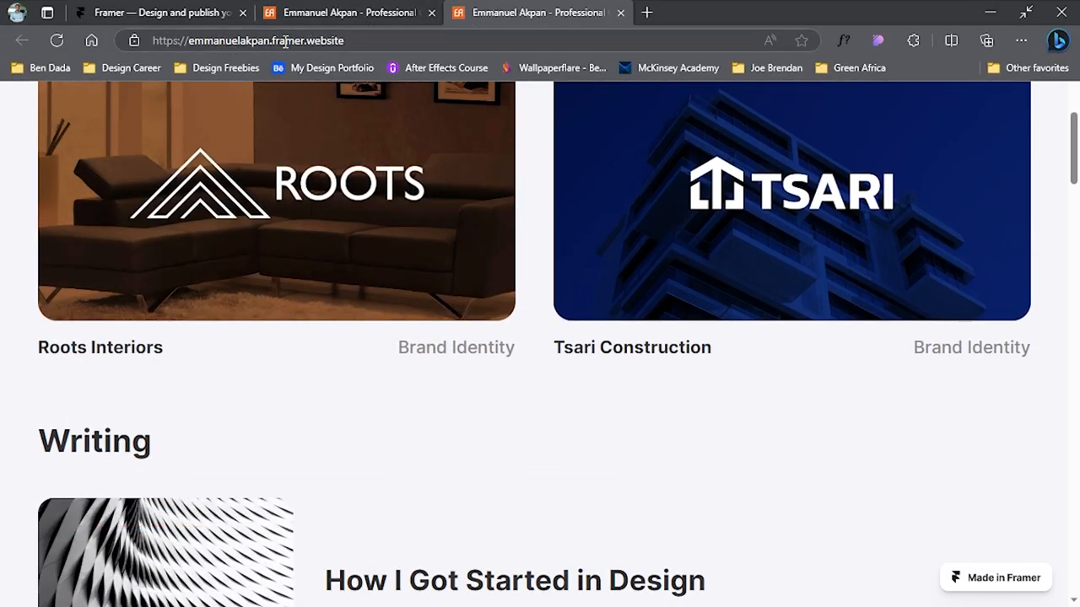
mouse_move(382, 76)
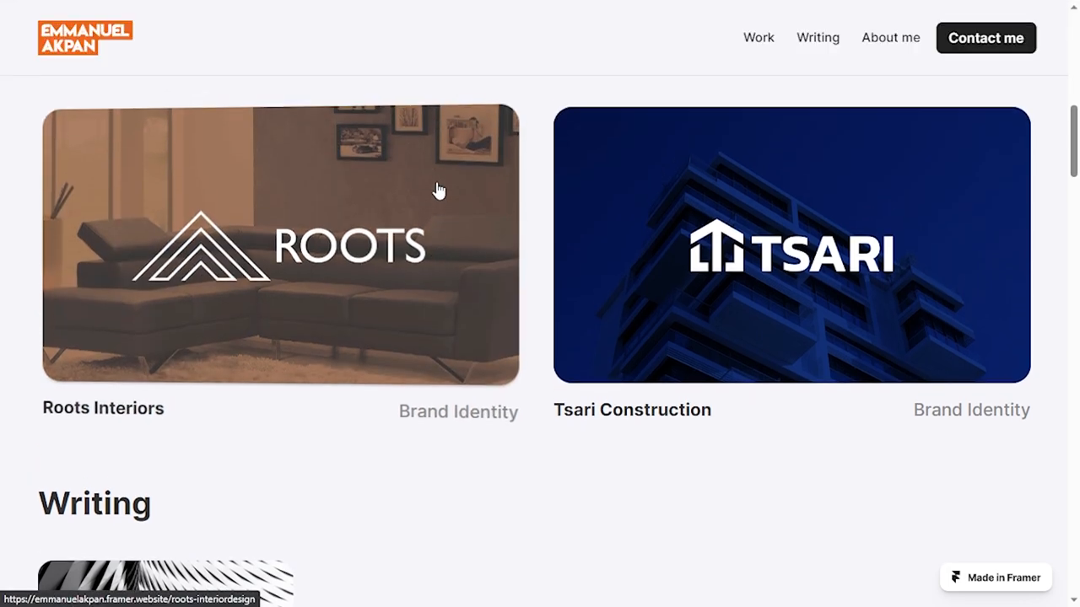
scroll("up", 3)
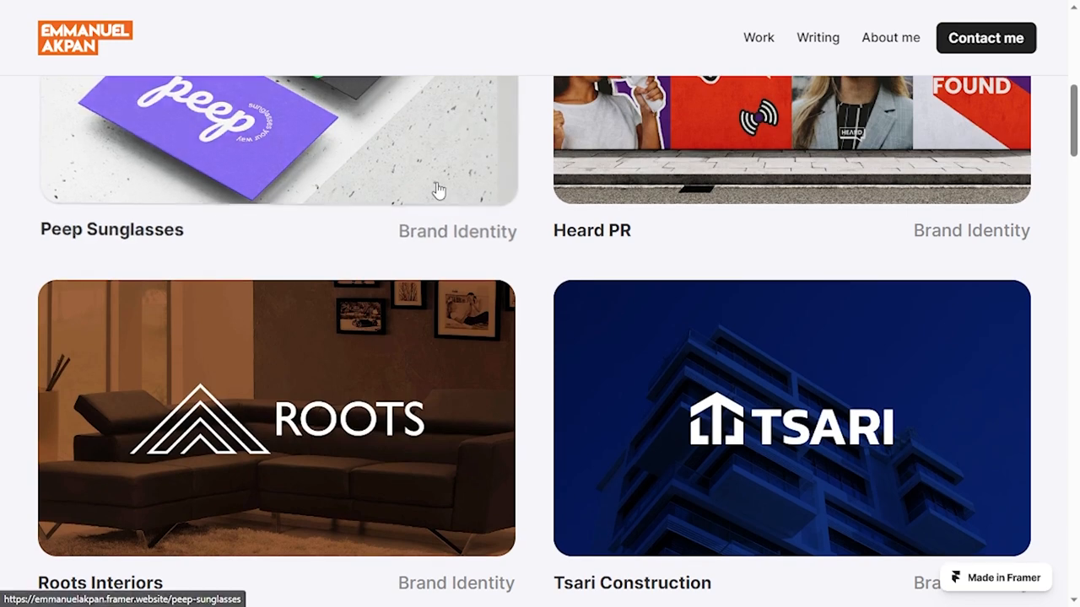
scroll("up", 3)
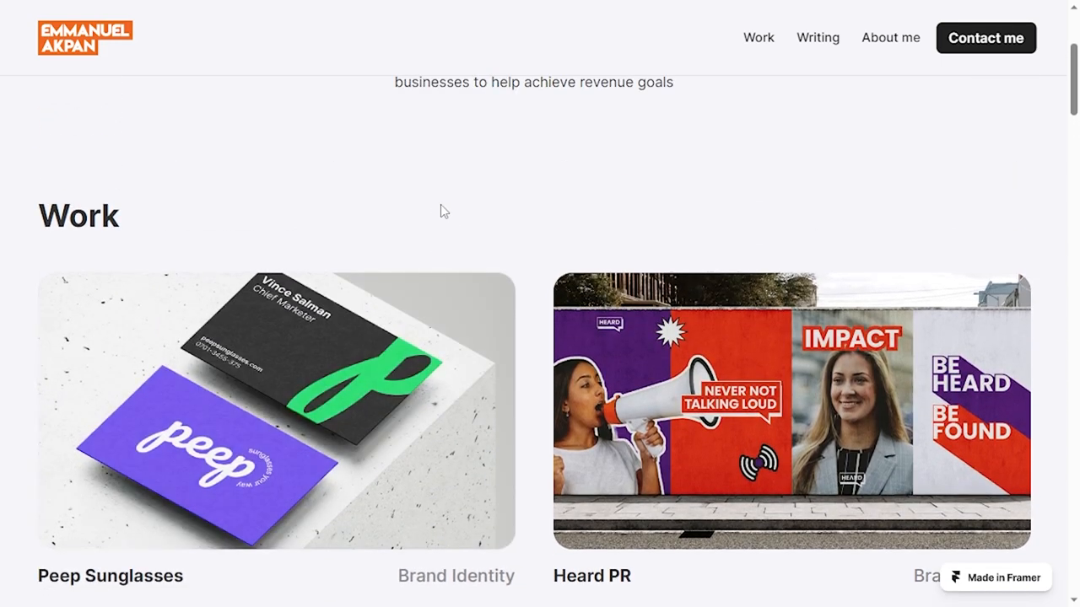
scroll("down", 3)
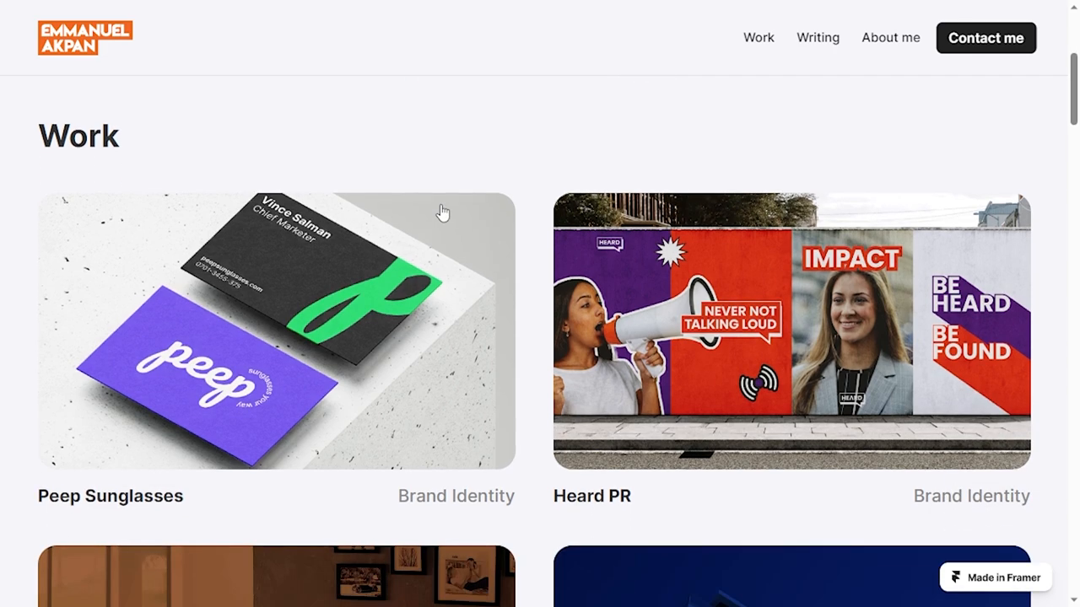
scroll("down", 3)
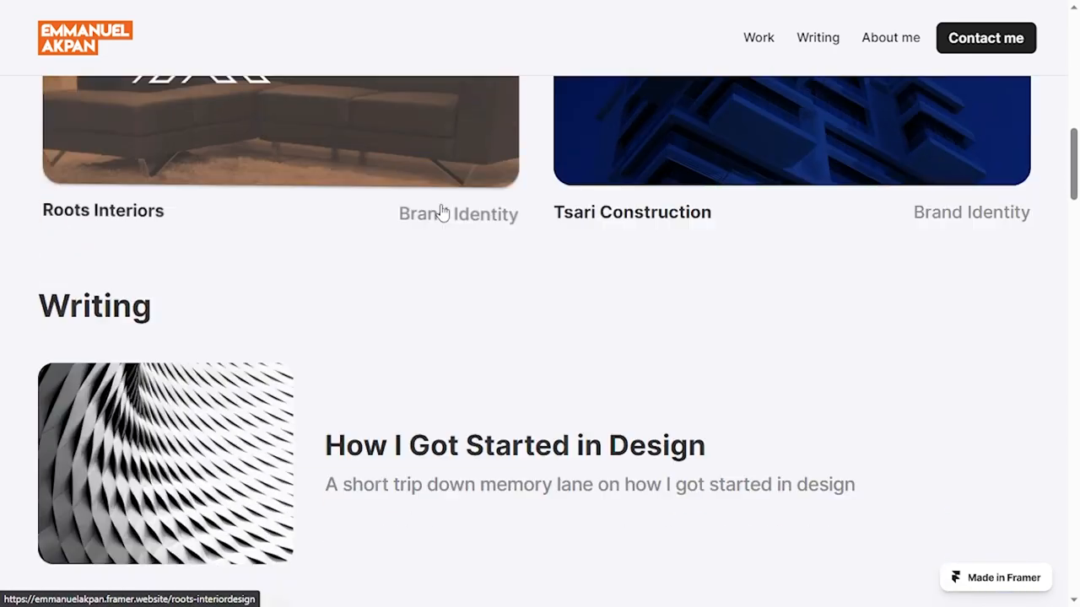
scroll("down", 3)
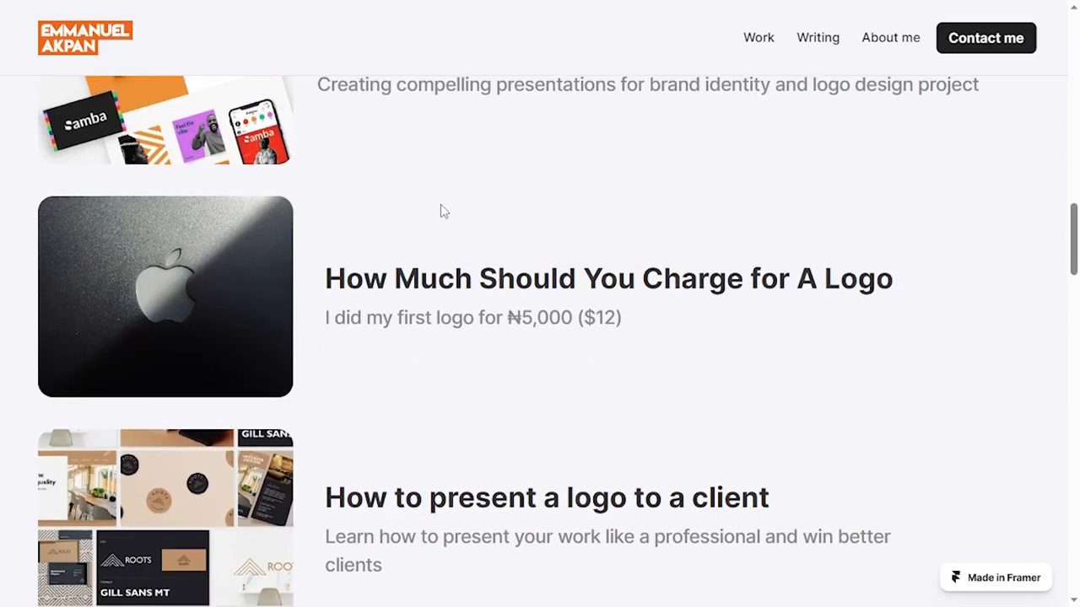
scroll("down", 3)
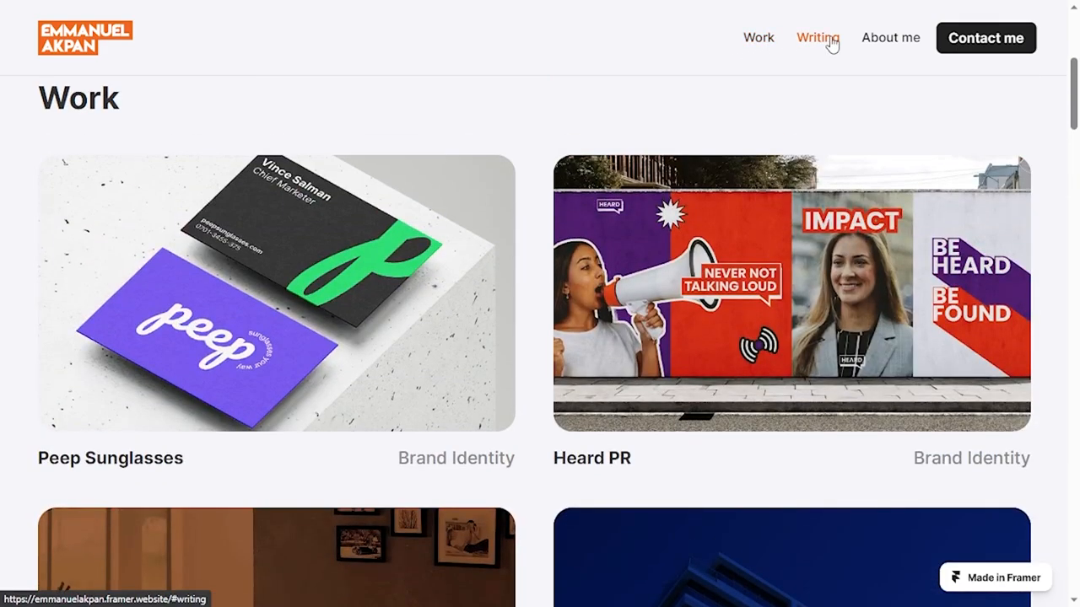
Jump to the Writing and About me sections via the navigation bar
left_click(817, 37)
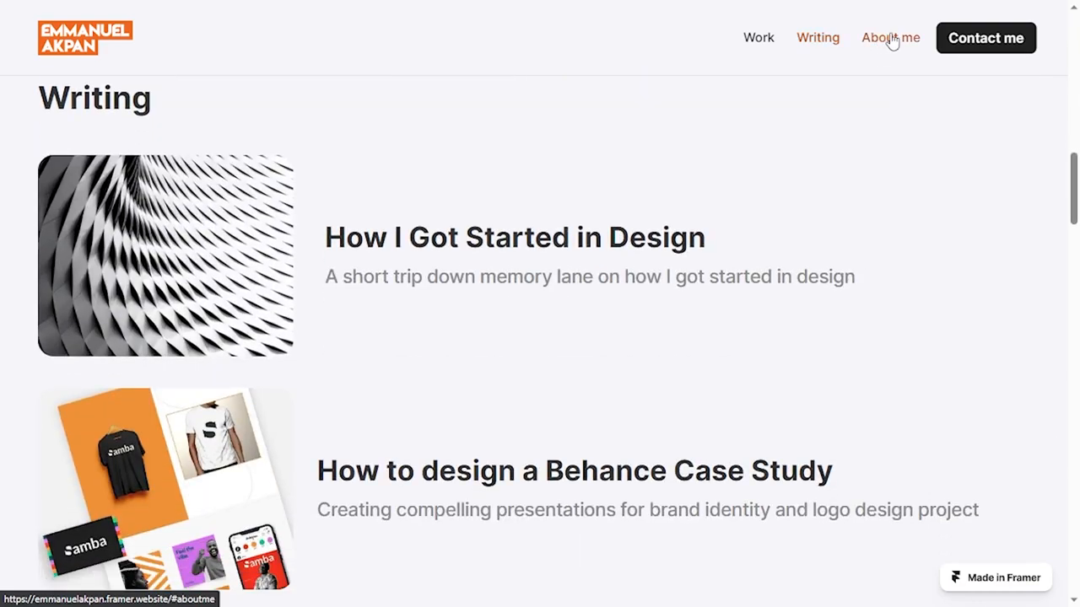
left_click(891, 38)
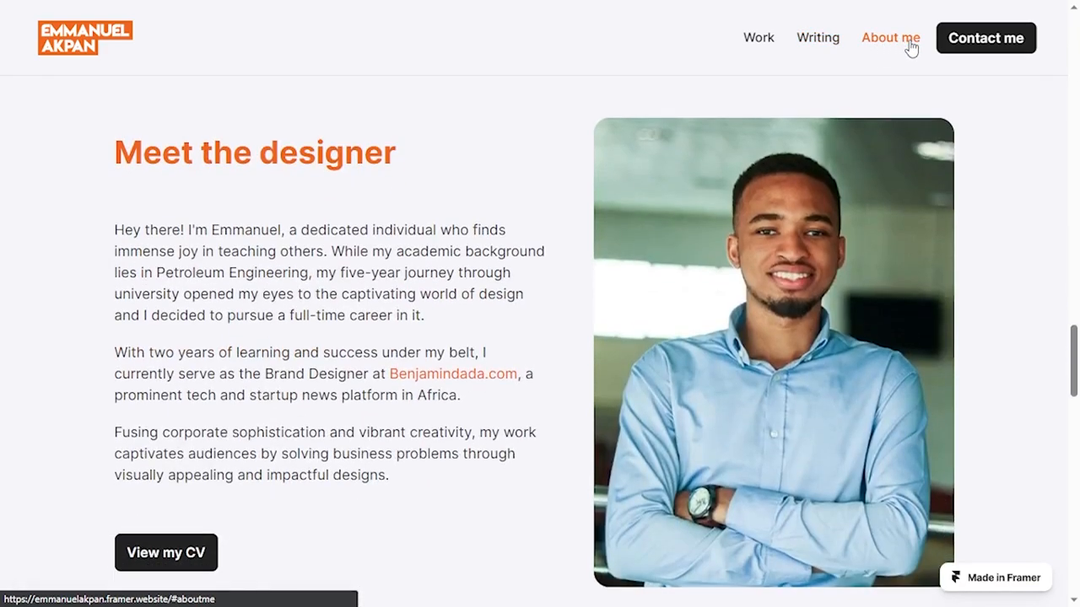
mouse_move(992, 344)
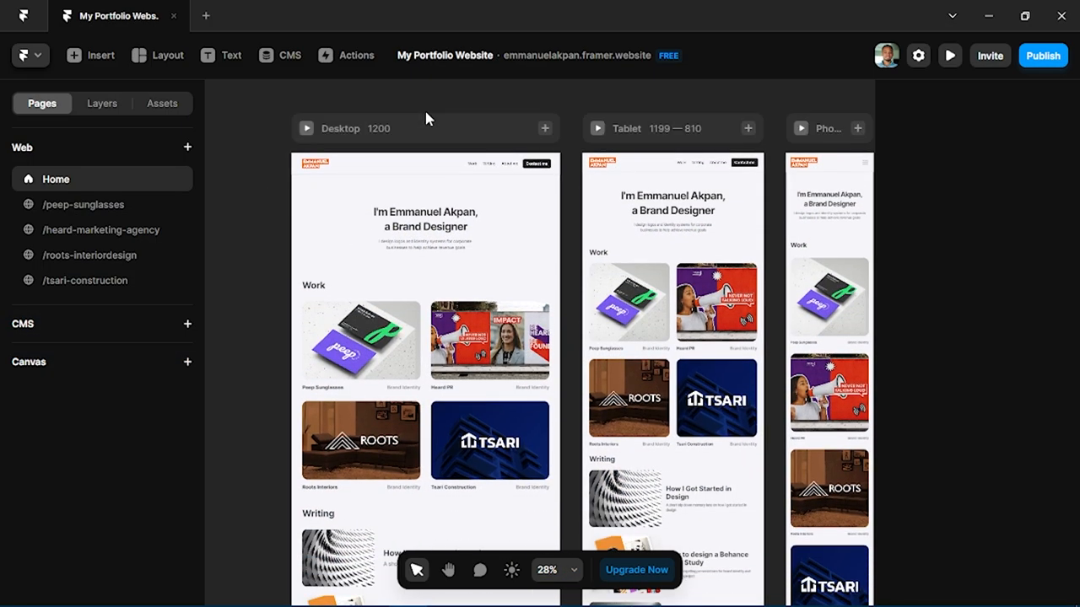
mouse_move(265, 115)
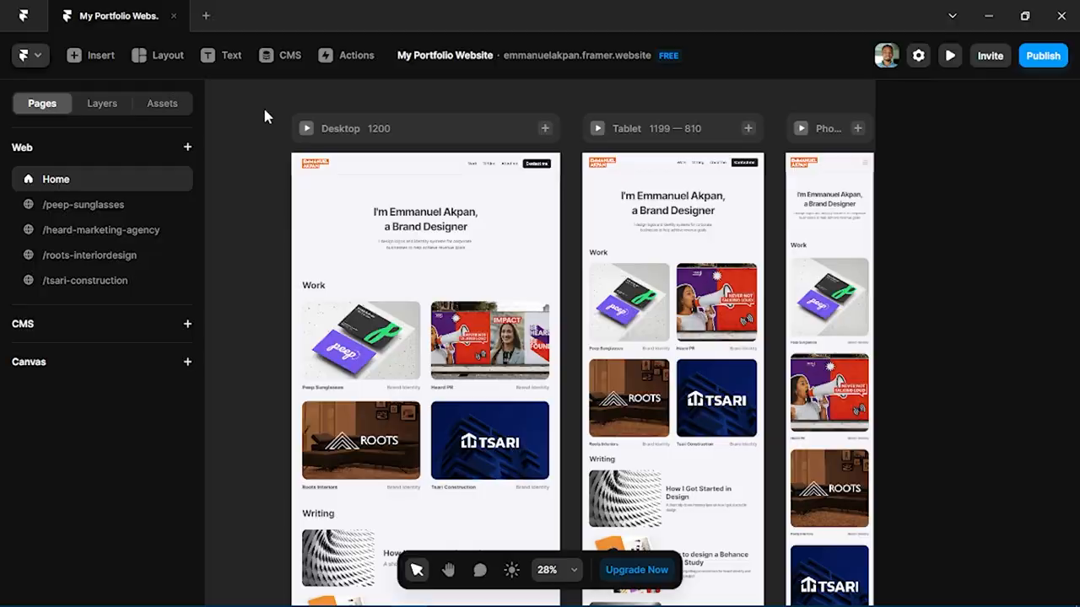